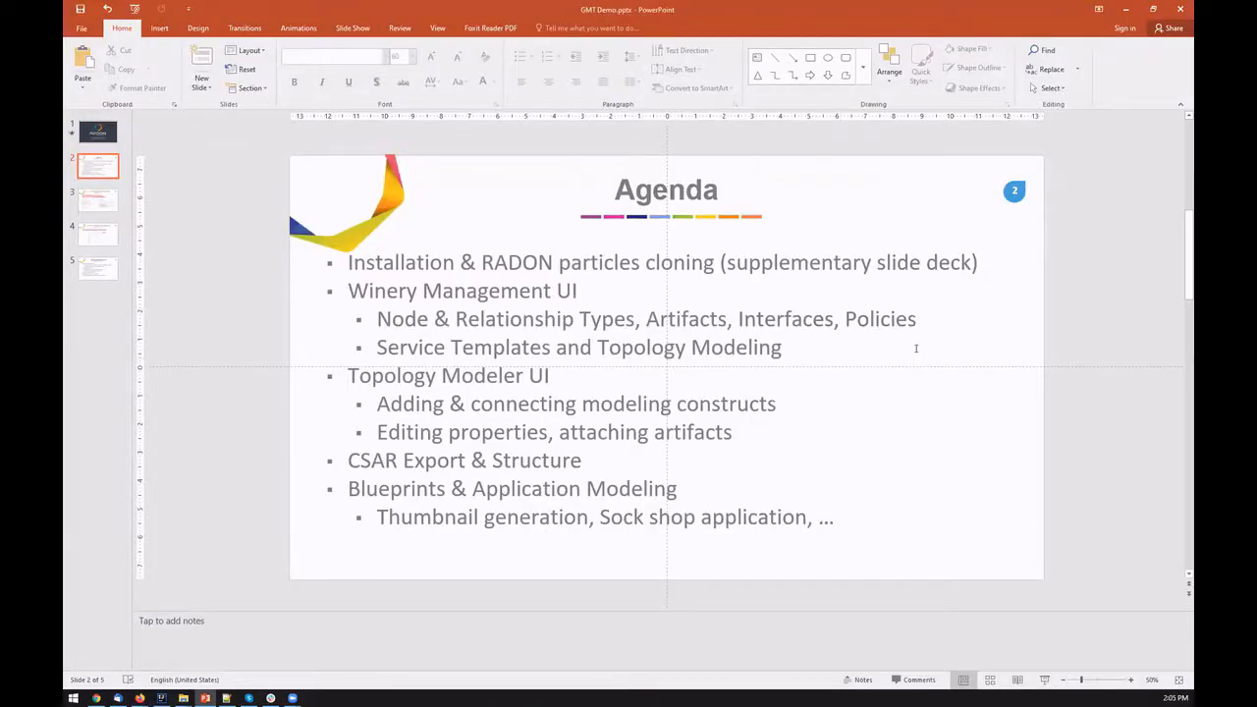
pyautogui.moveTo(927, 361)
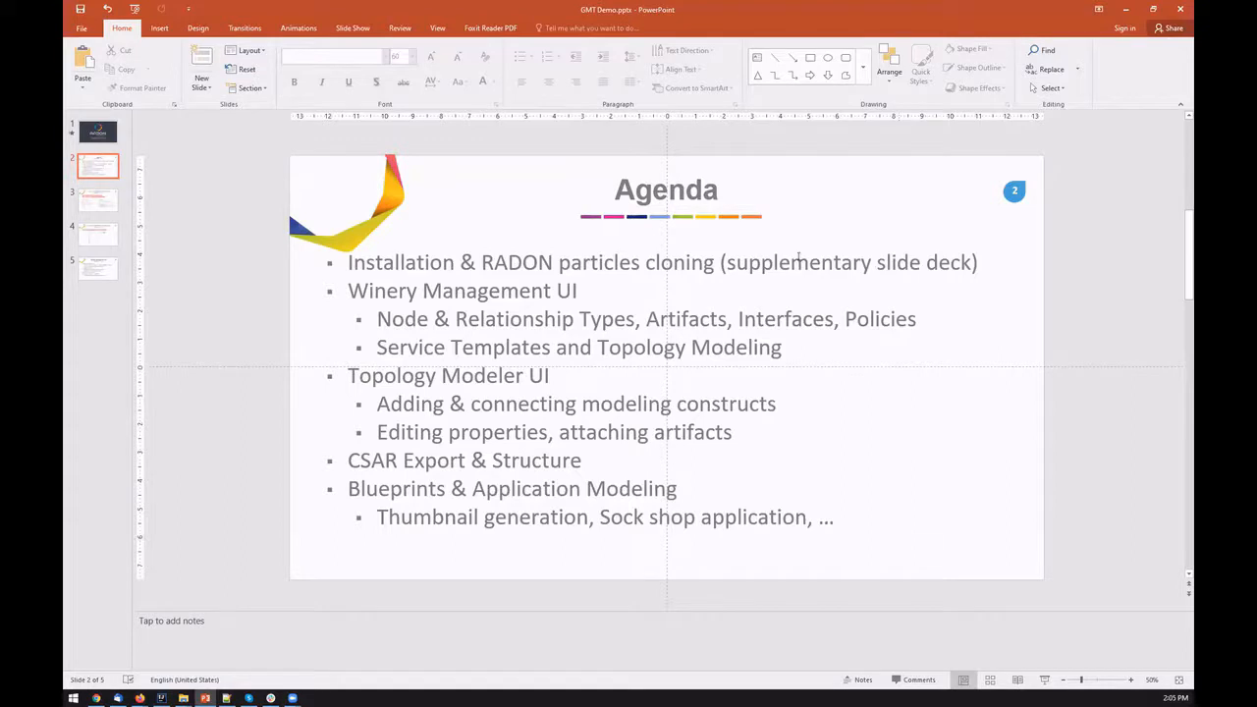
pyautogui.moveTo(1045, 302)
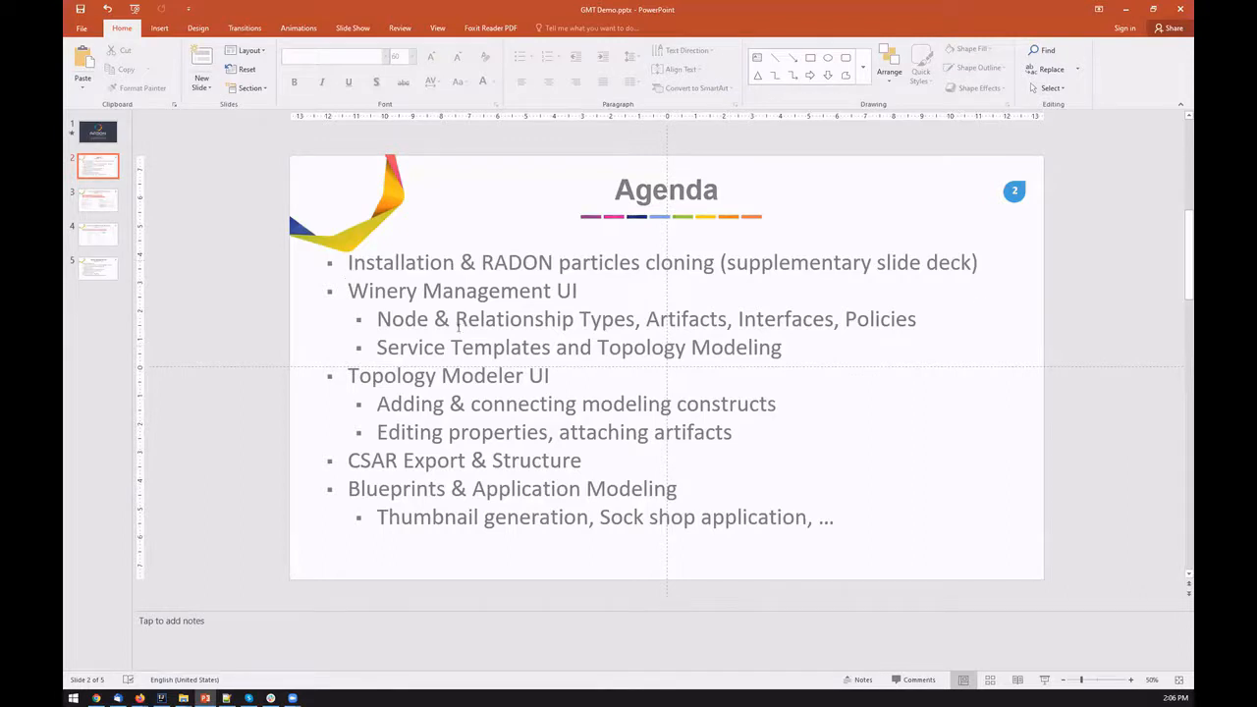
pyautogui.moveTo(688, 477)
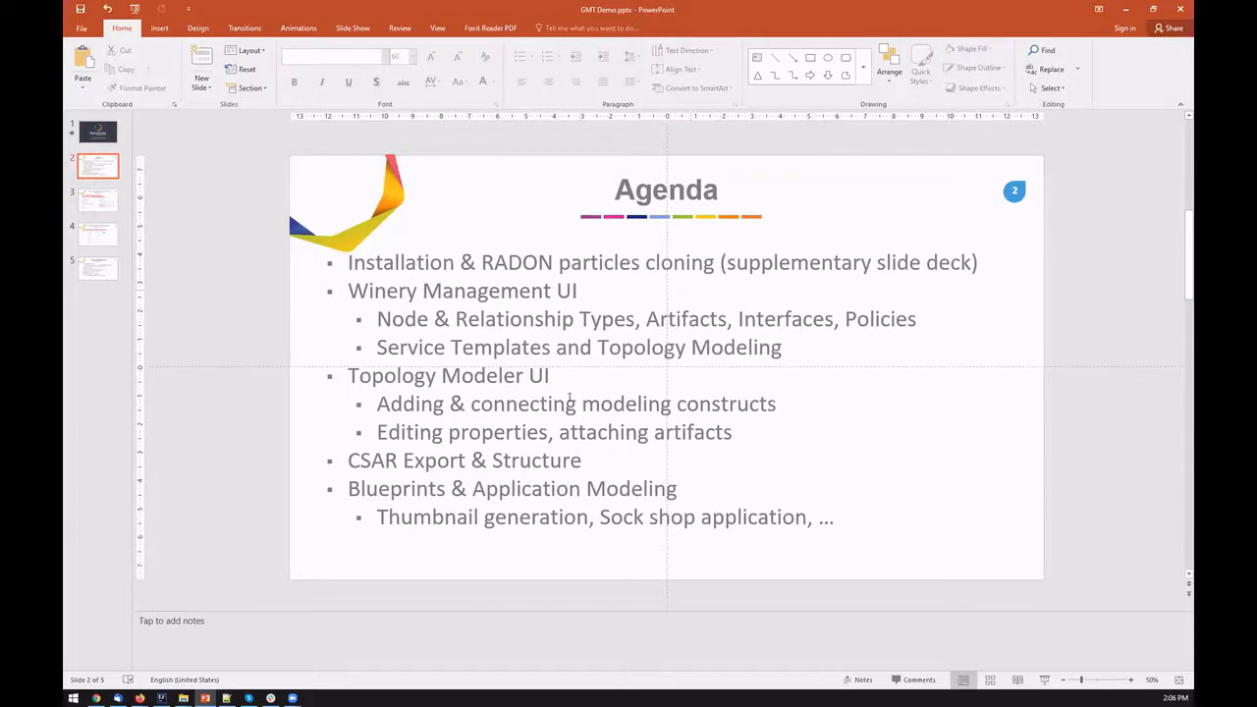
pyautogui.moveTo(770, 426)
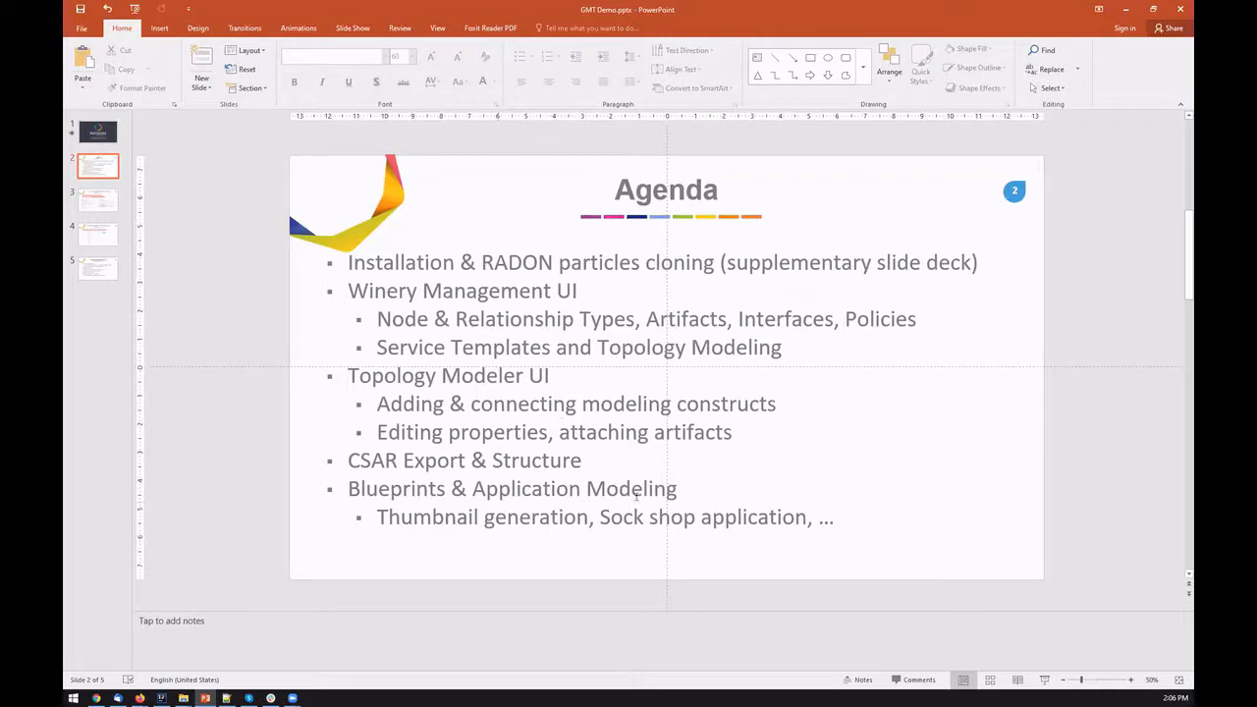
pyautogui.moveTo(895, 501)
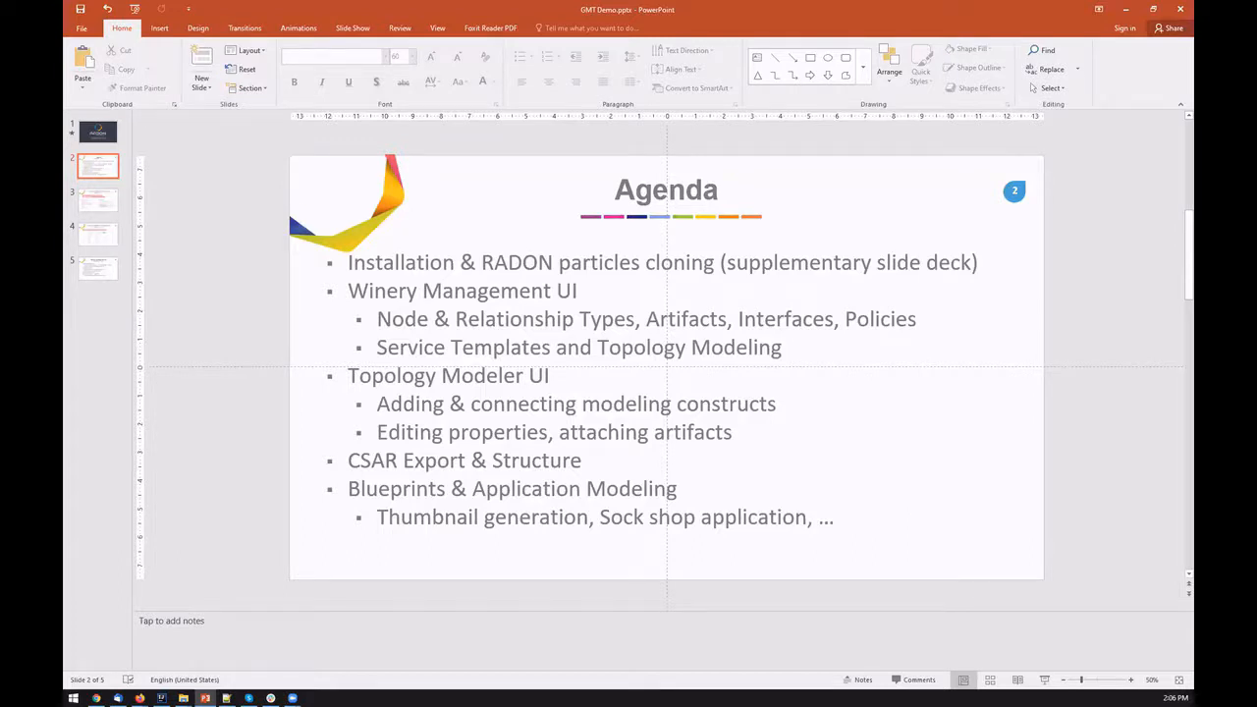
# Step: Advance past the installation and radon-particles repository slides and switch to Winery's Node Types page
pyautogui.click(99, 201)
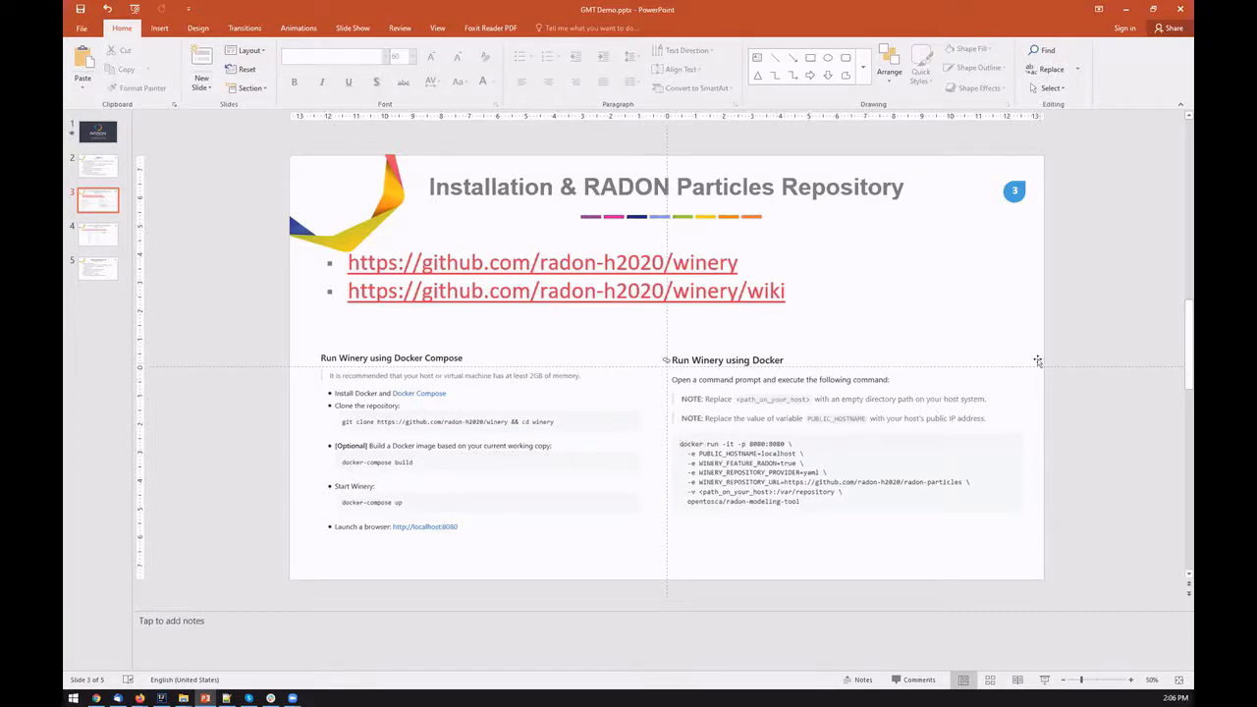
pyautogui.click(98, 234)
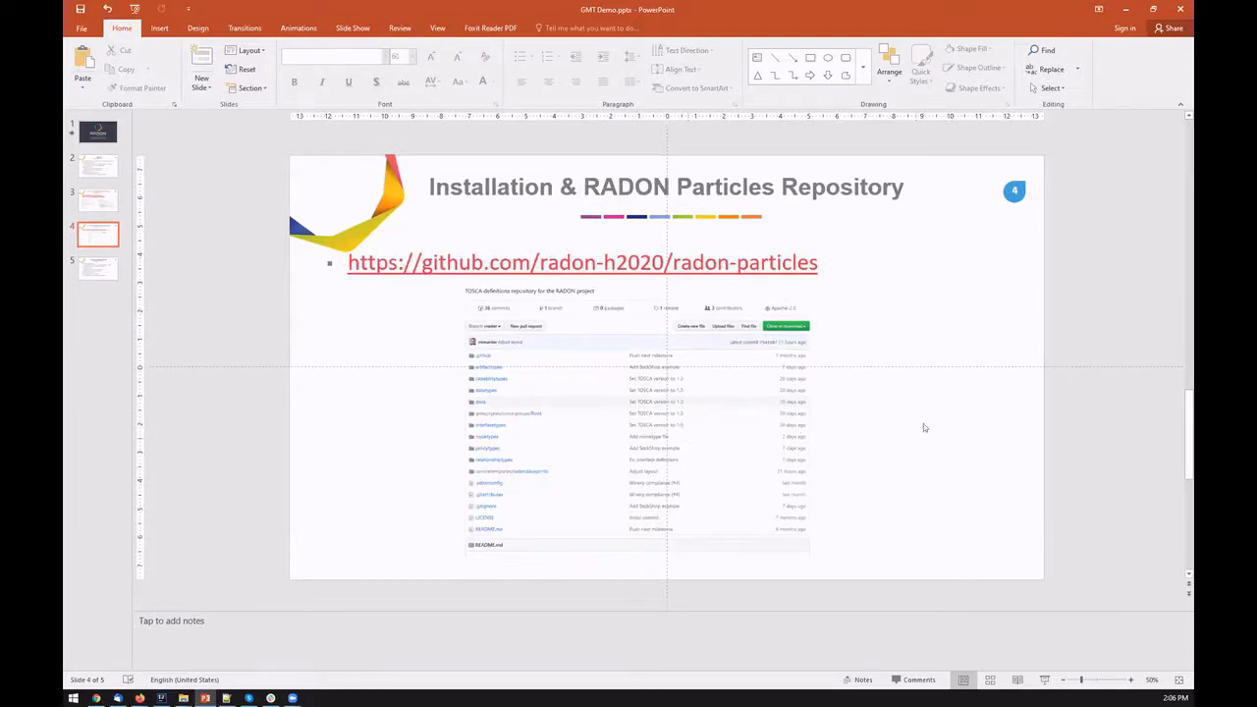
pyautogui.click(98, 267)
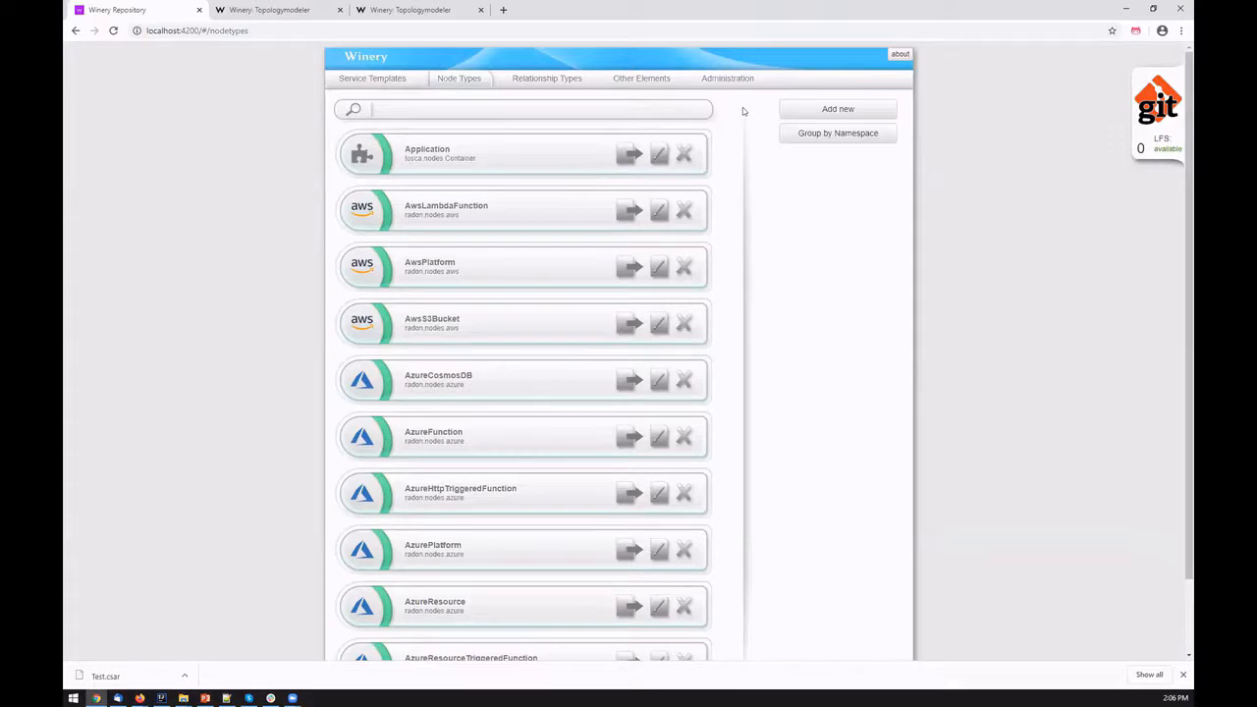
pyautogui.moveTo(483, 67)
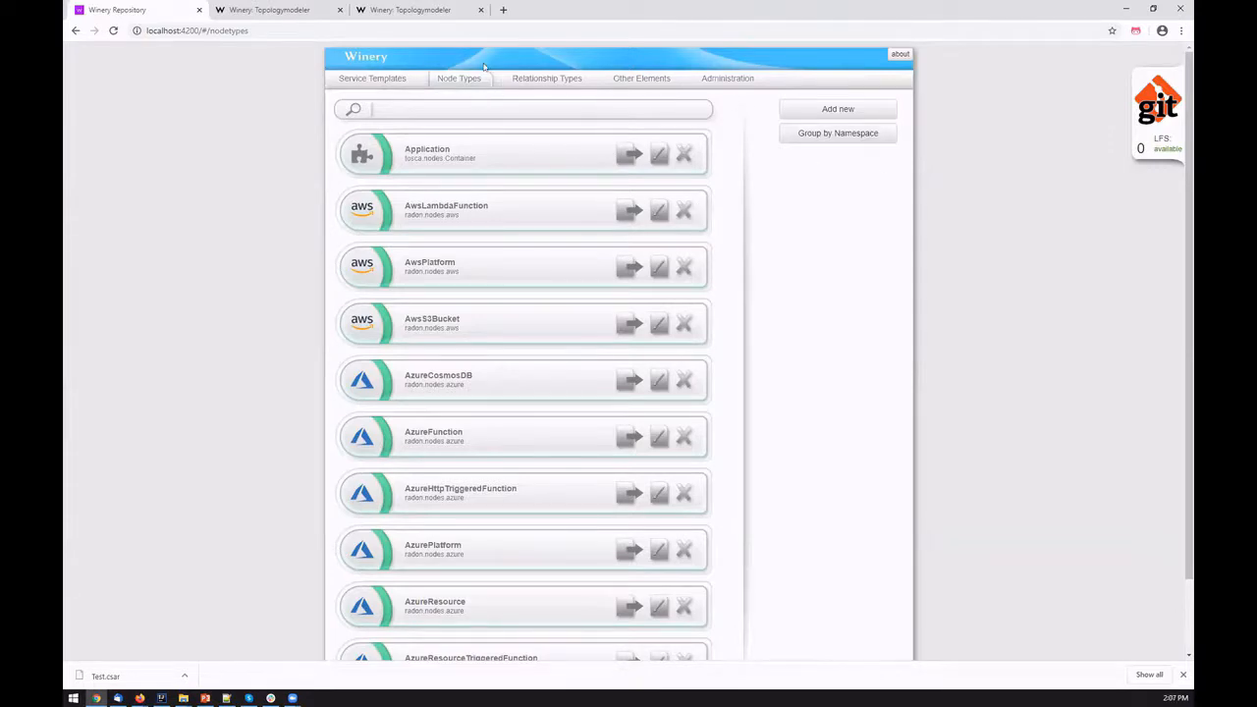
pyautogui.moveTo(589, 373)
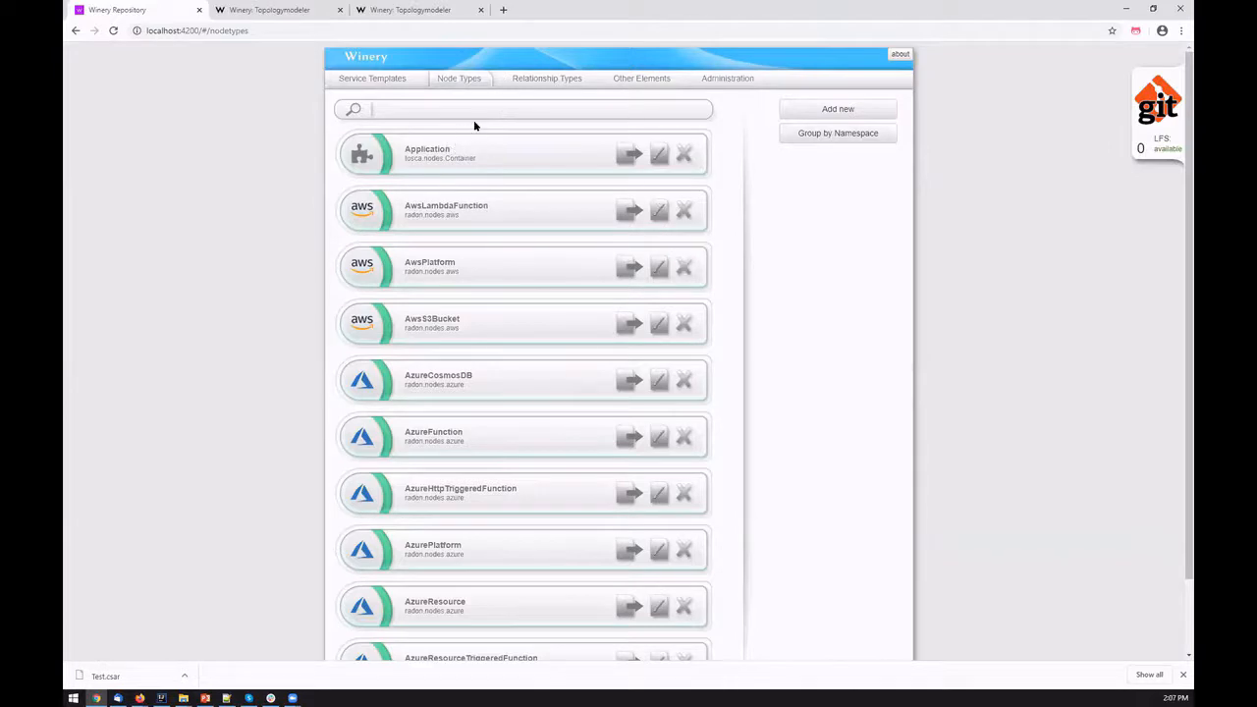
pyautogui.moveTo(522, 237)
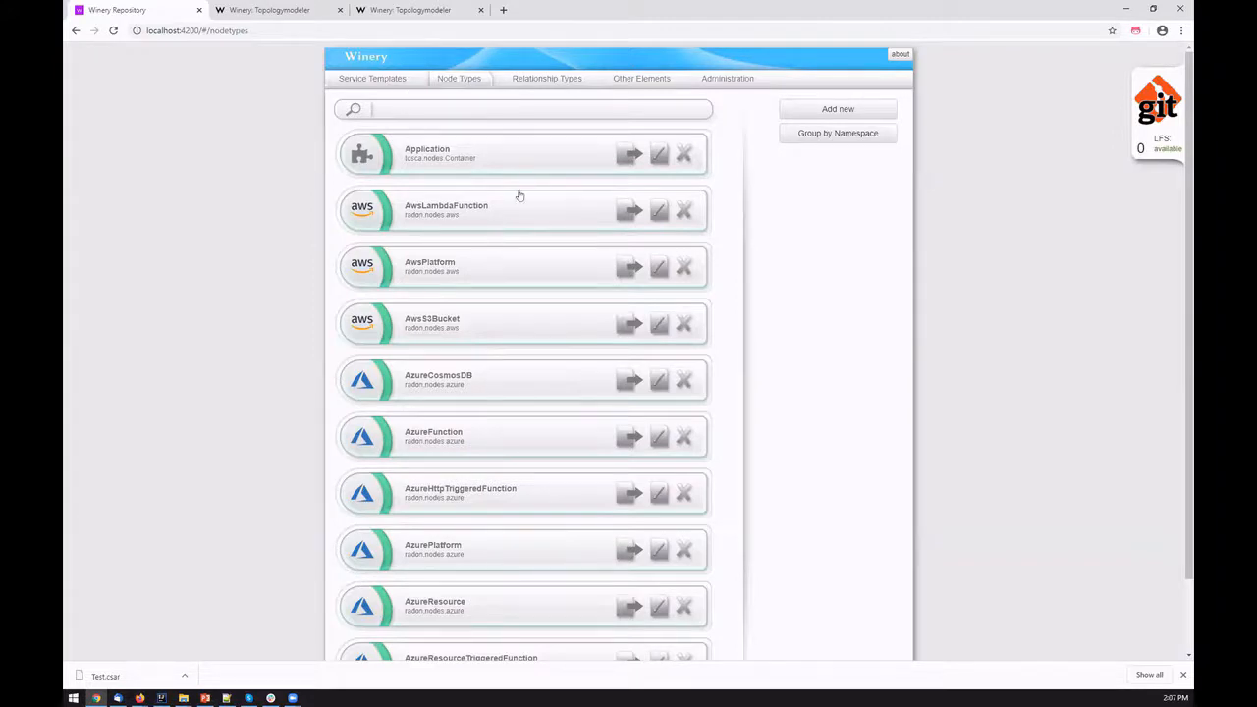
pyautogui.moveTo(393, 165)
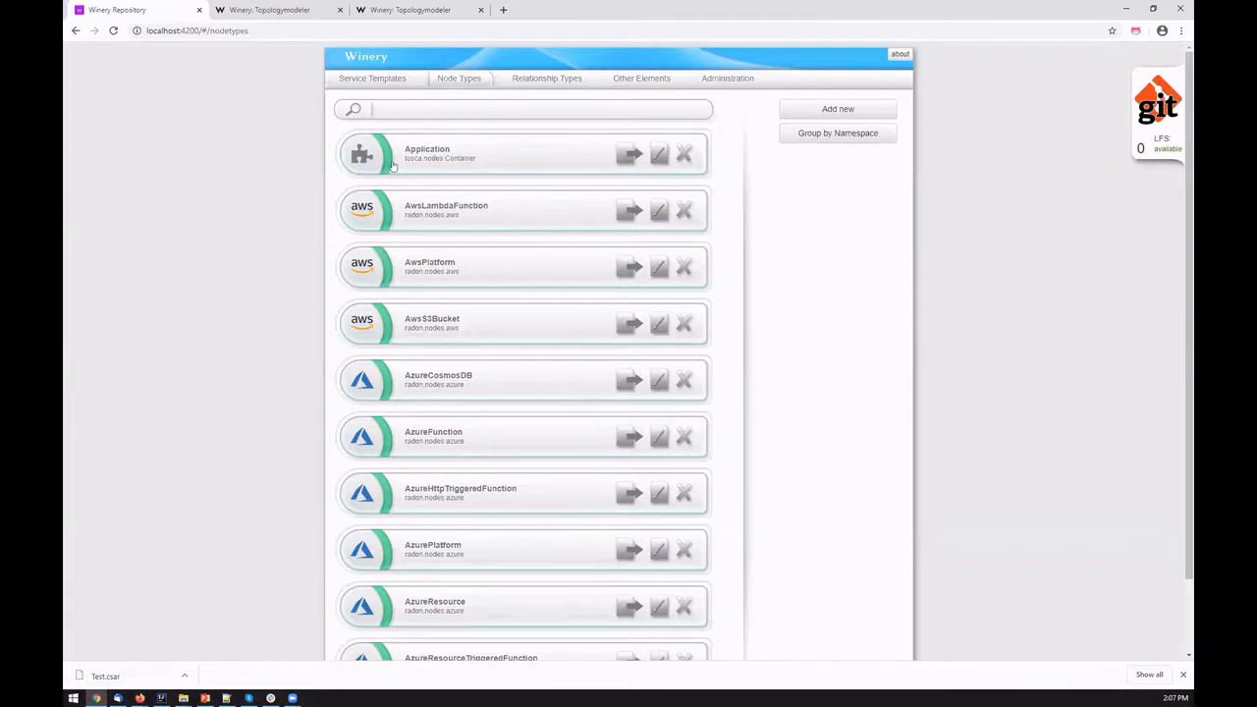
pyautogui.moveTo(534, 314)
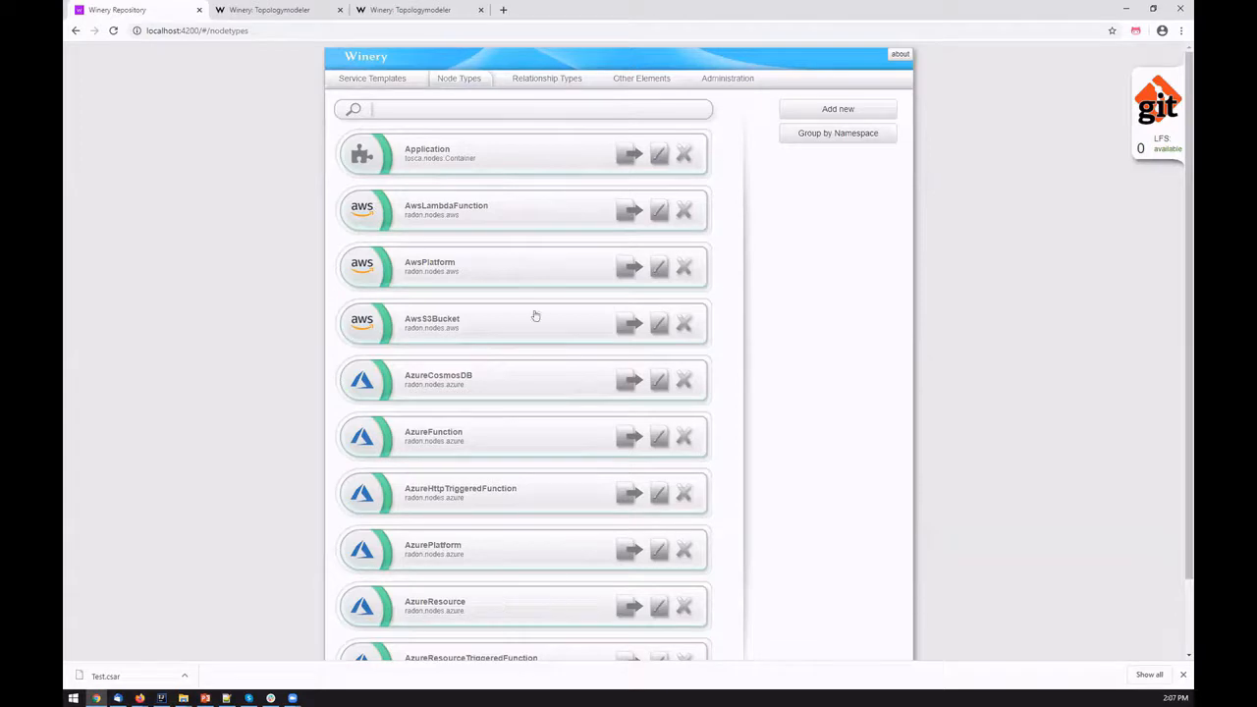
pyautogui.moveTo(605, 319)
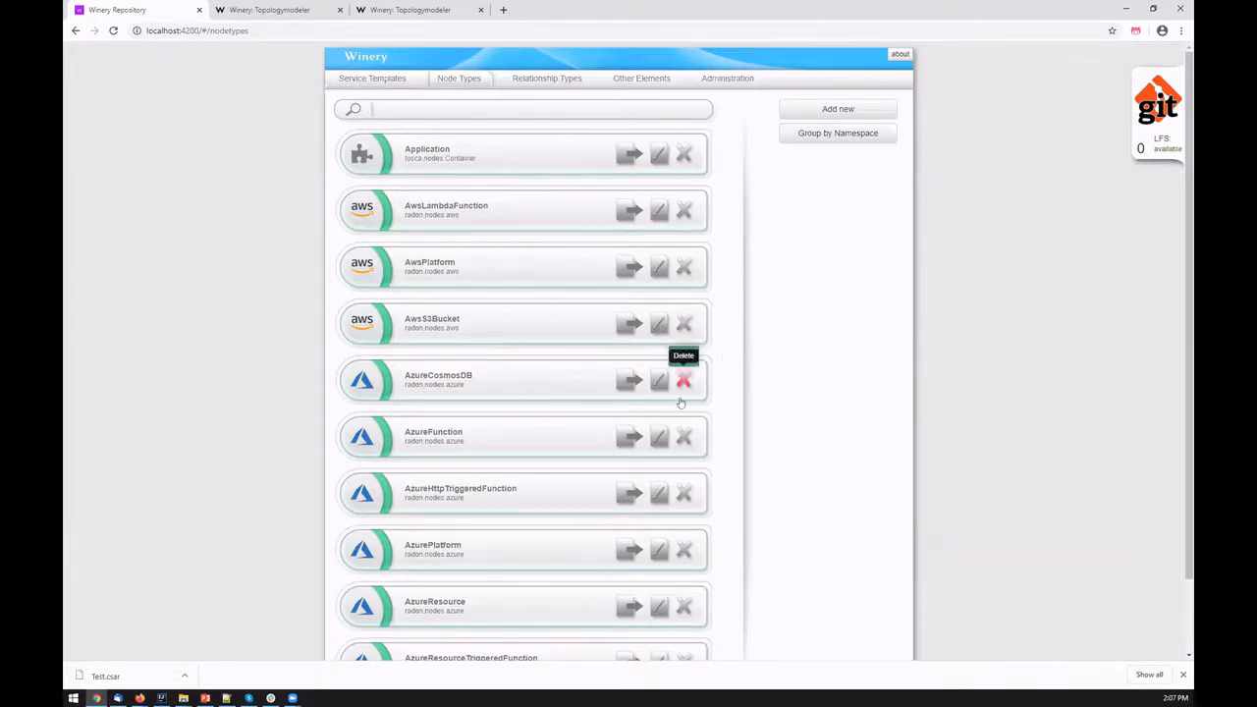
pyautogui.moveTo(691, 138)
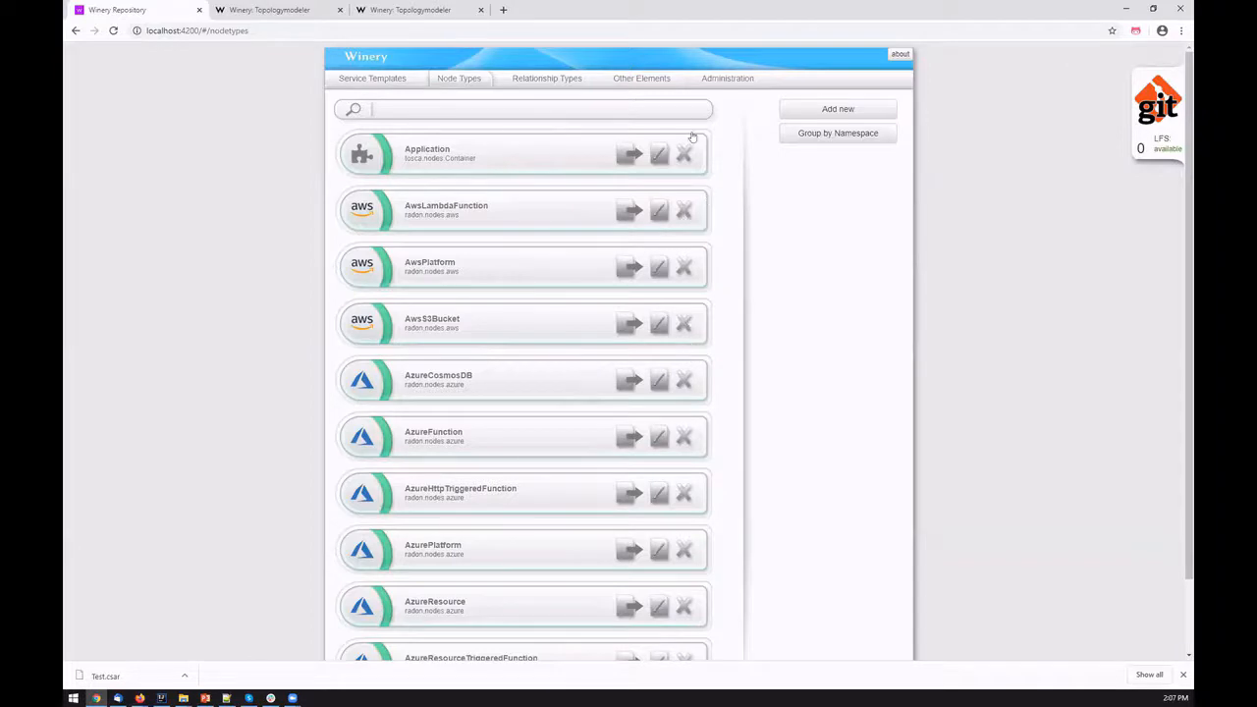
# Step: Show the Relationship Types list with AttachesTo, AwsTriggers, ConnectsTo, DependsOn and HostedOn
pyautogui.click(546, 78)
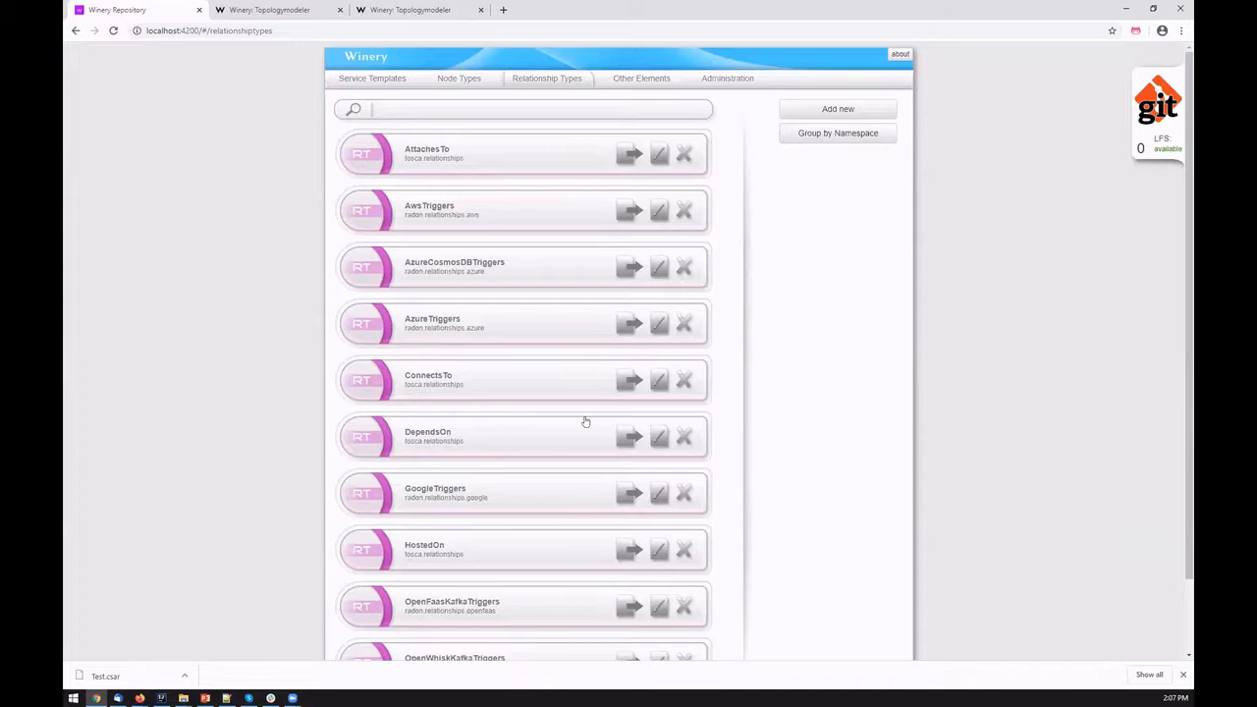
pyautogui.moveTo(523, 515)
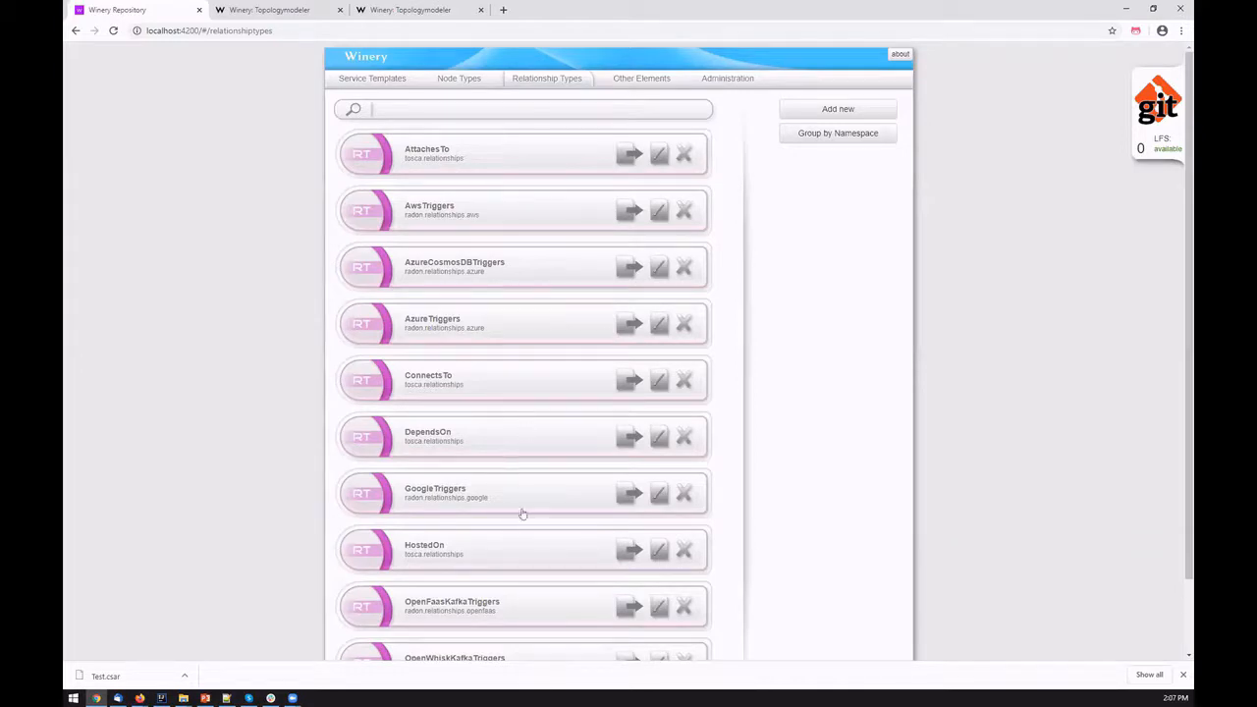
pyautogui.moveTo(558, 318)
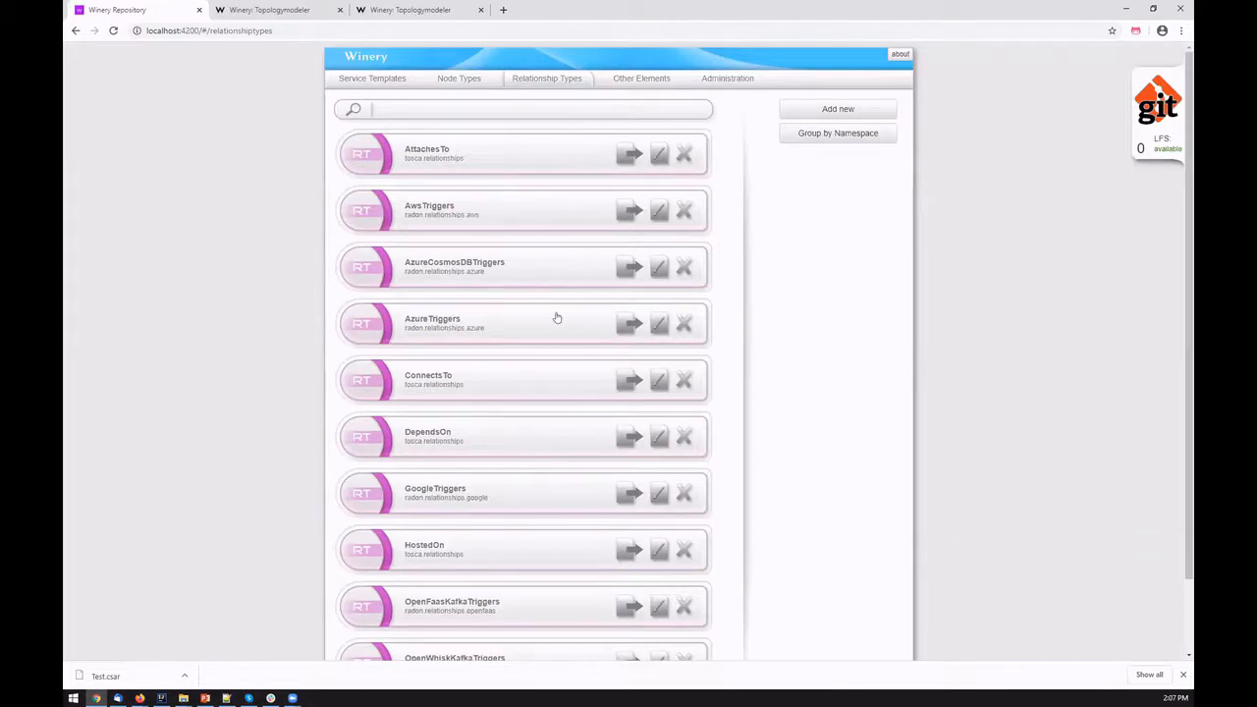
pyautogui.moveTo(864, 326)
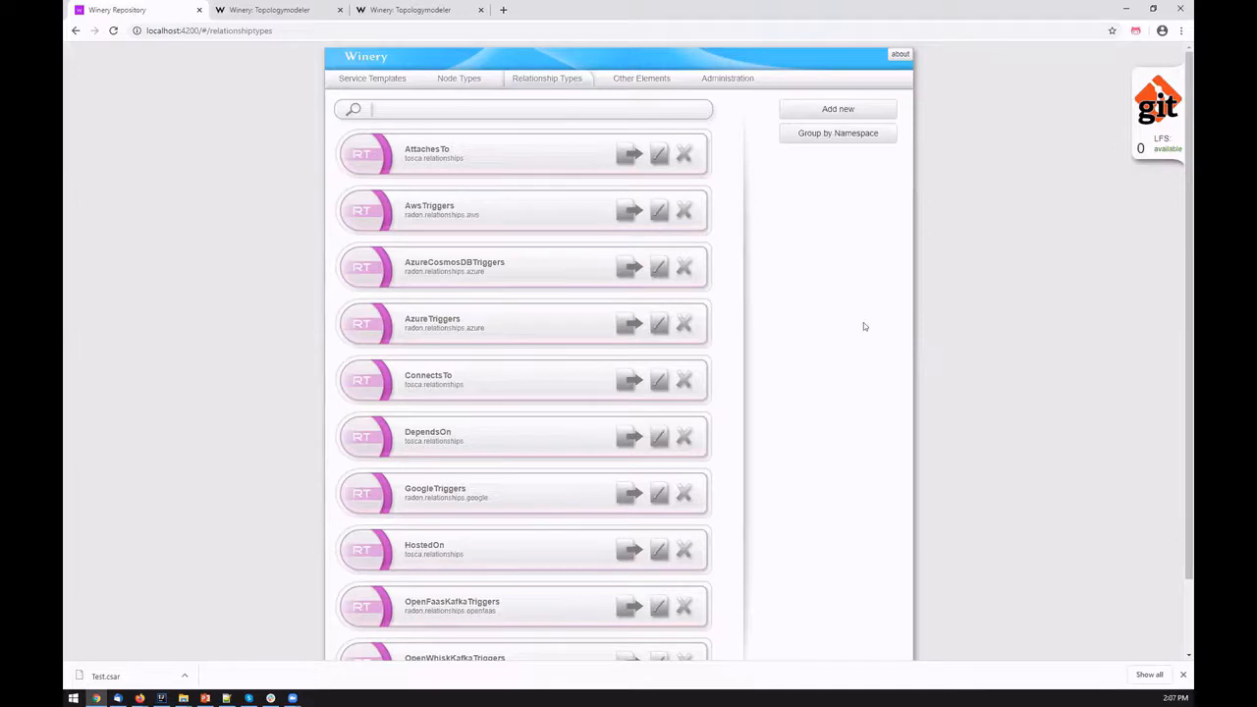
pyautogui.moveTo(640, 78)
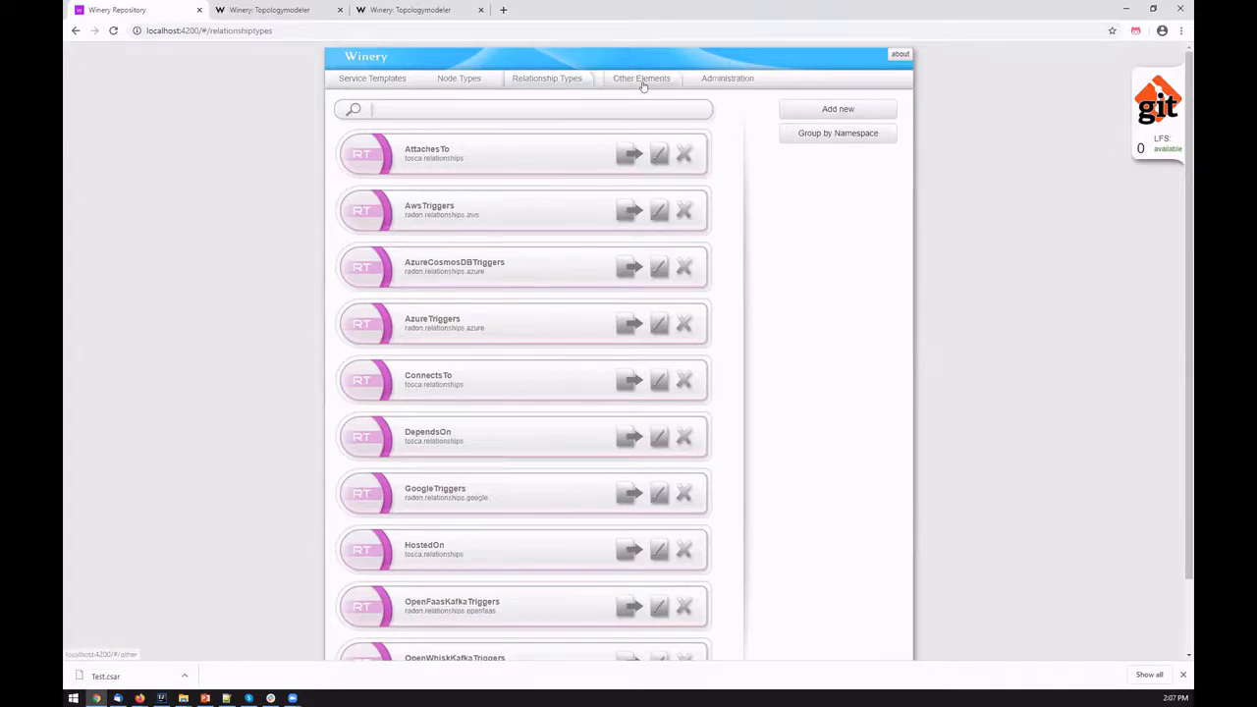
pyautogui.moveTo(519, 189)
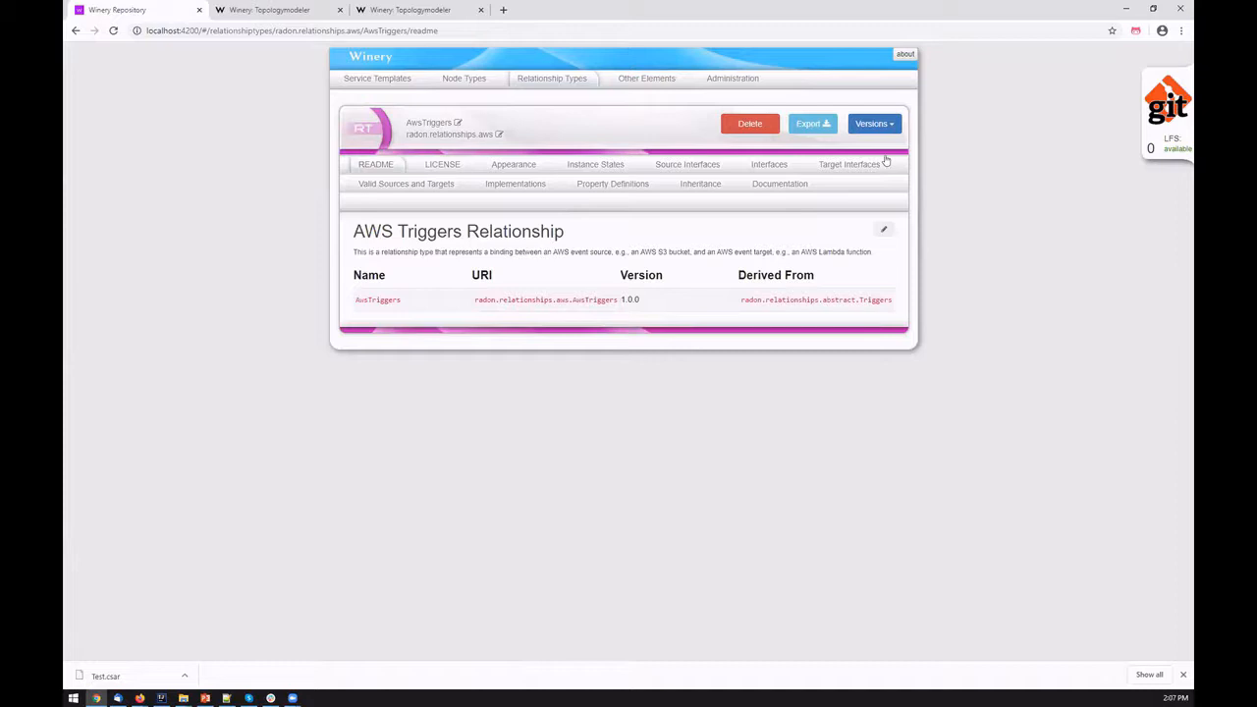
pyautogui.moveTo(849, 214)
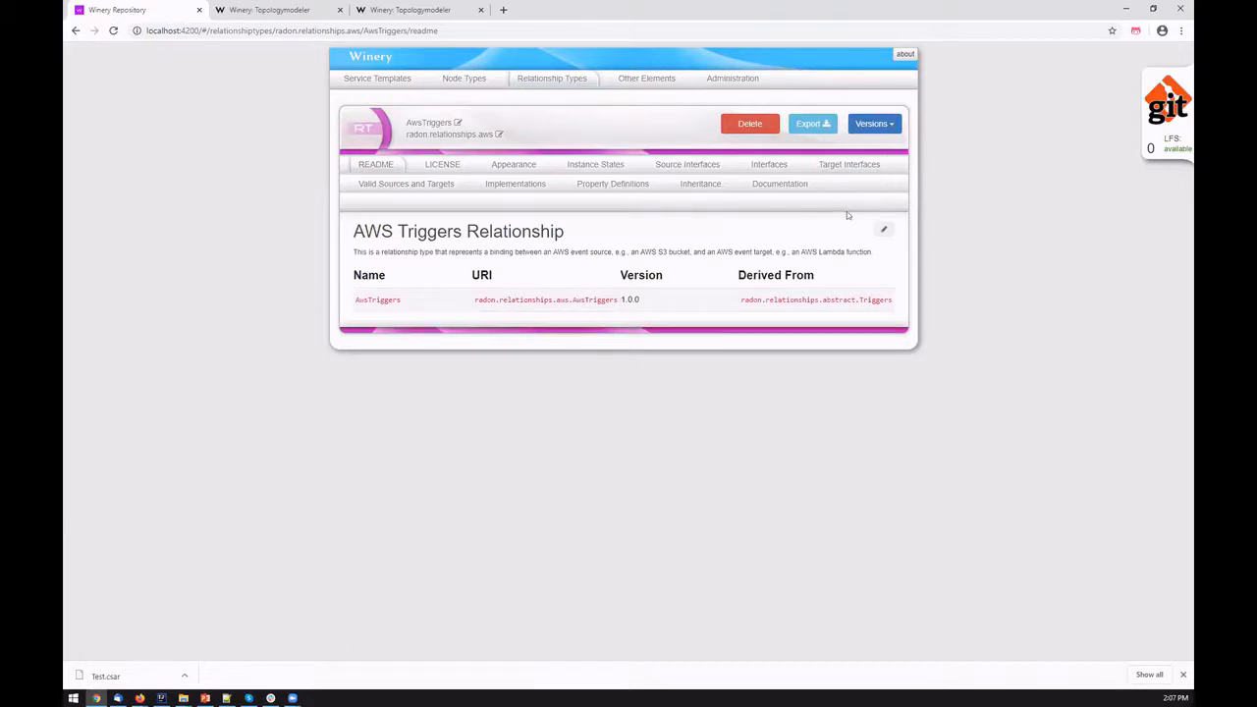
# Step: List the artifact types (Ansible, Bash, DockerImage) and return to the Other Elements overview
pyautogui.click(646, 79)
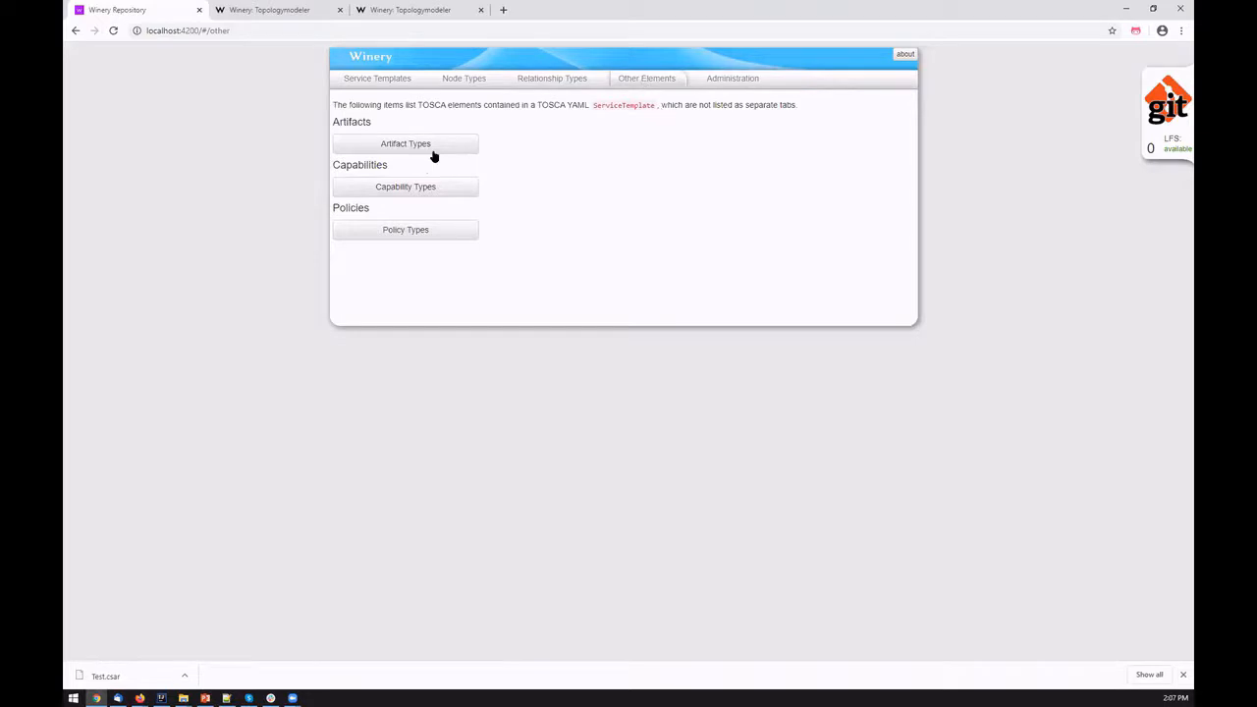
pyautogui.click(405, 143)
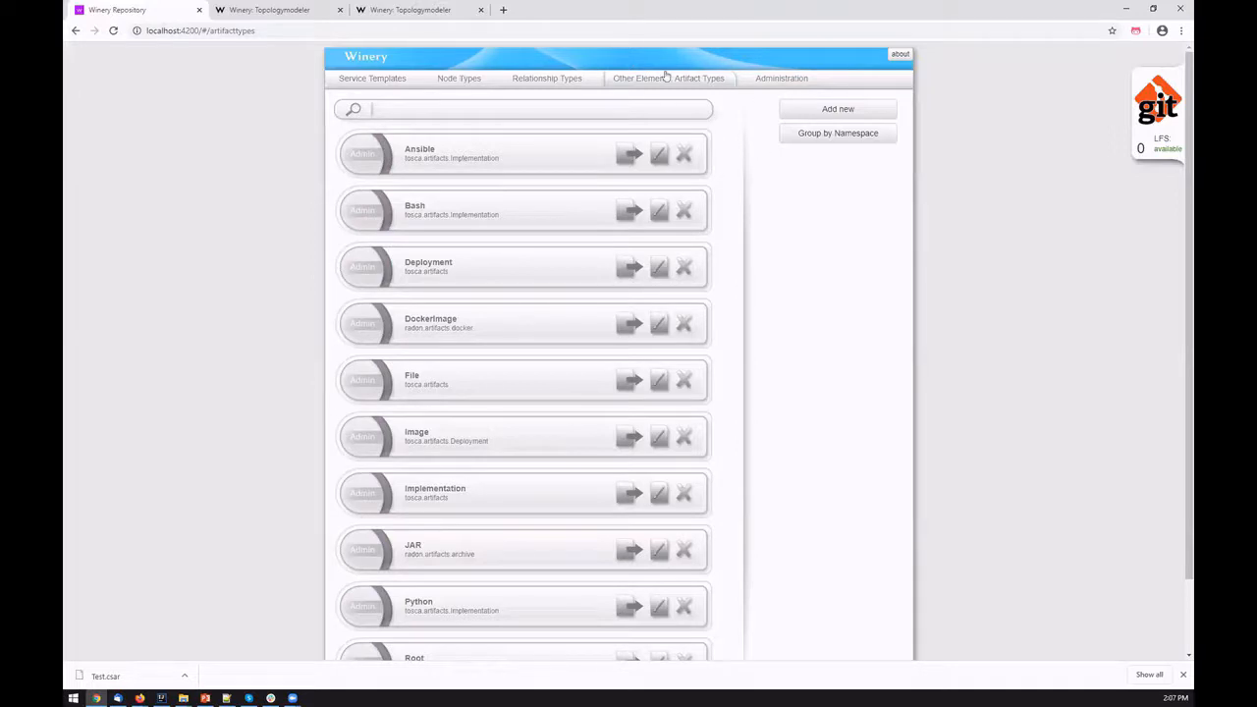
pyautogui.moveTo(749, 128)
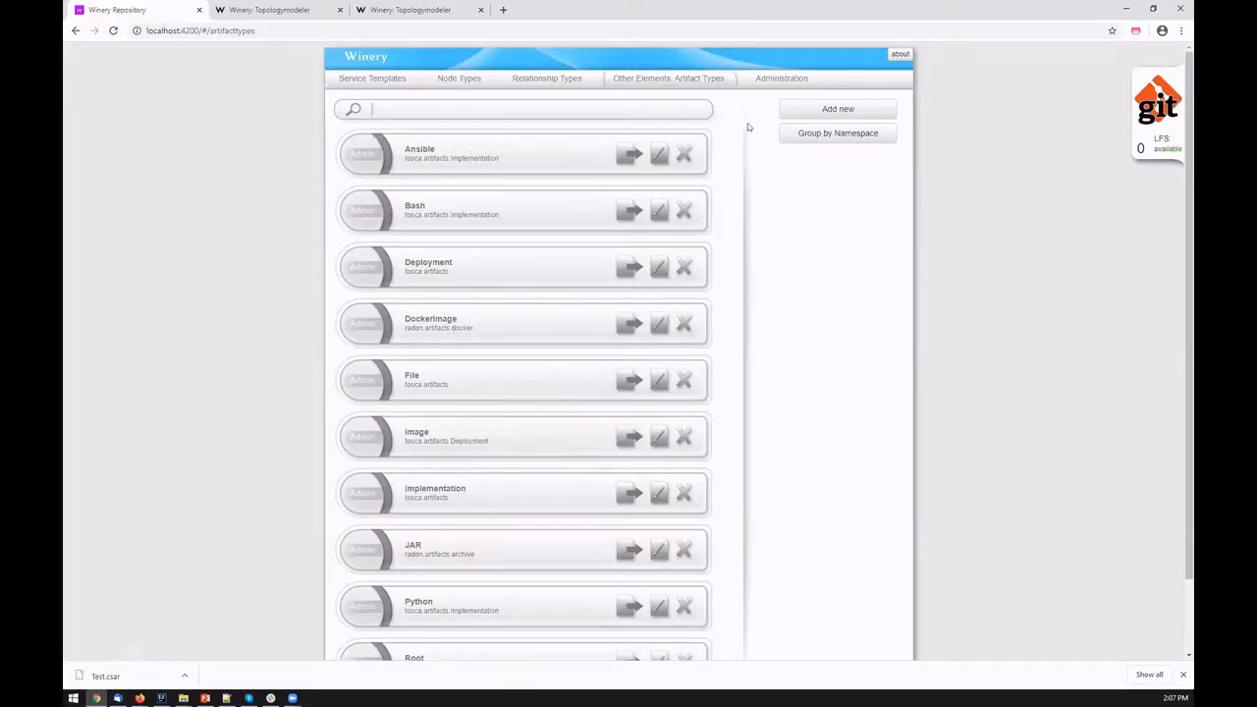
pyautogui.moveTo(735, 88)
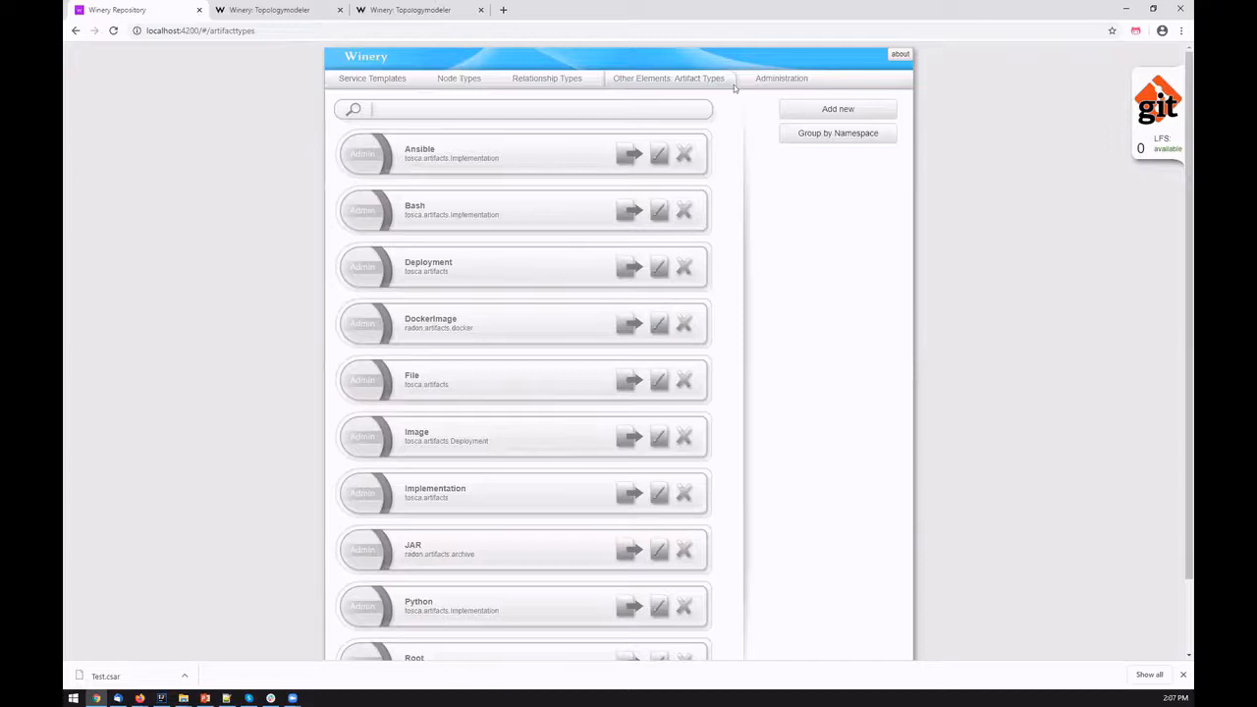
pyautogui.click(646, 78)
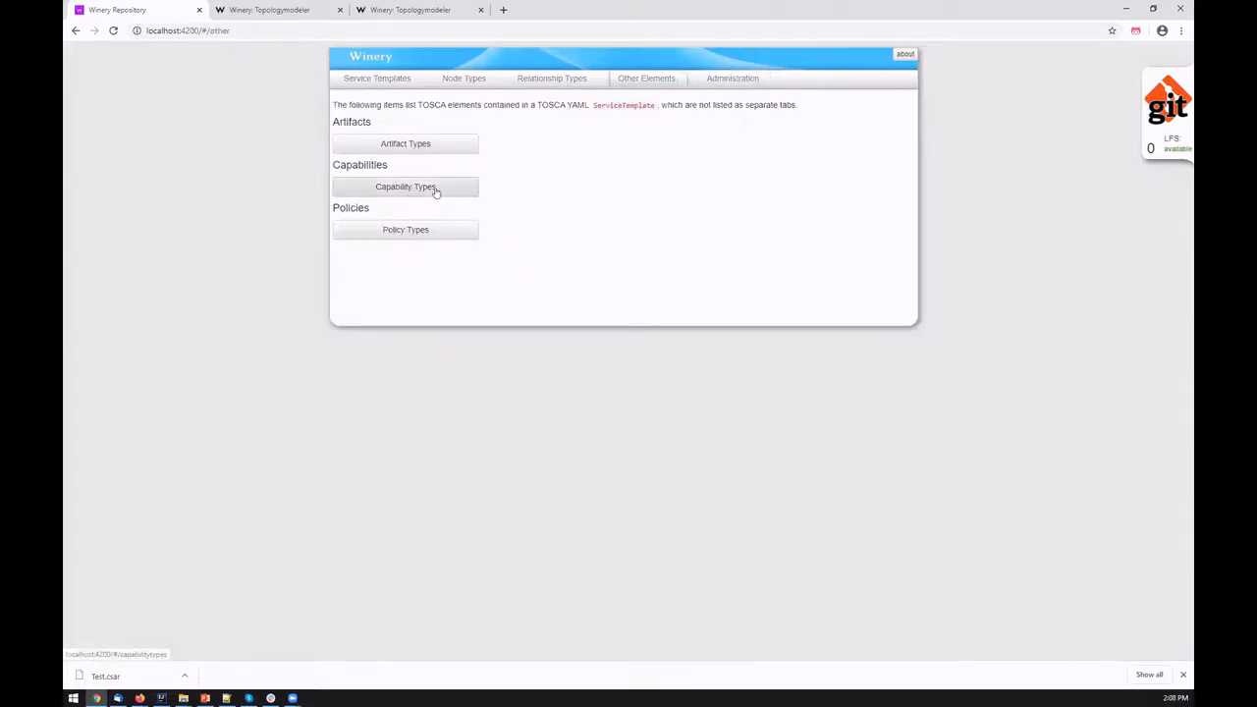
pyautogui.moveTo(594, 83)
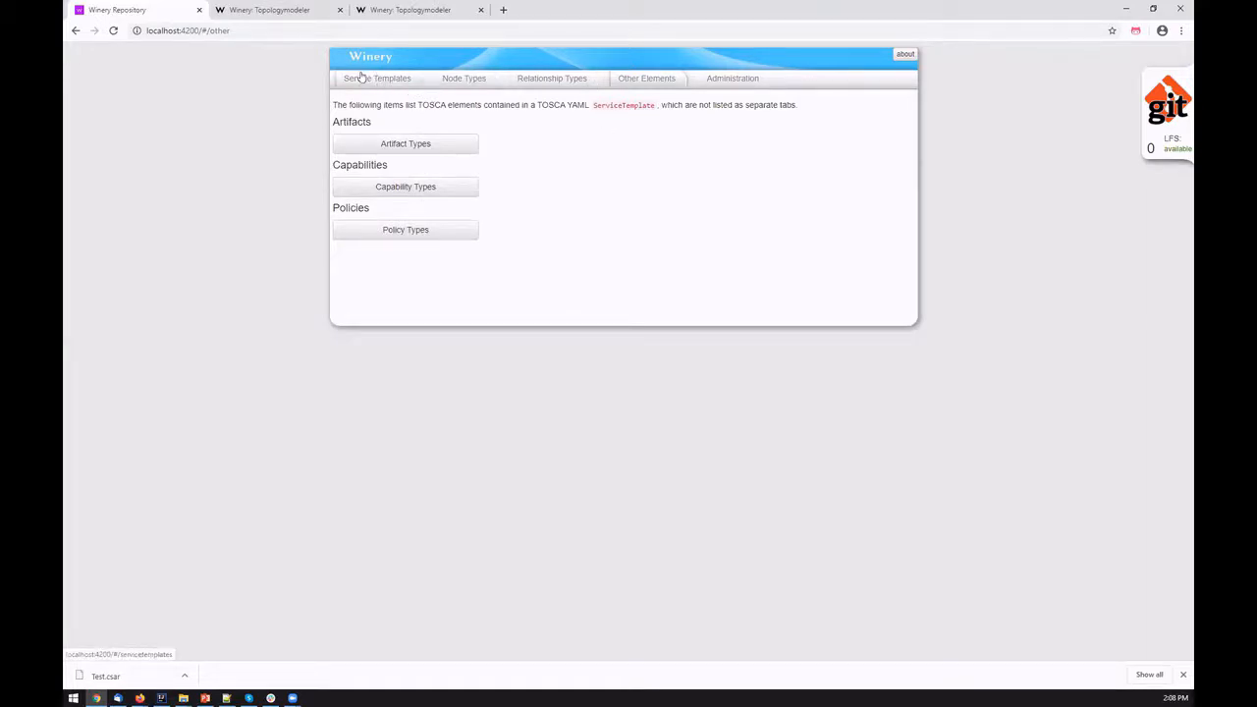
# Step: Go to the SockShop service template and switch to its Topology Template section
pyautogui.click(377, 78)
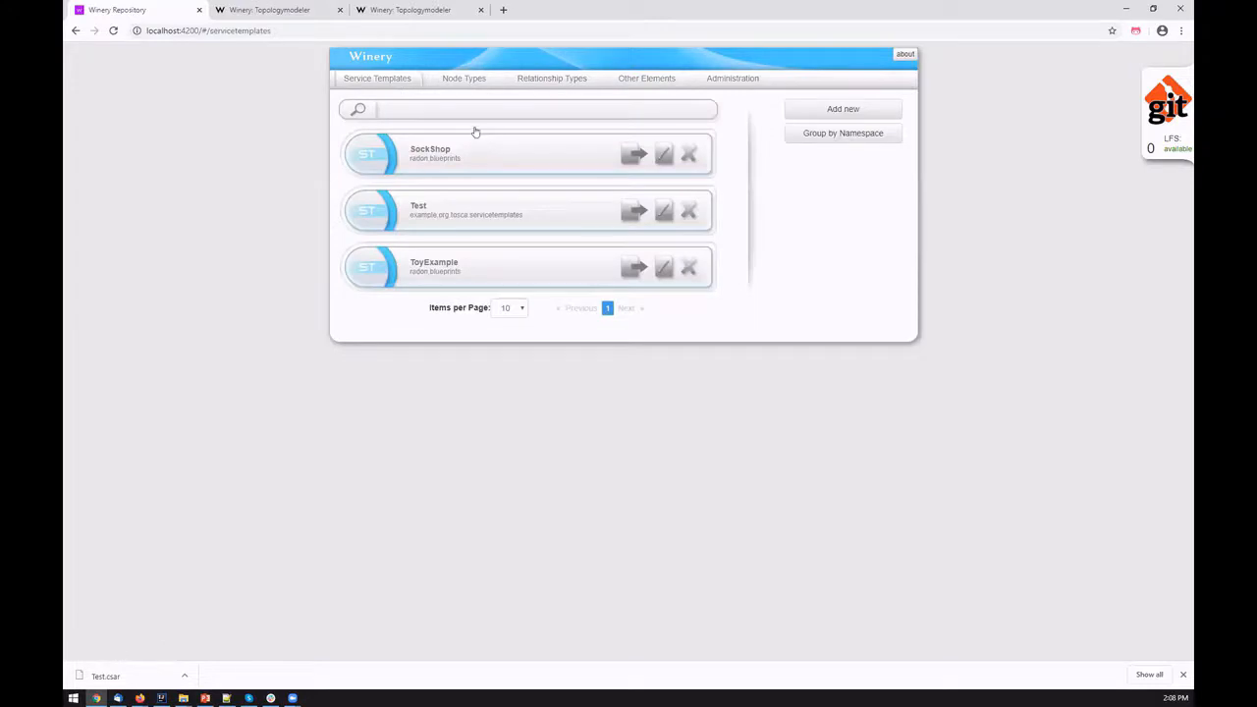
pyautogui.moveTo(500, 126)
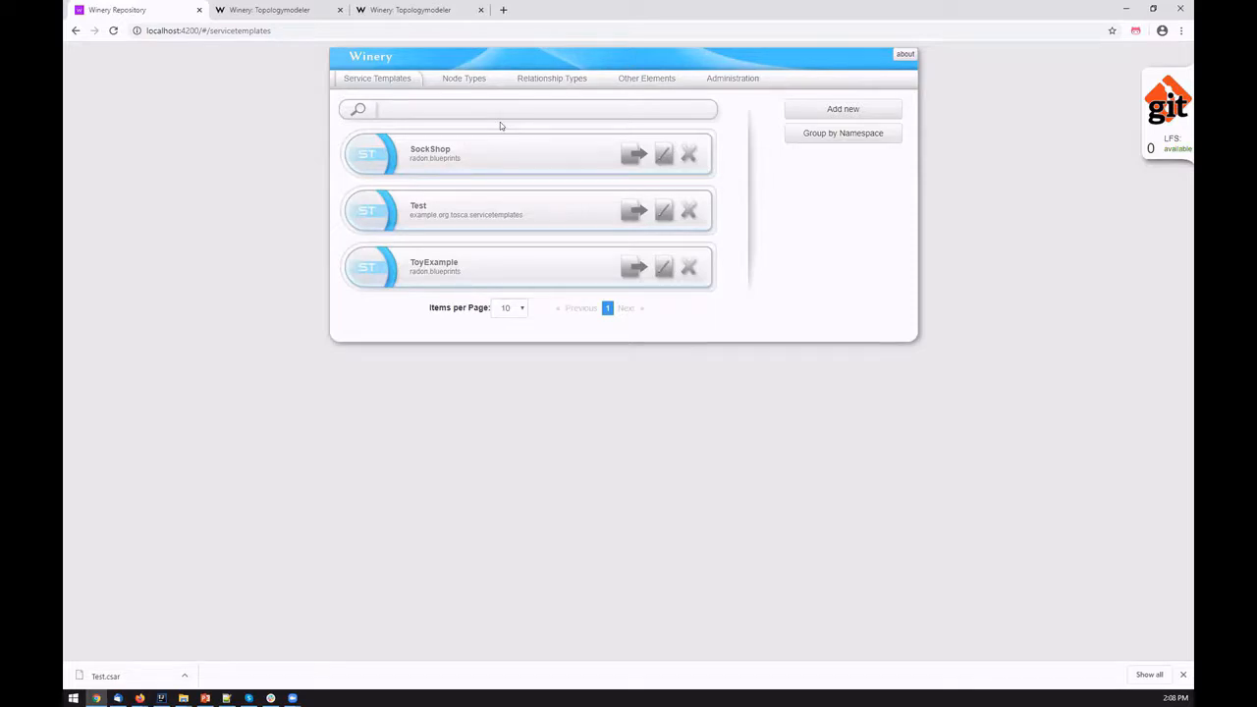
pyautogui.moveTo(519, 43)
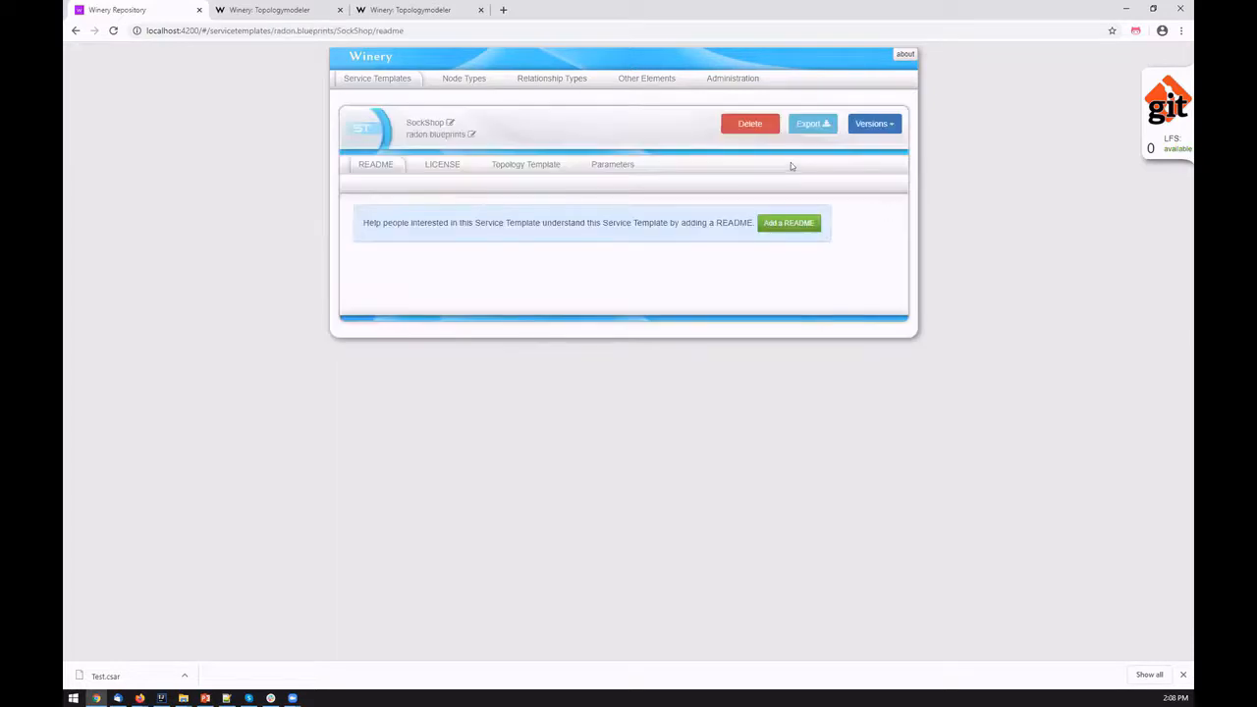
pyautogui.moveTo(538, 146)
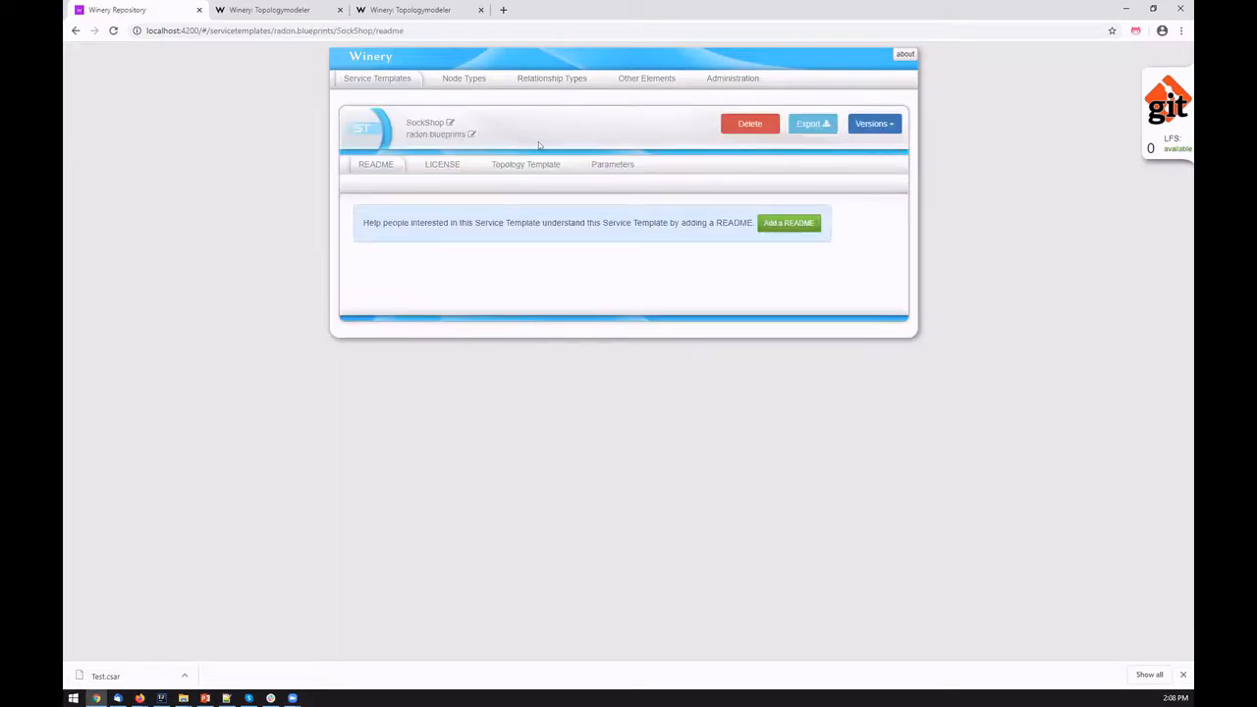
pyautogui.click(526, 165)
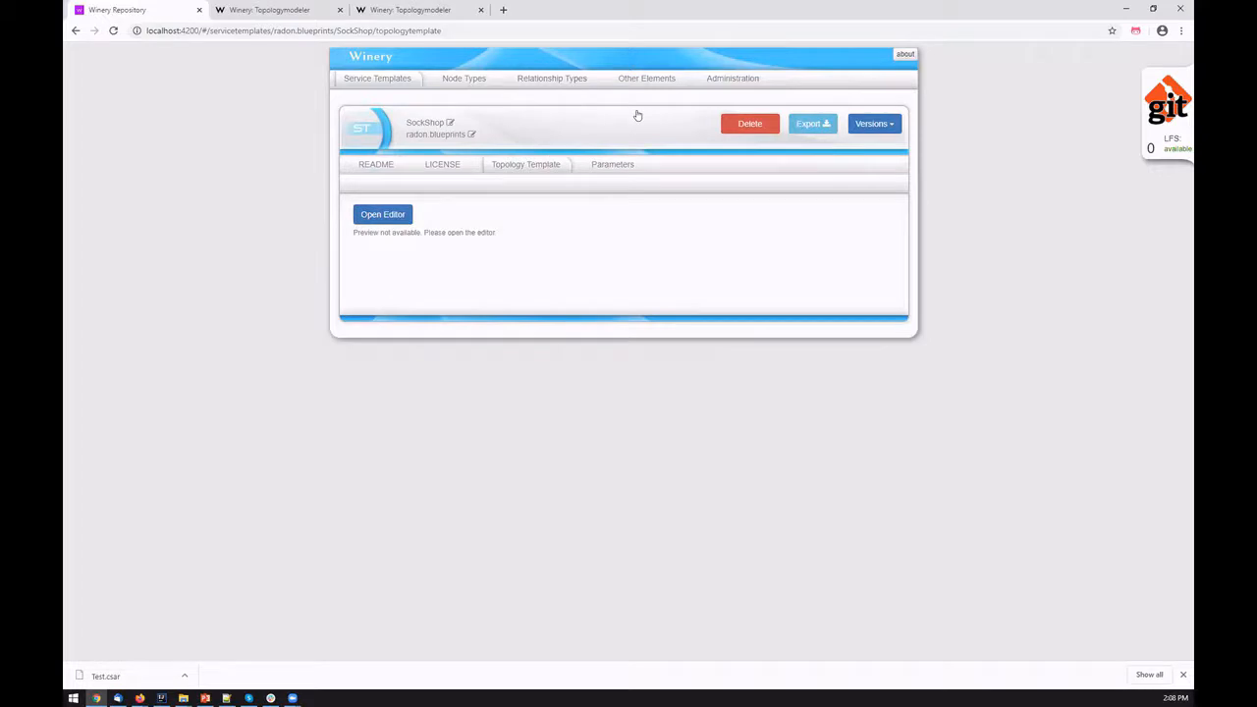
# Step: Load the SockShop topology in the modeler with node properties and artifacts displayed
pyautogui.click(383, 214)
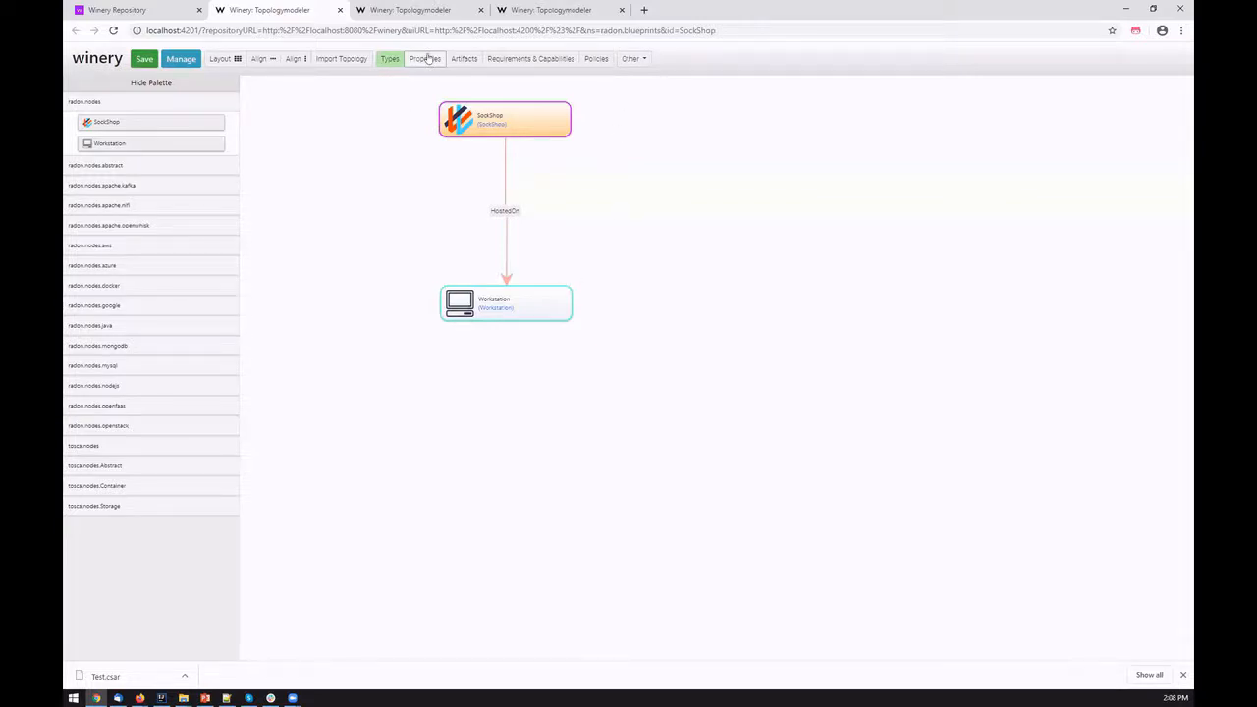
pyautogui.click(424, 59)
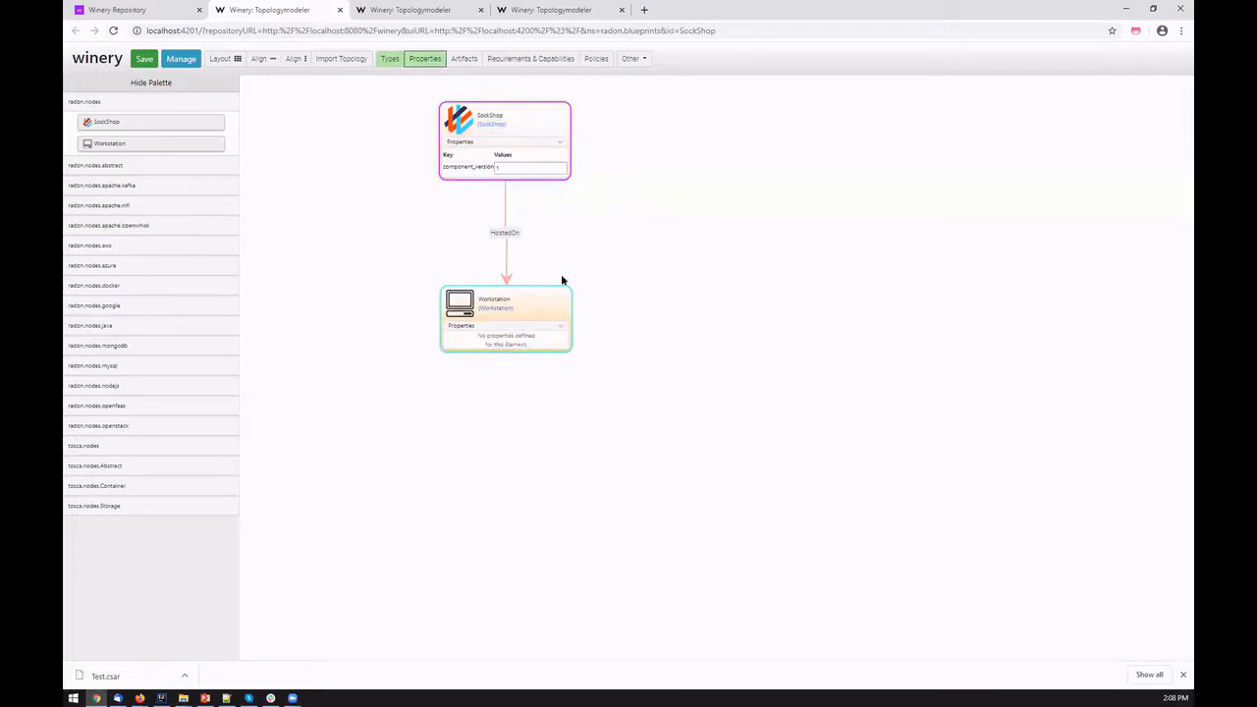
pyautogui.click(464, 59)
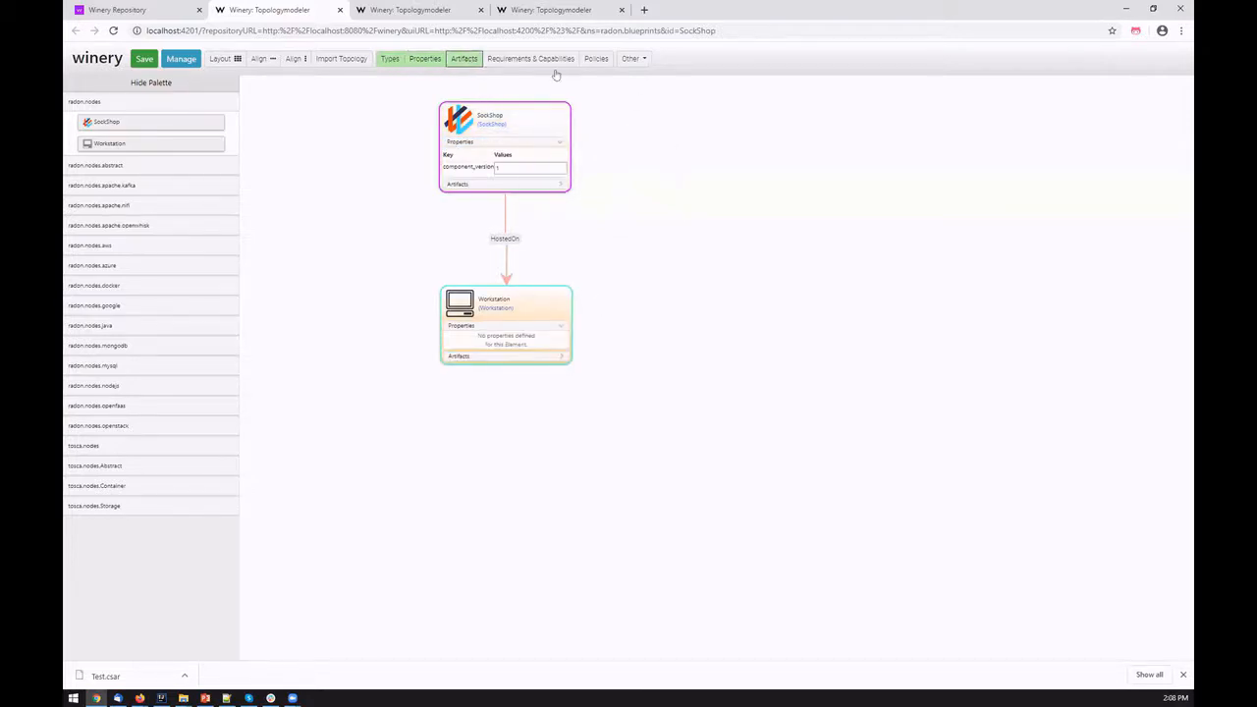
# Step: Expand the top node's artifacts, start and cancel adding an artifact, and bring up the Other menu
pyautogui.click(458, 184)
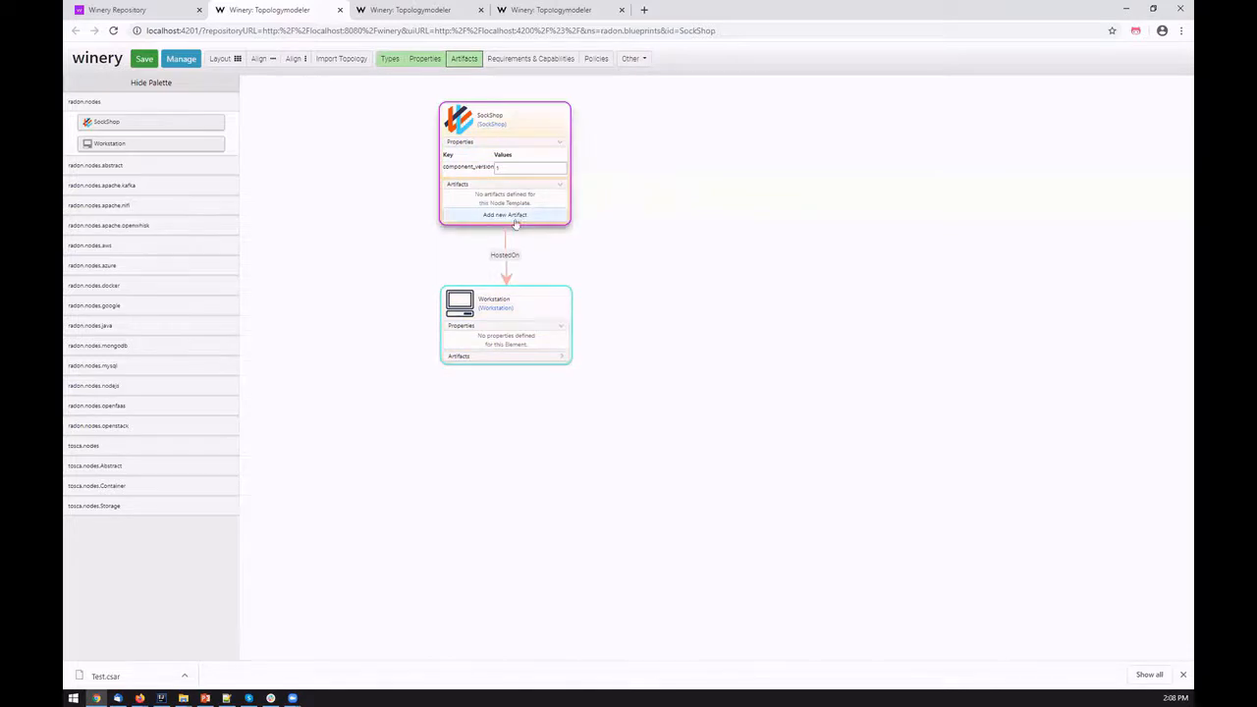
pyautogui.click(503, 214)
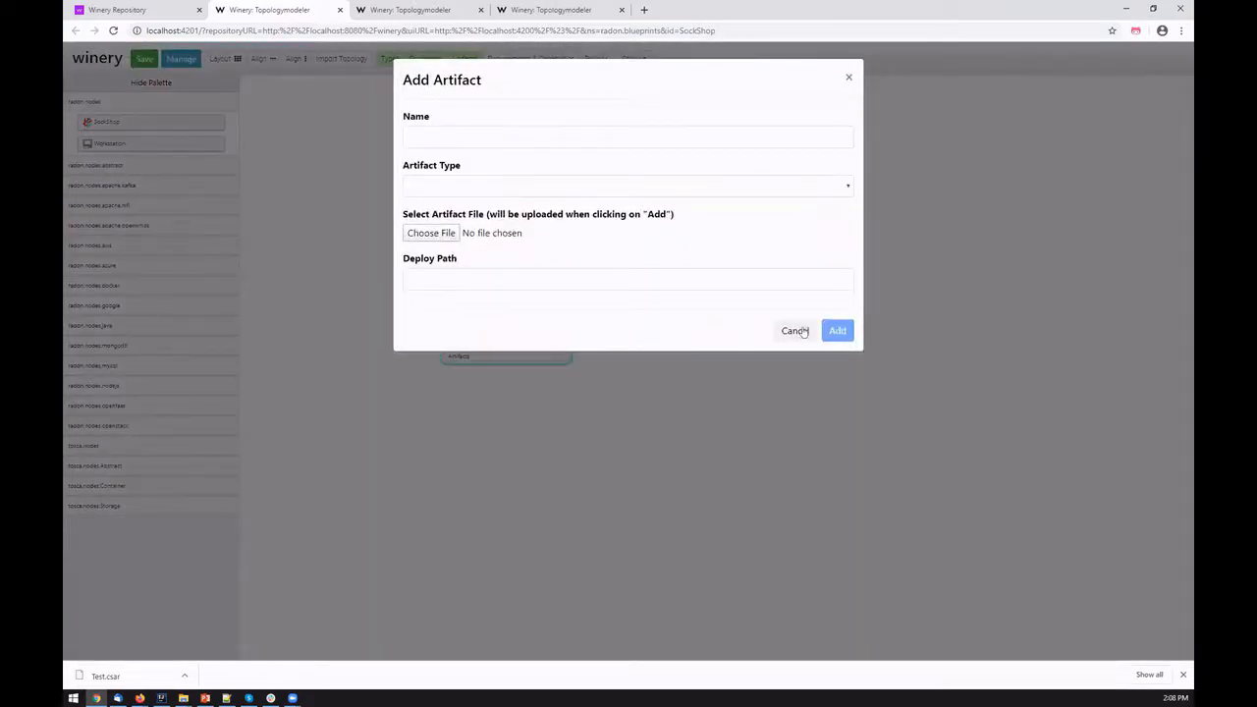
pyautogui.click(793, 330)
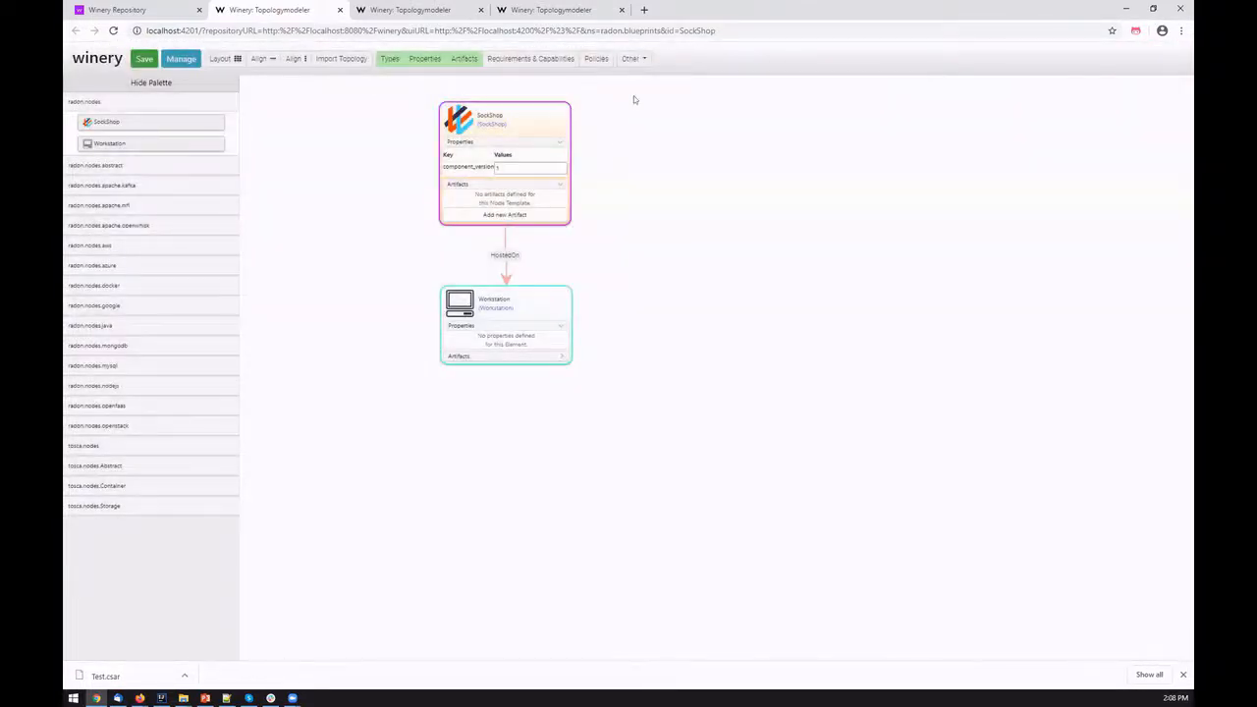
pyautogui.click(632, 59)
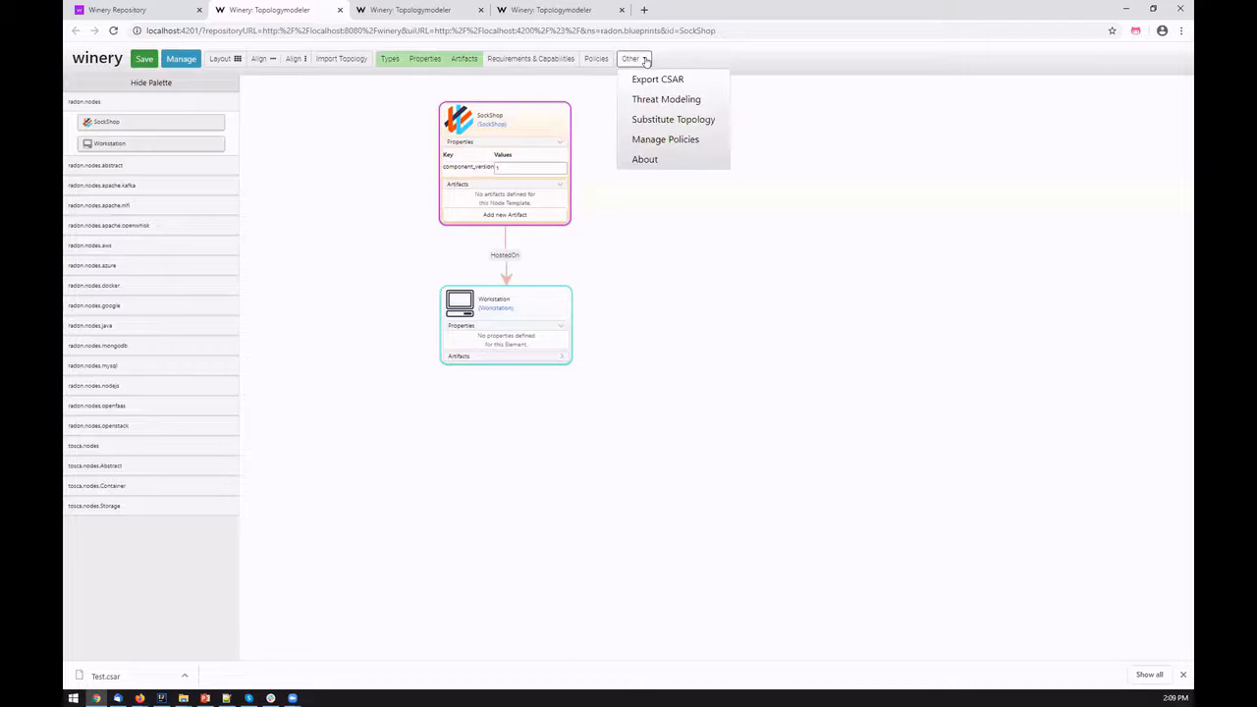
# Step: Add an AutoScale policy named asda in Manage Policies alongside load_test
pyautogui.click(666, 137)
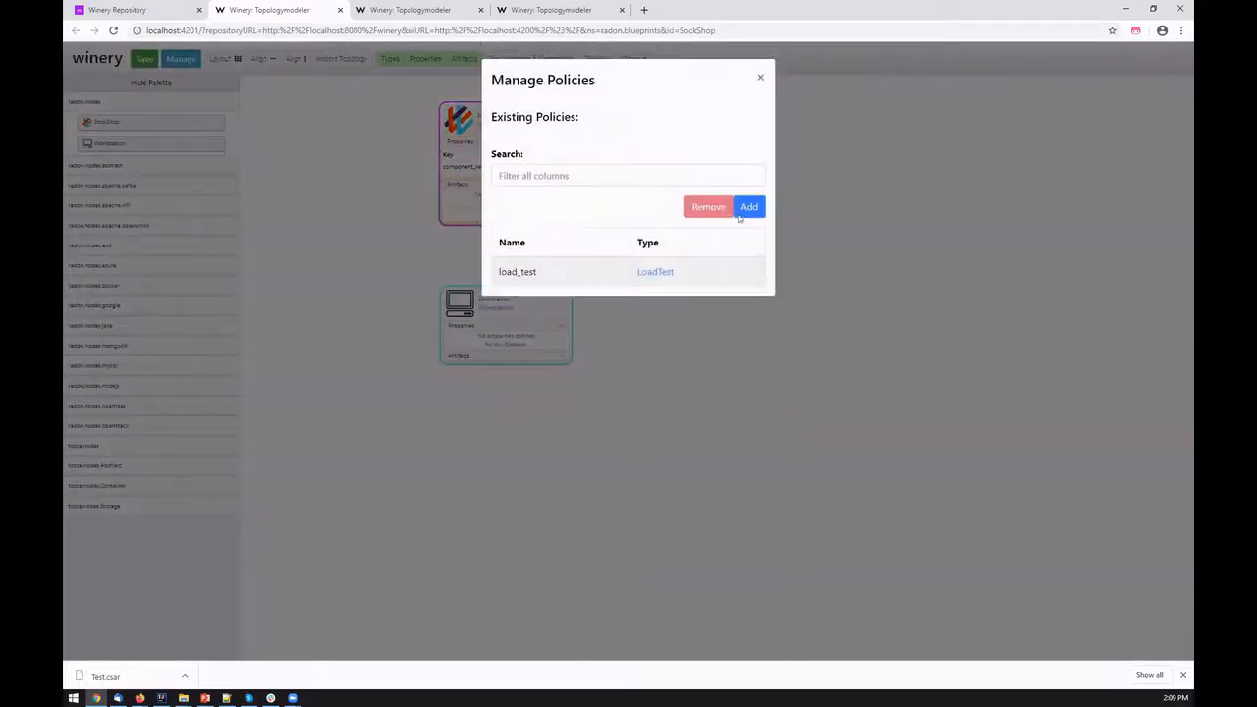
pyautogui.click(748, 206)
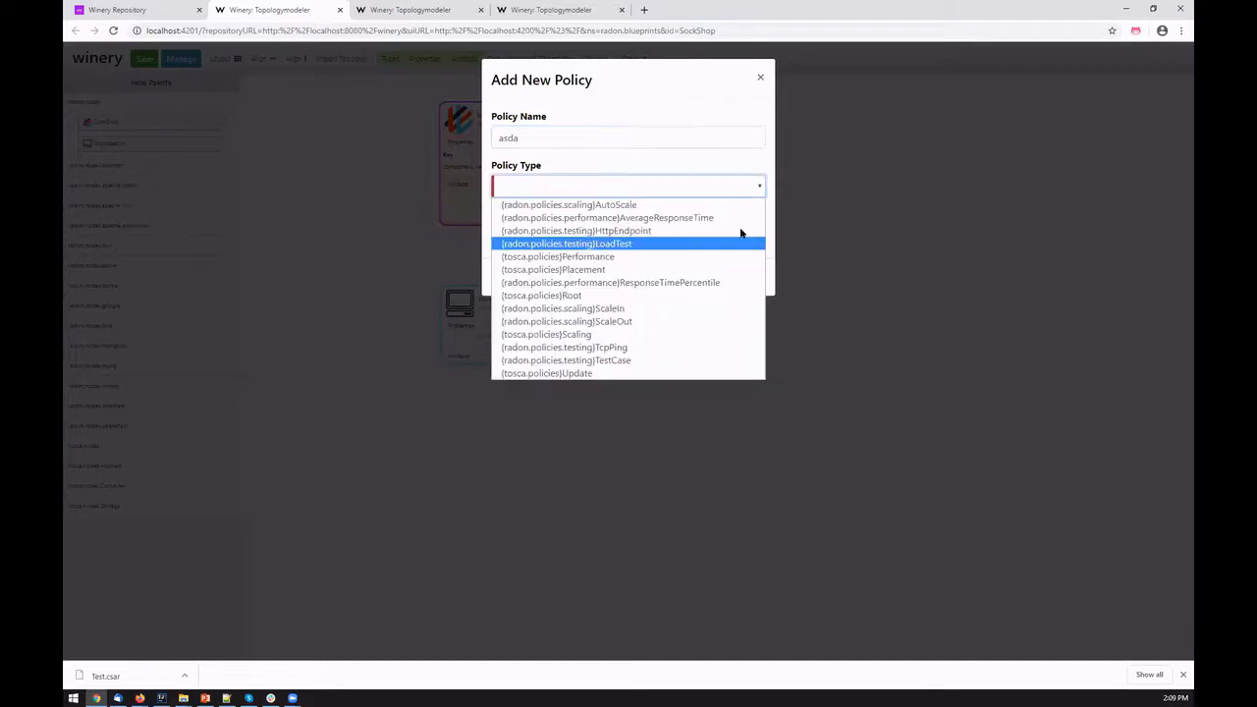
pyautogui.click(568, 204)
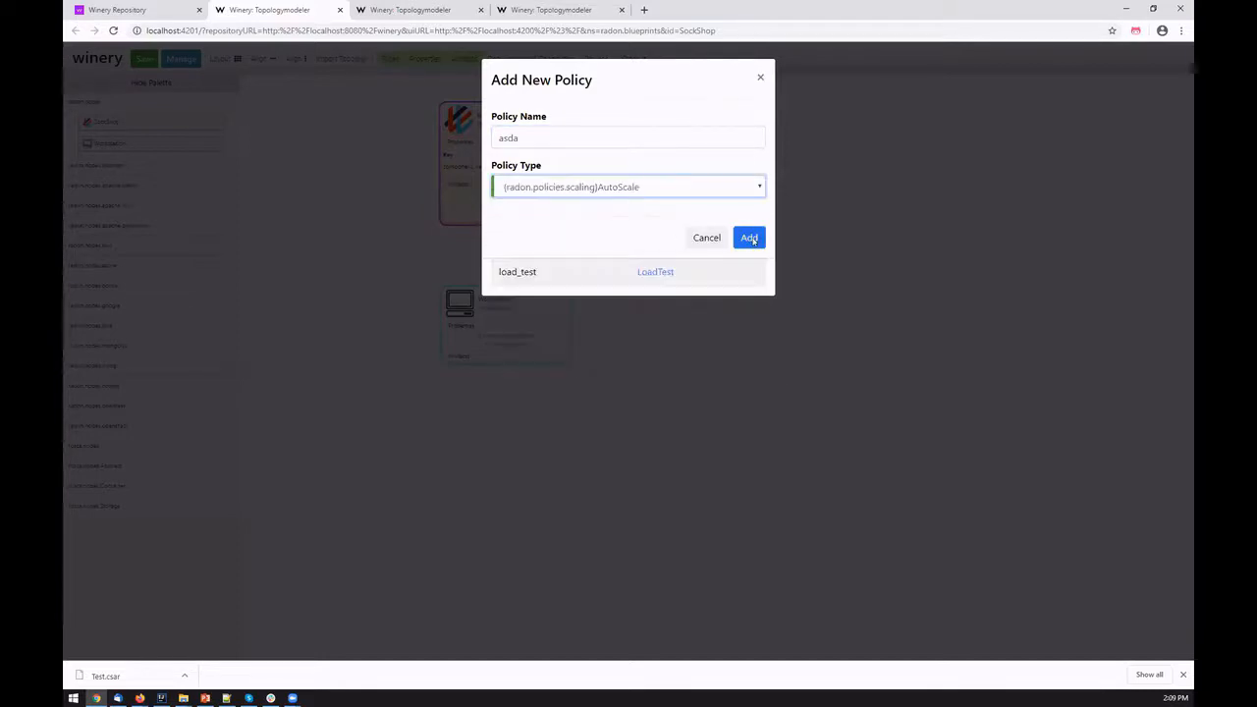
pyautogui.click(748, 237)
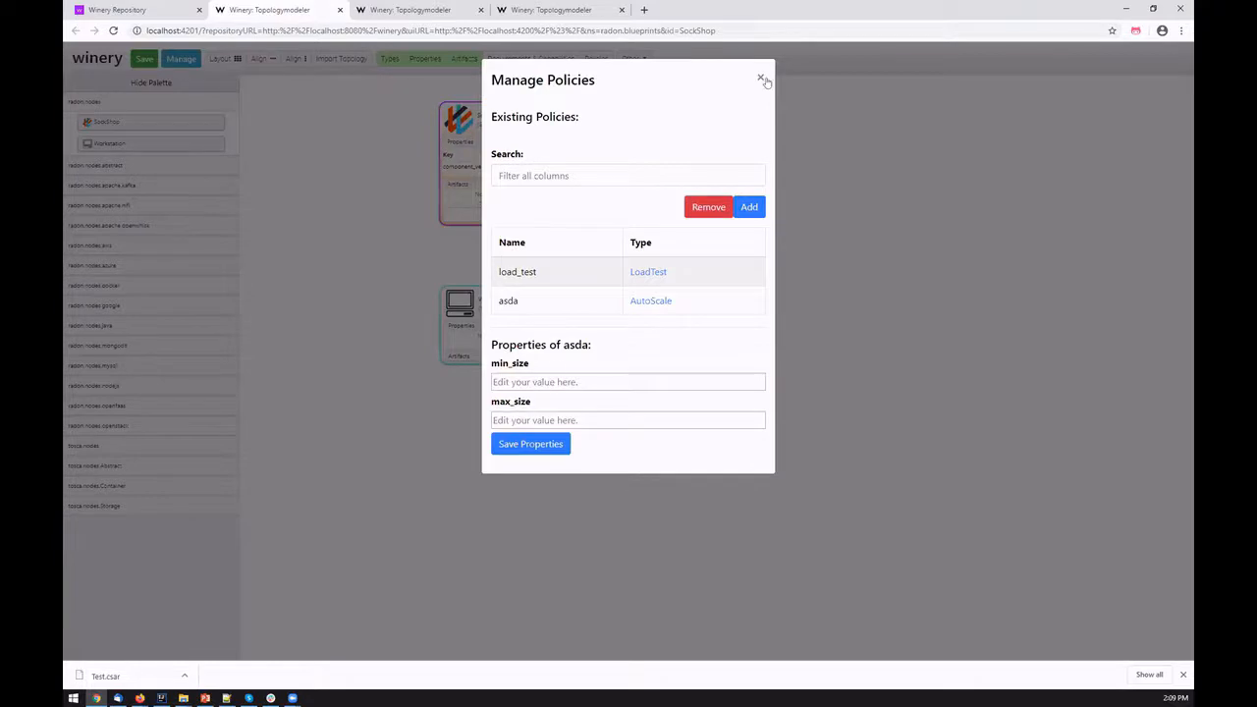
pyautogui.click(760, 78)
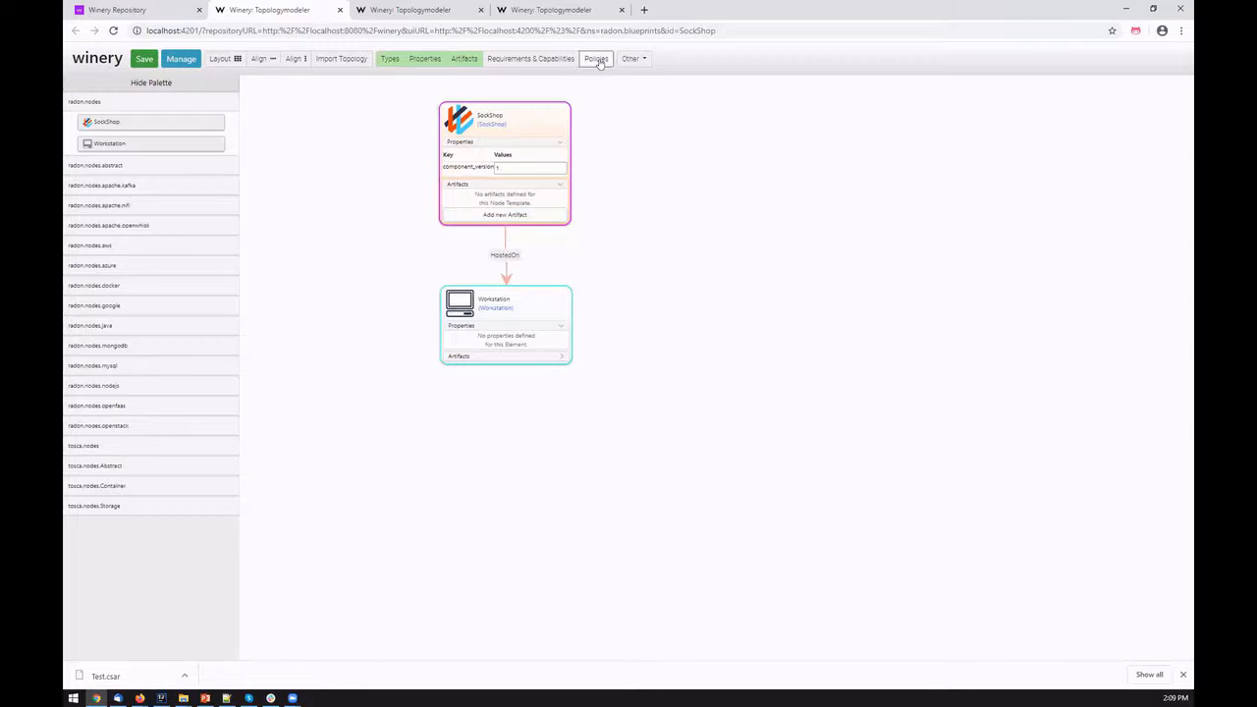
# Step: Display policies on the nodes and move the top node to the upper left of the canvas
pyautogui.click(597, 59)
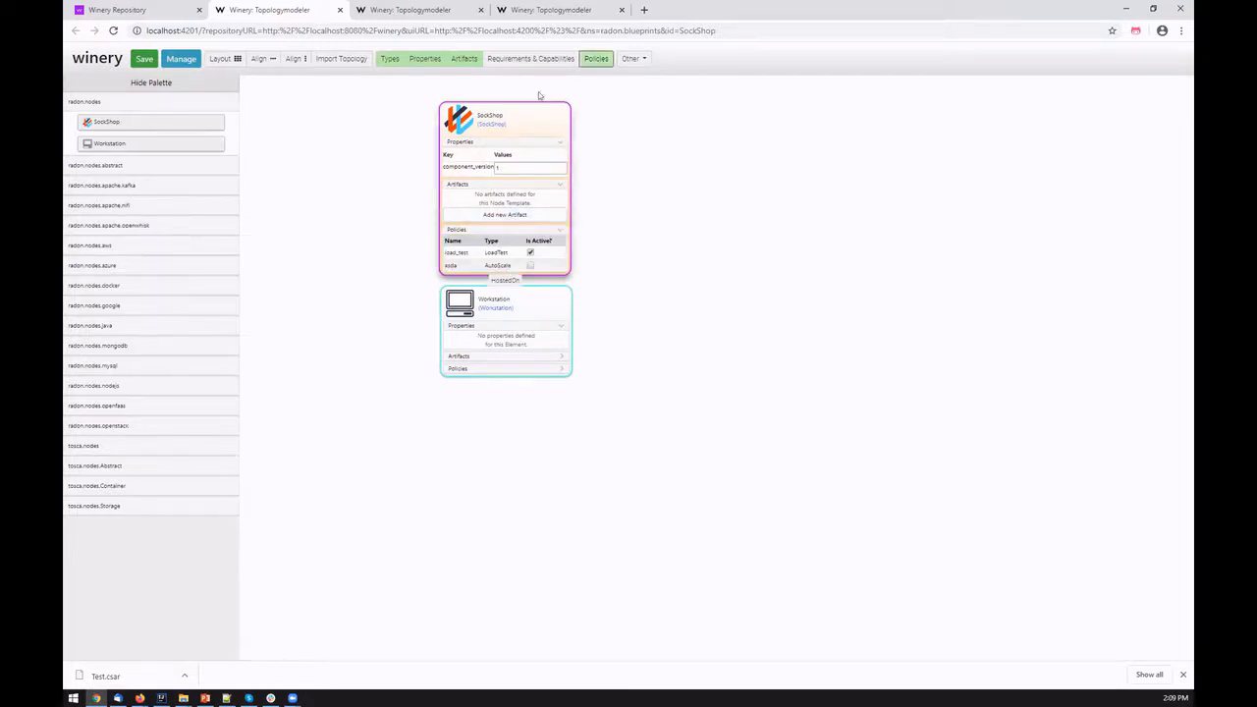
pyautogui.moveTo(505, 187); pyautogui.dragTo(371, 187)
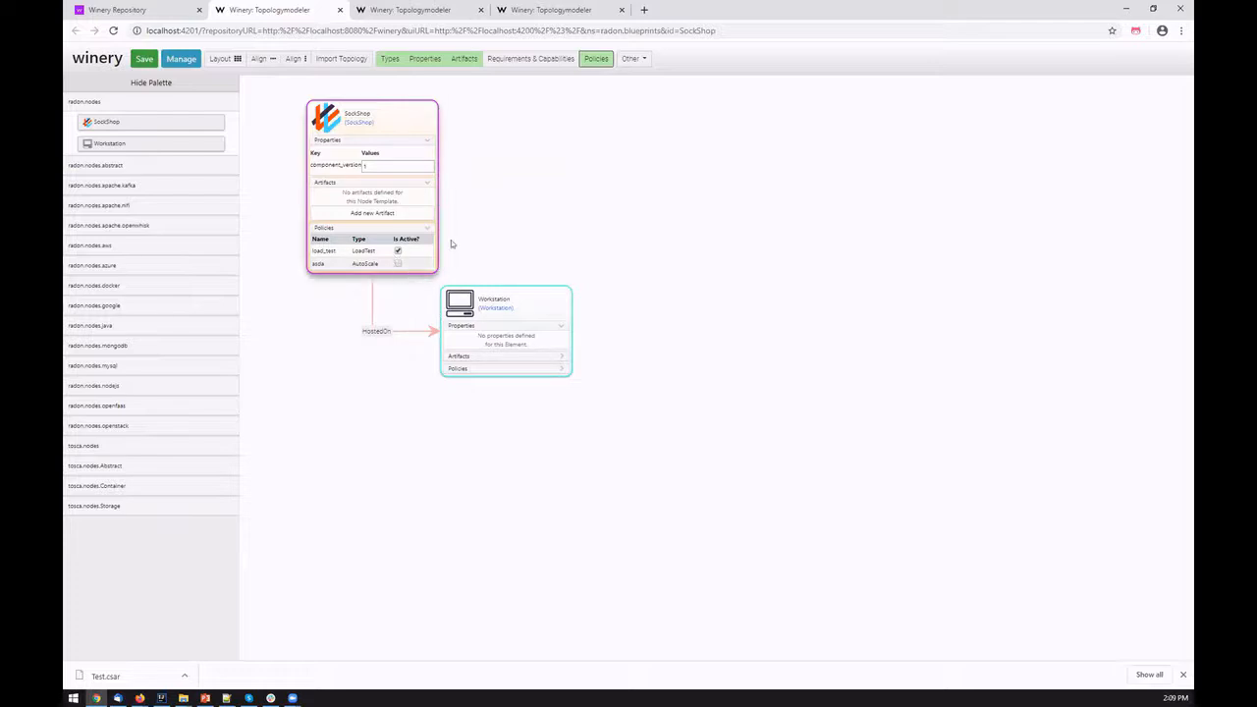
pyautogui.moveTo(295, 137)
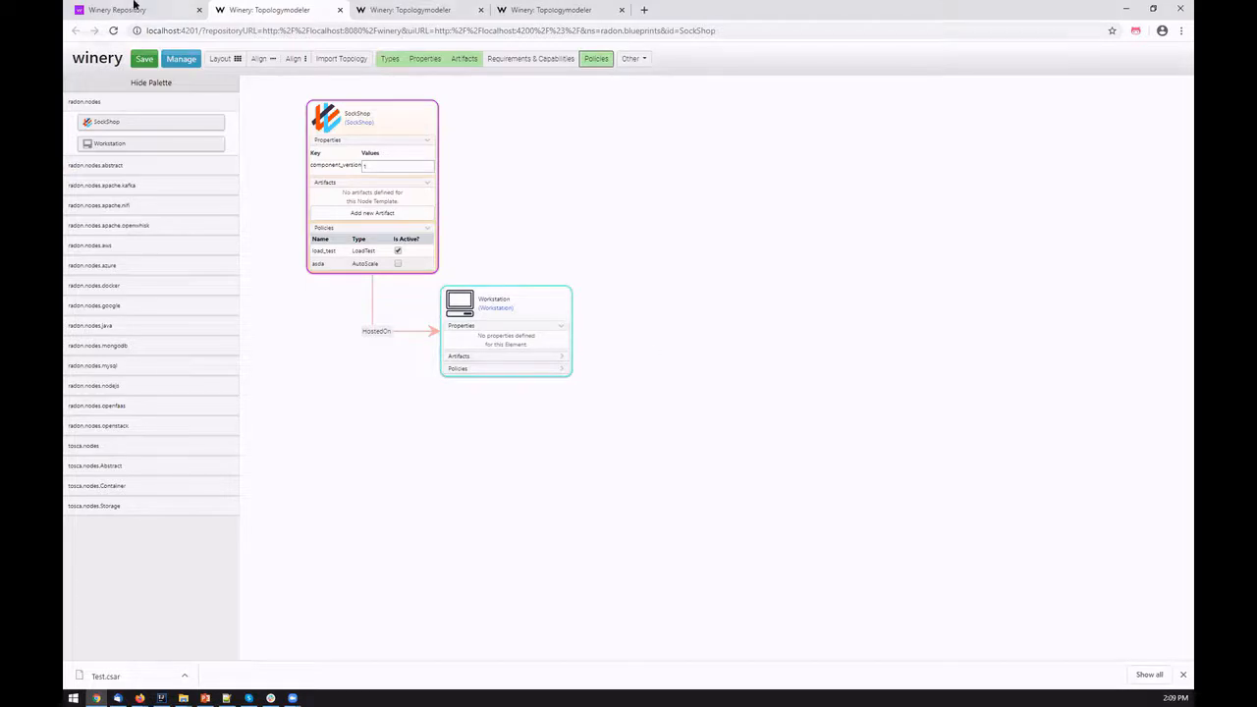
# Step: Load the ToyExample topology of AWS lambda, S3 bucket and database nodes with properties shown
pyautogui.click(137, 10)
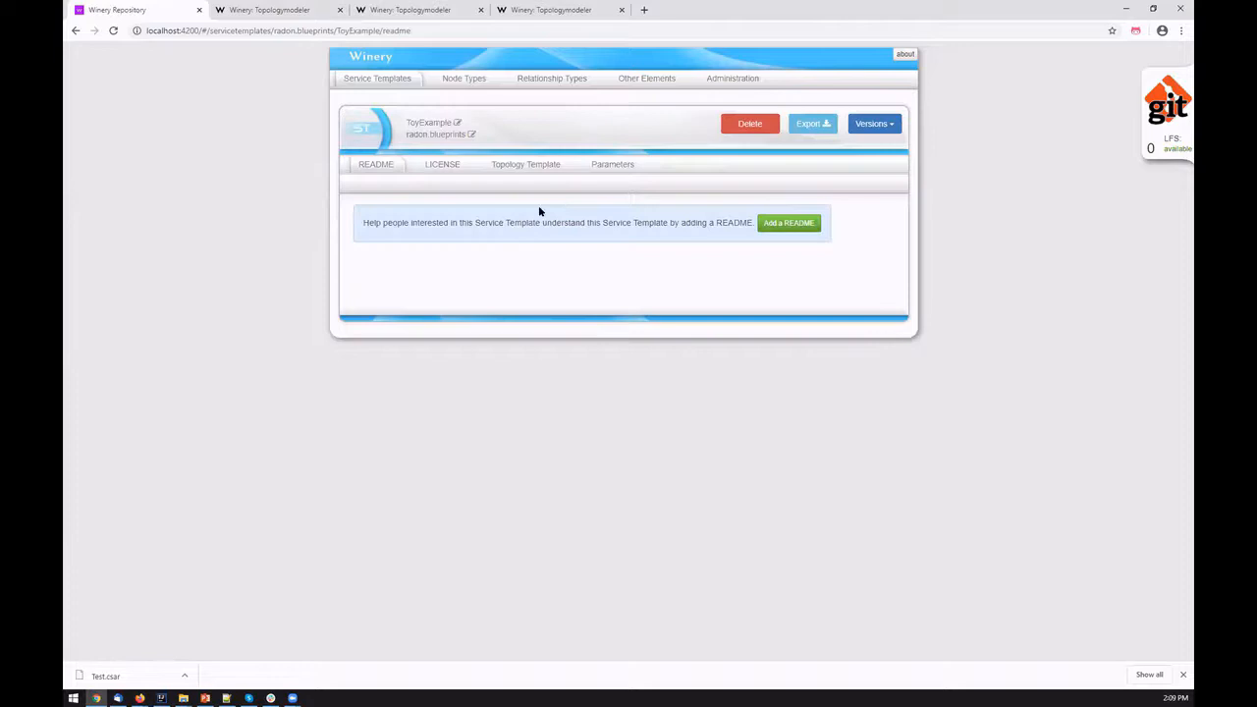
pyautogui.click(527, 165)
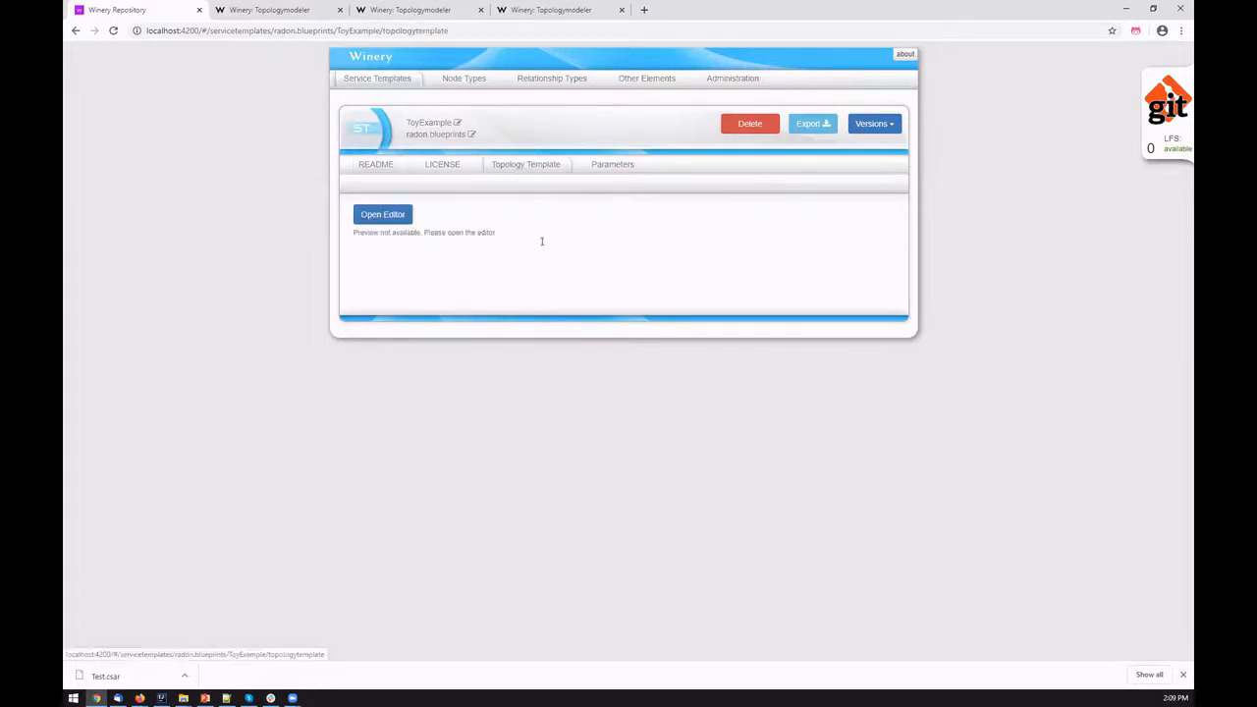
pyautogui.click(381, 215)
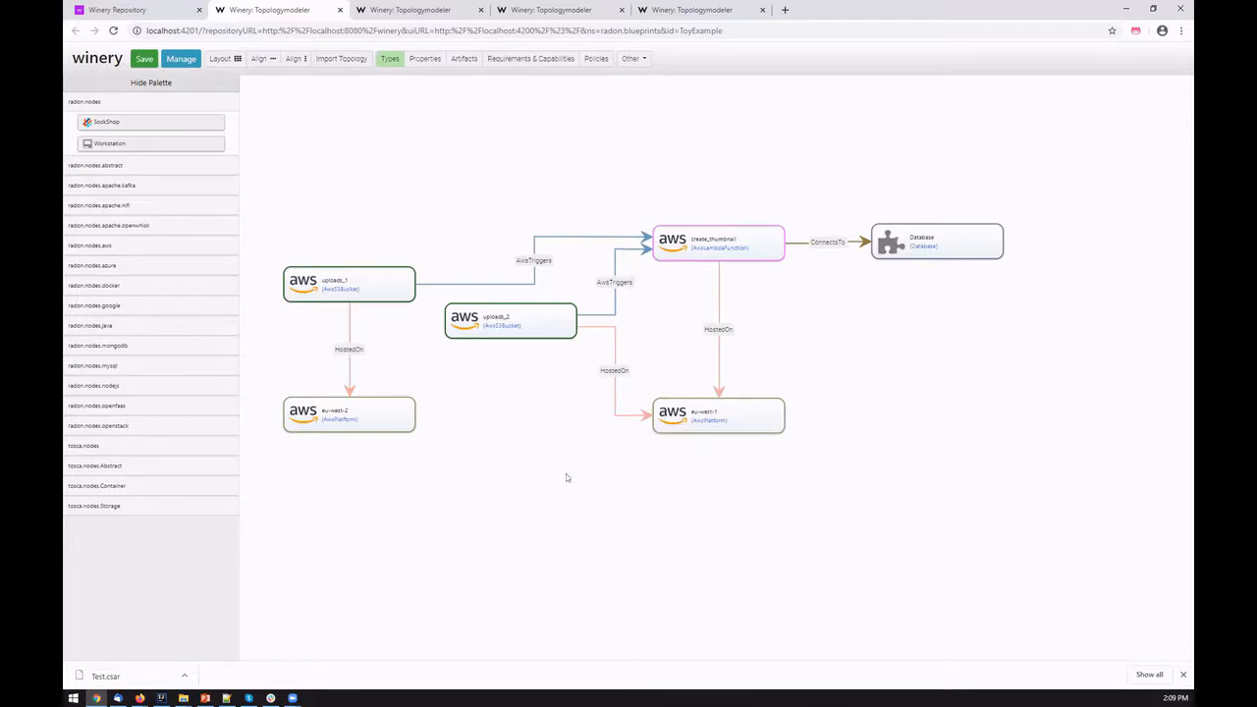
pyautogui.moveTo(456, 430)
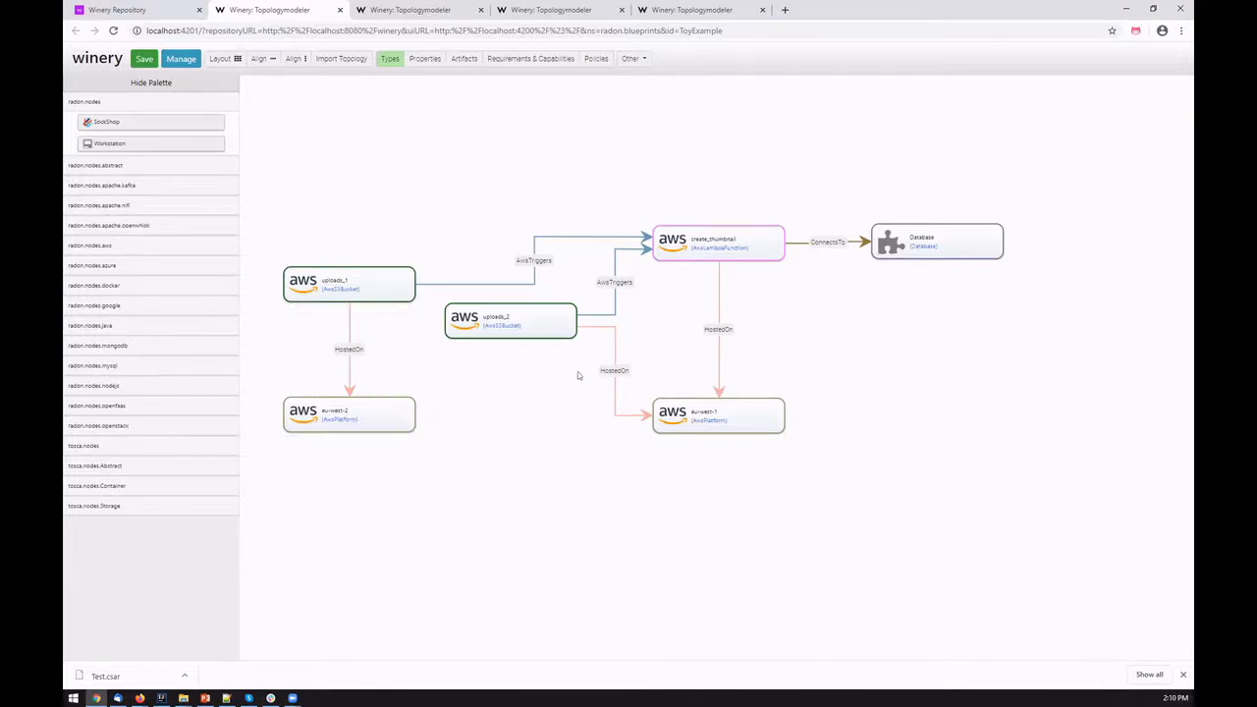
pyautogui.click(424, 59)
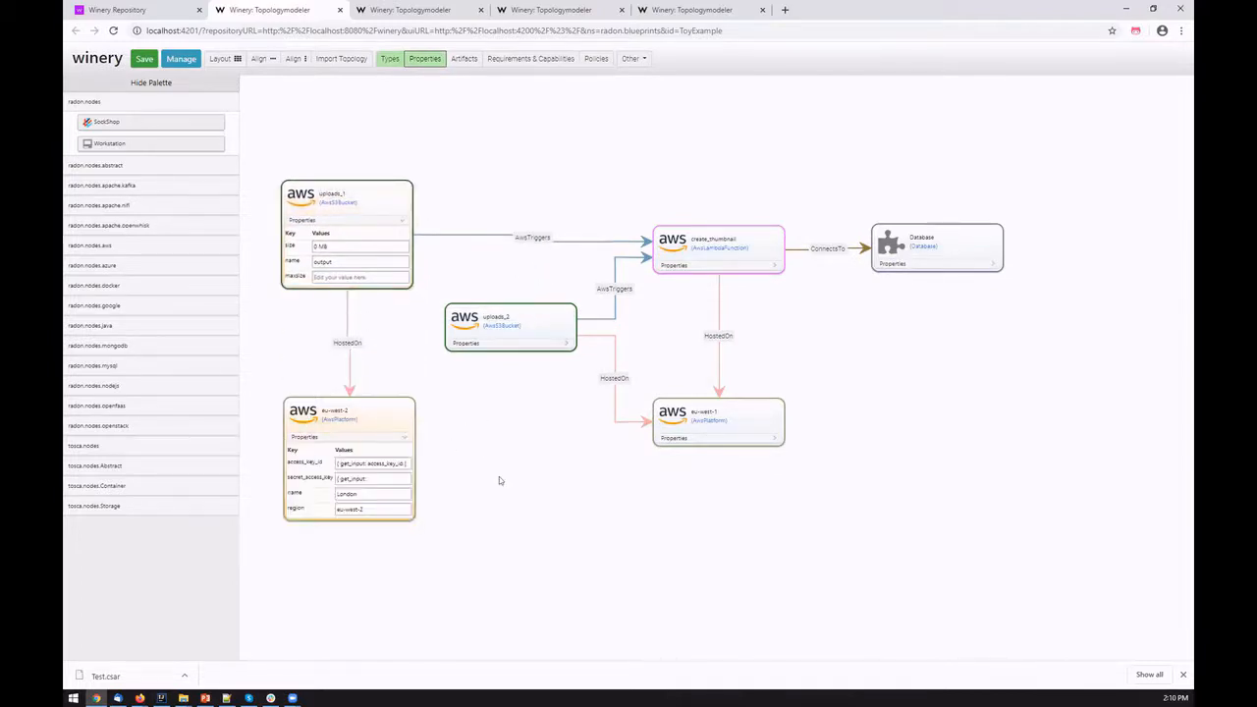
pyautogui.moveTo(828, 397)
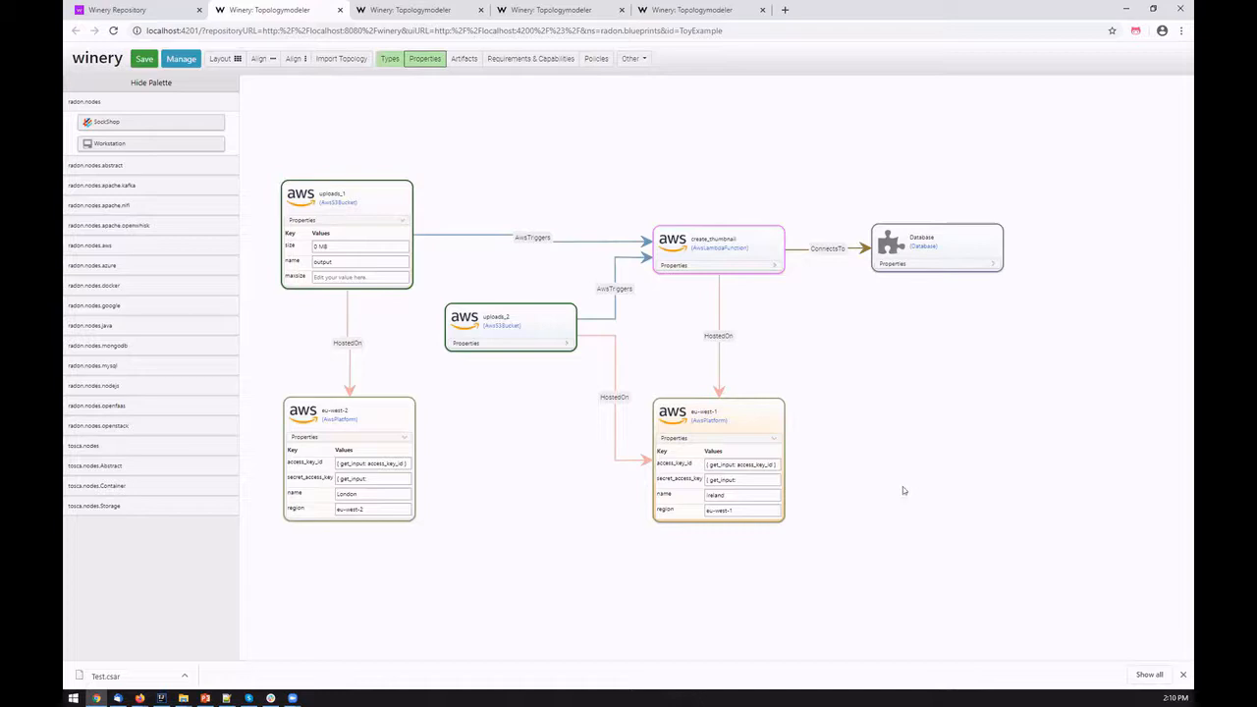
pyautogui.moveTo(935, 467)
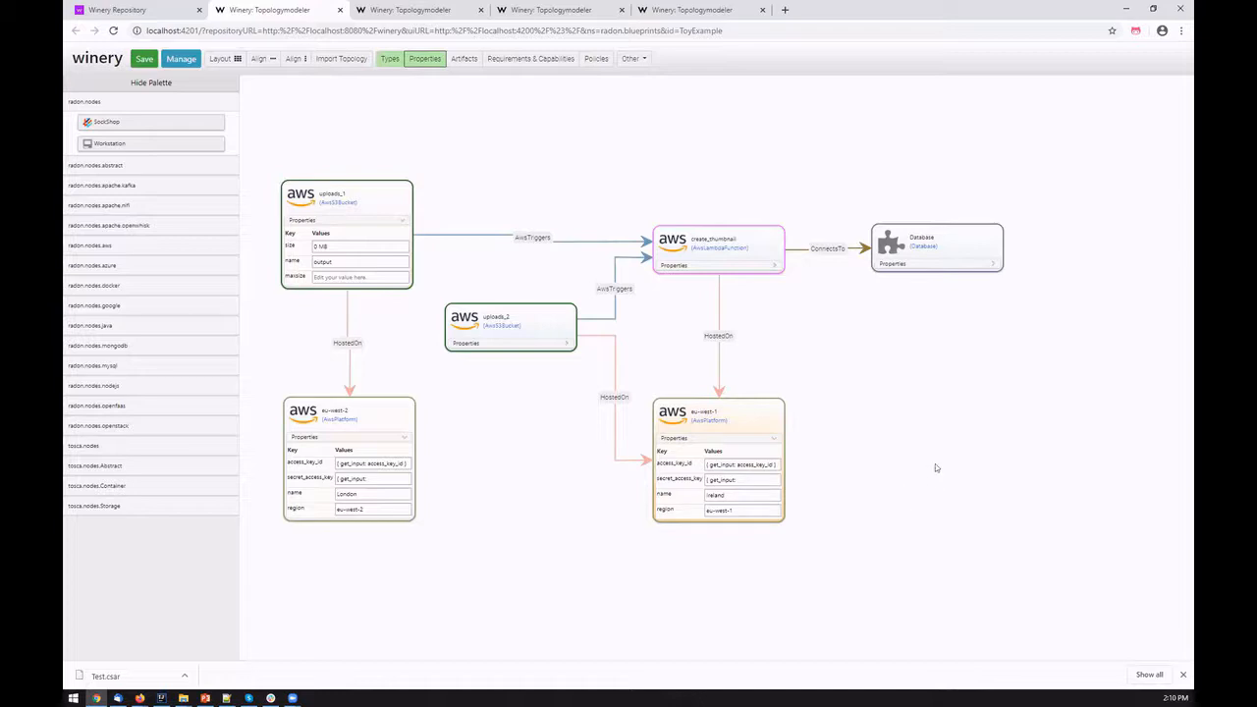
pyautogui.moveTo(685, 112)
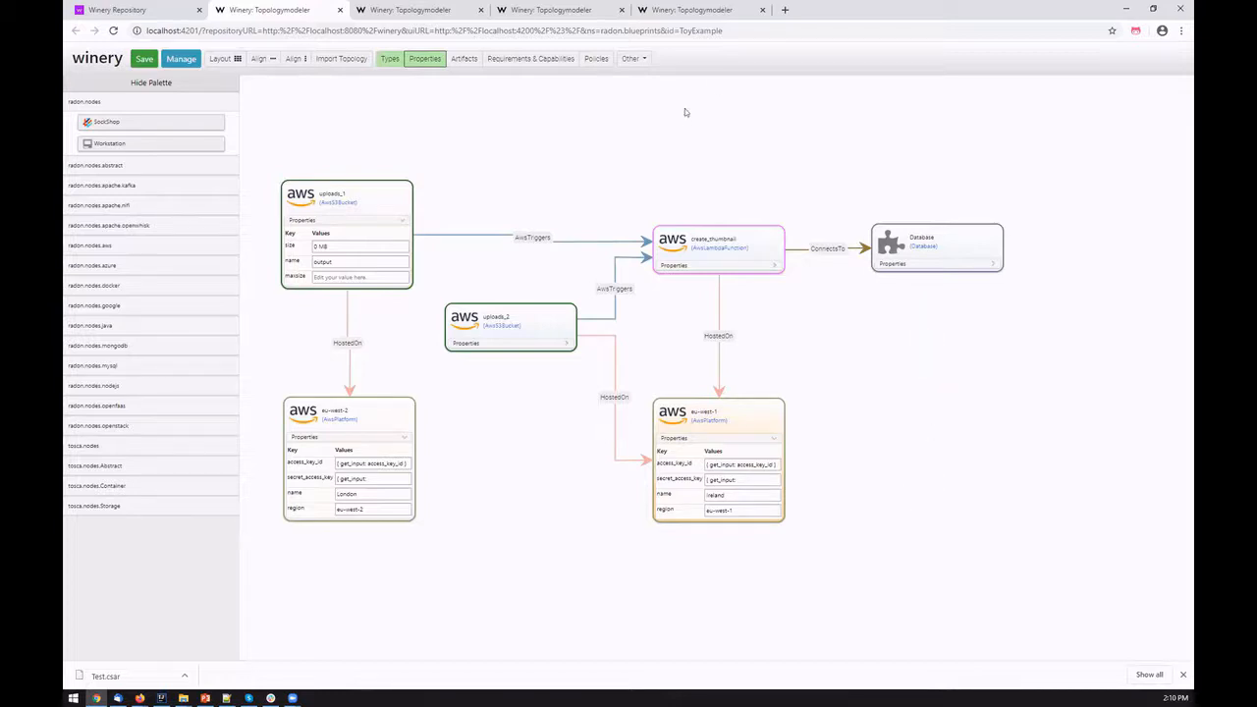
pyautogui.moveTo(1137, 391)
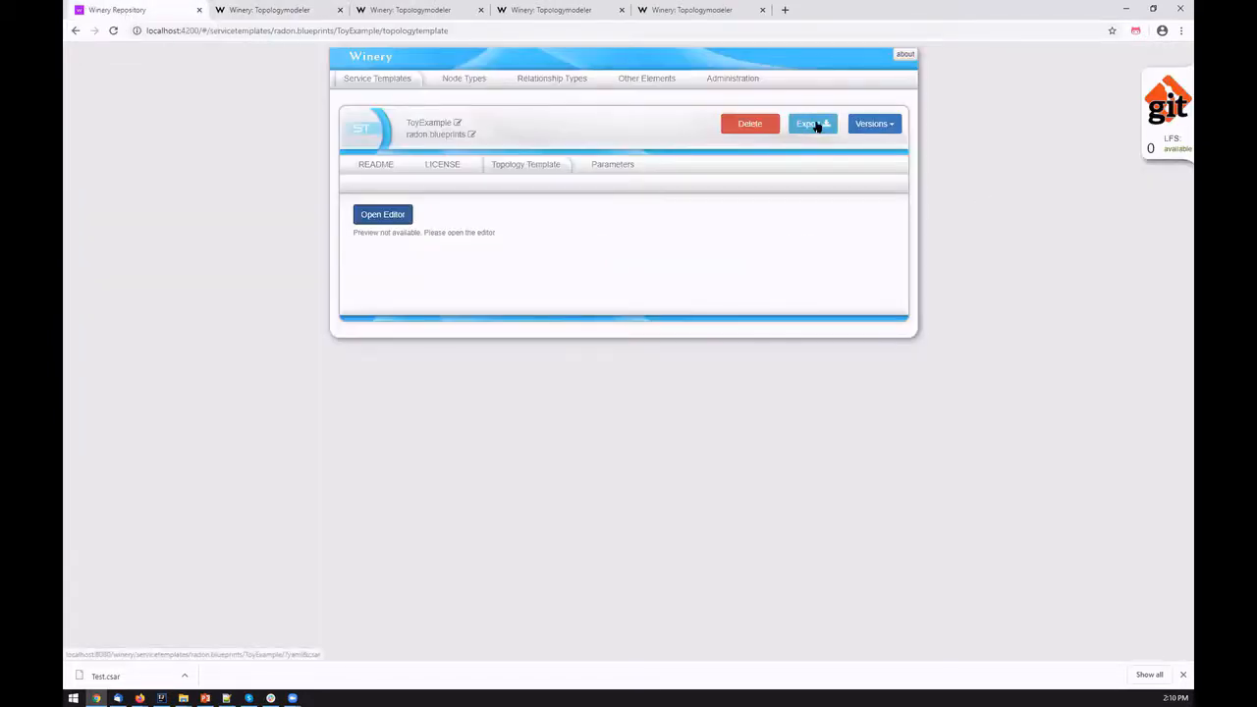
# Step: Export ToyExample as a CSAR file saved to the Desktop
pyautogui.click(810, 122)
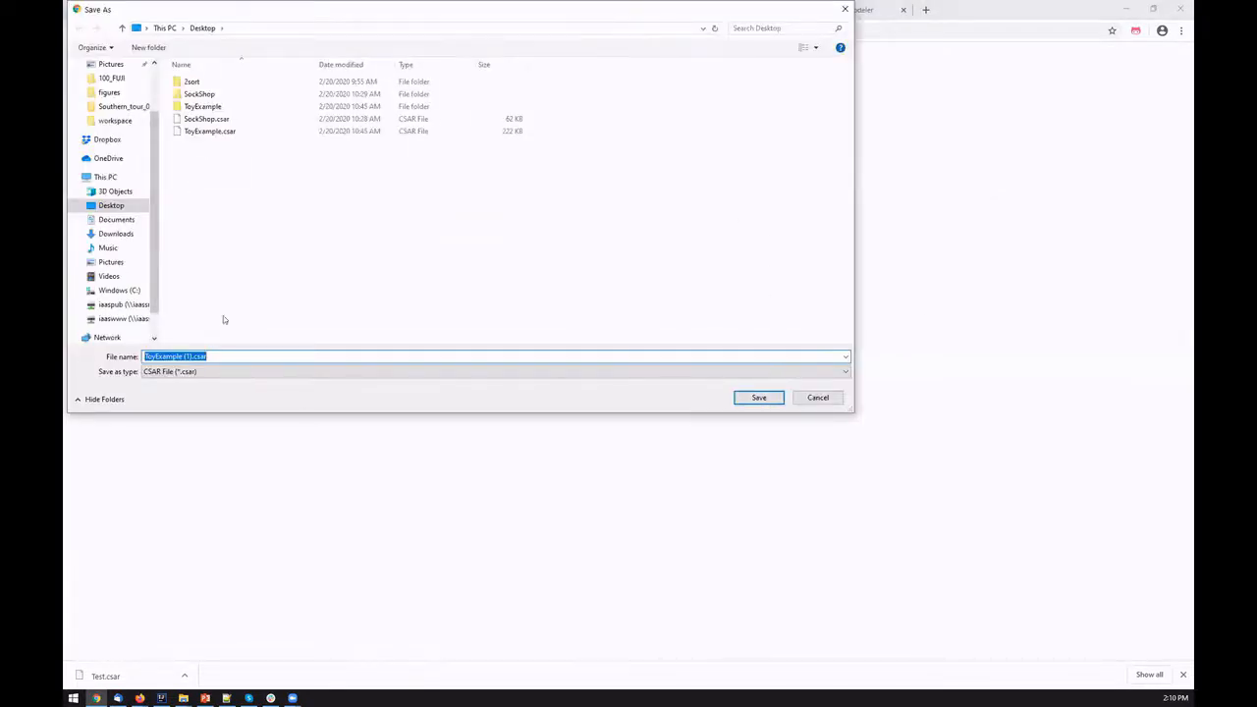
pyautogui.click(758, 397)
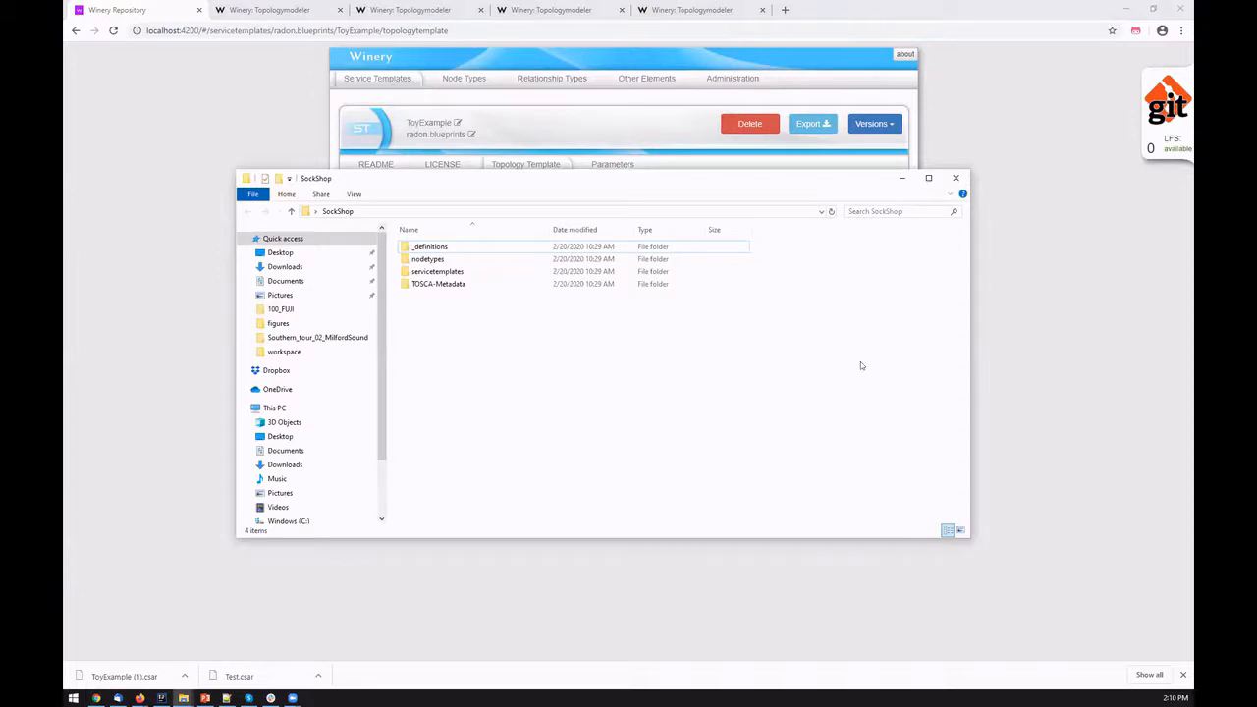
pyautogui.moveTo(844, 452)
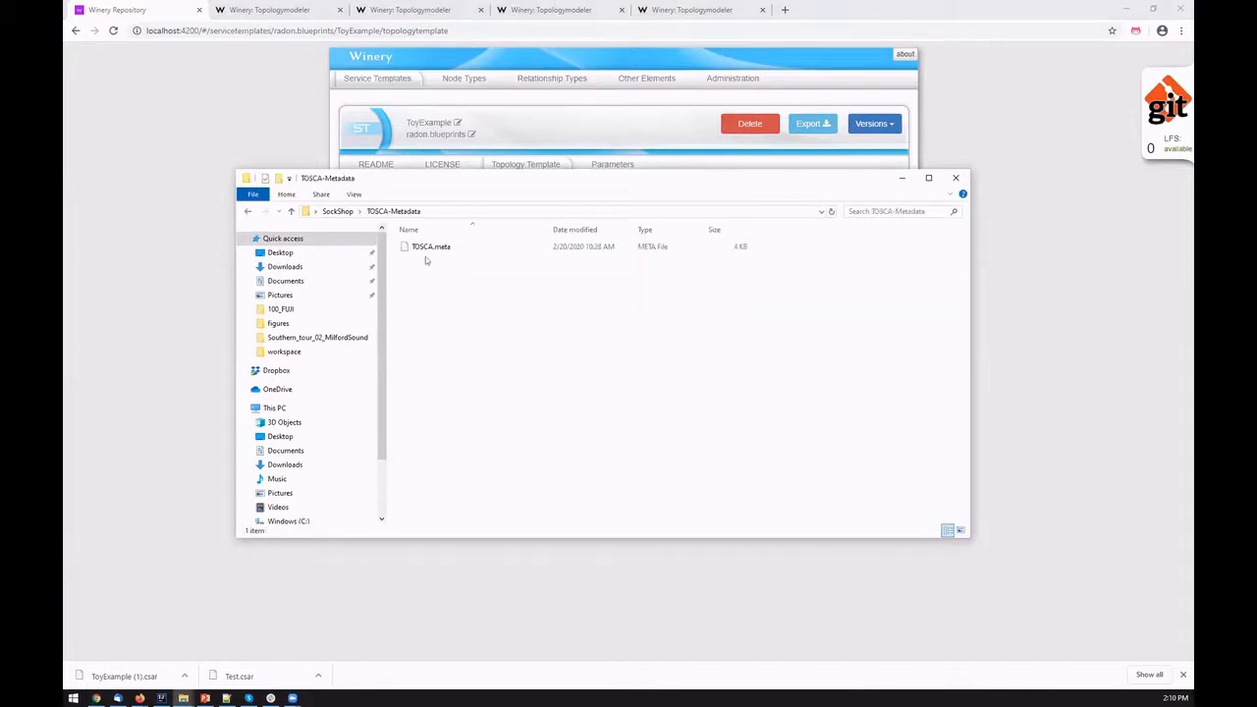
# Step: Inspect the TOSCA metadata file, then browse into the _definitions folder of .tosca files
pyautogui.rightClick(430, 246)
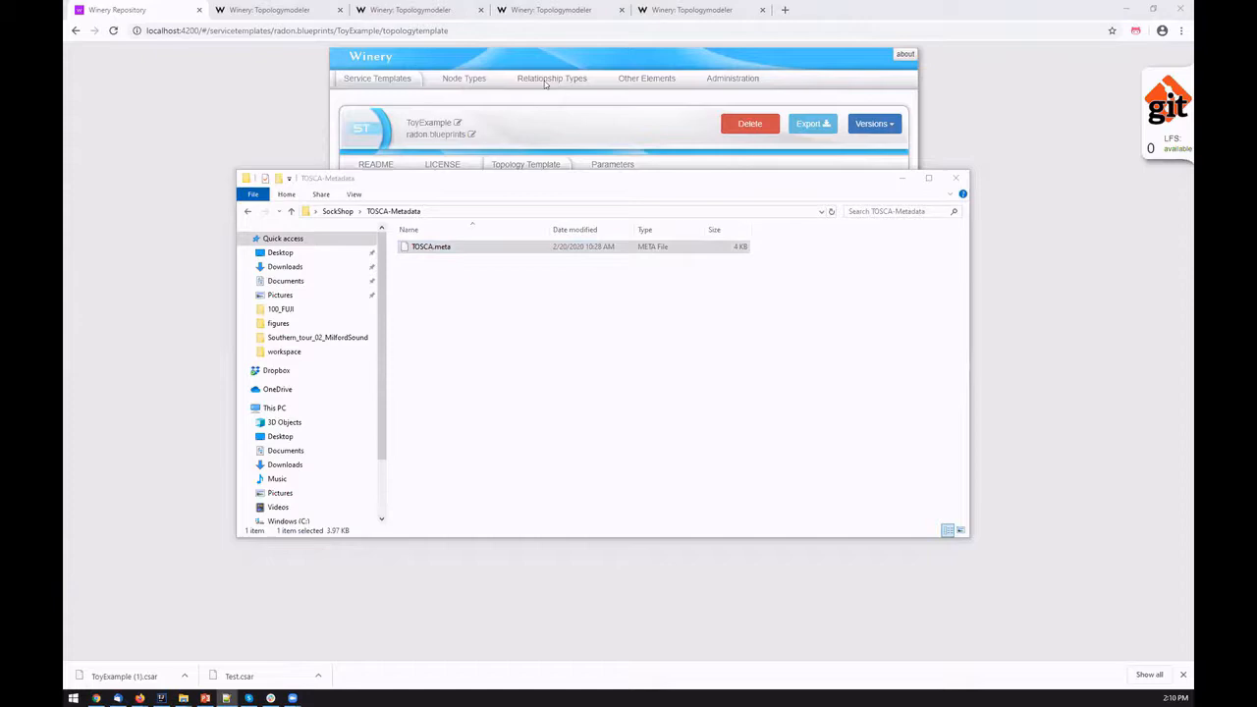
pyautogui.doubleClick(430, 248)
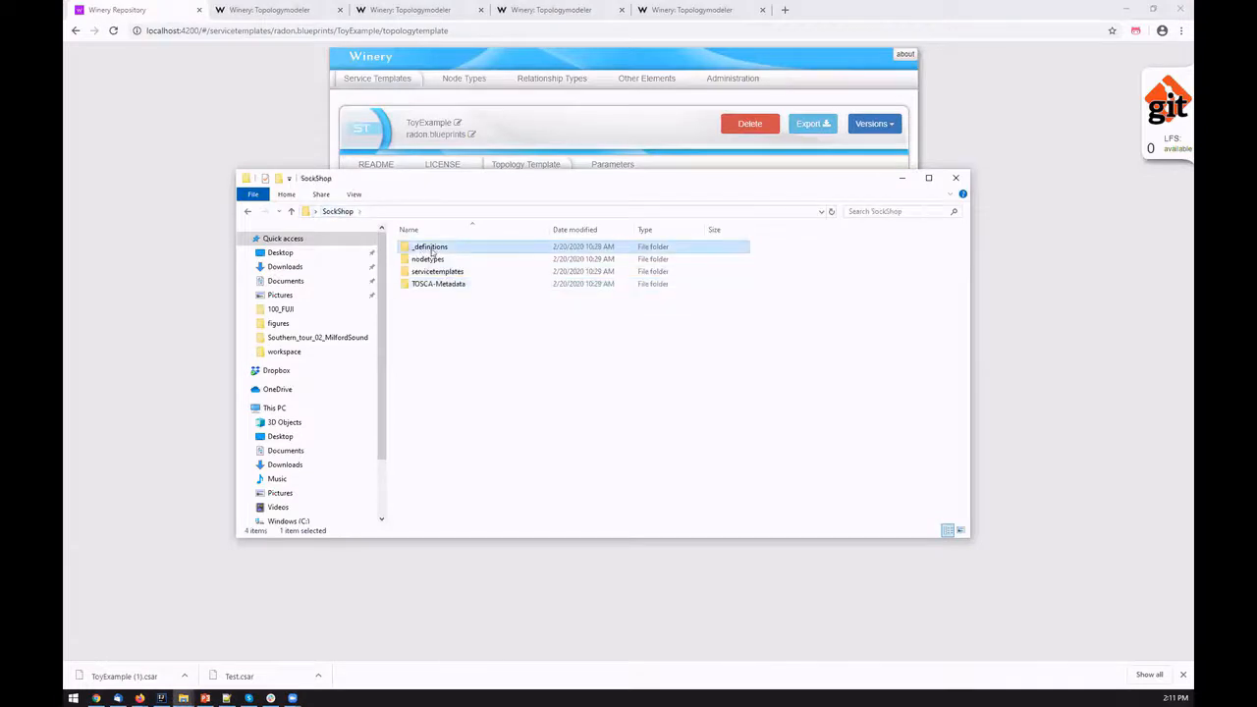
pyautogui.doubleClick(429, 247)
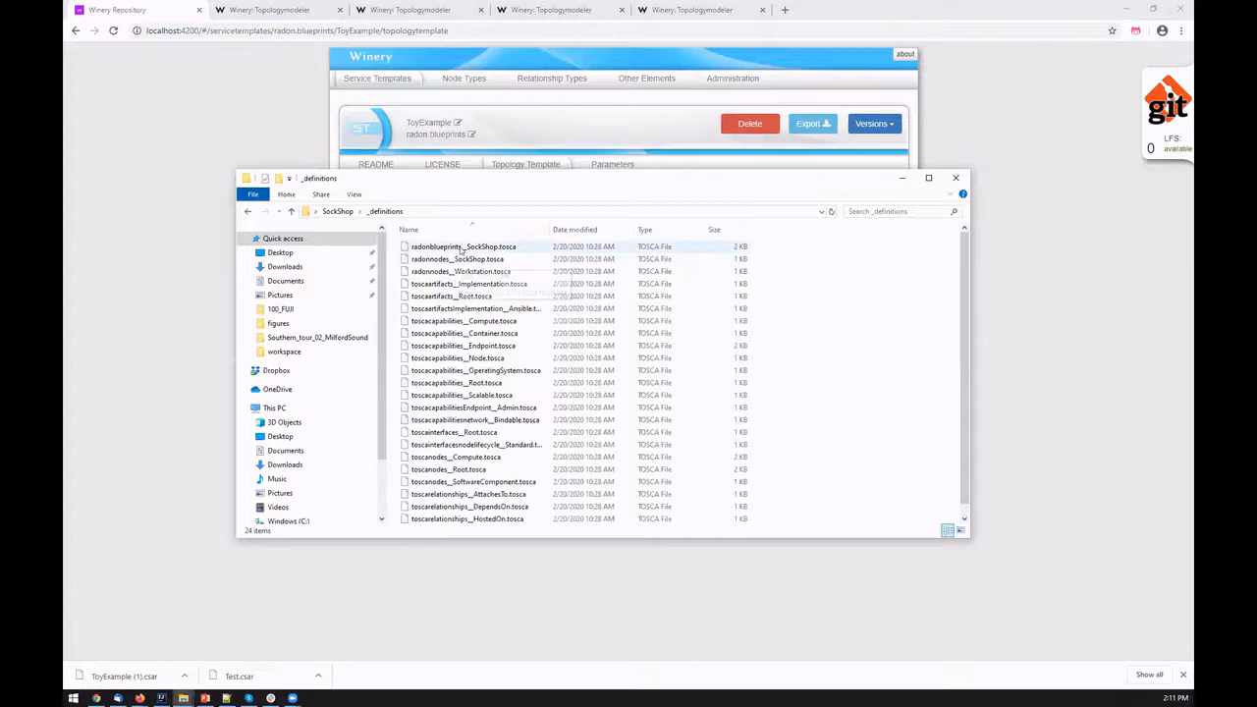
# Step: View the SockShop .tosca file in Notepad++ with its imports and Workstation and SockShop node templates
pyautogui.doubleClick(463, 247)
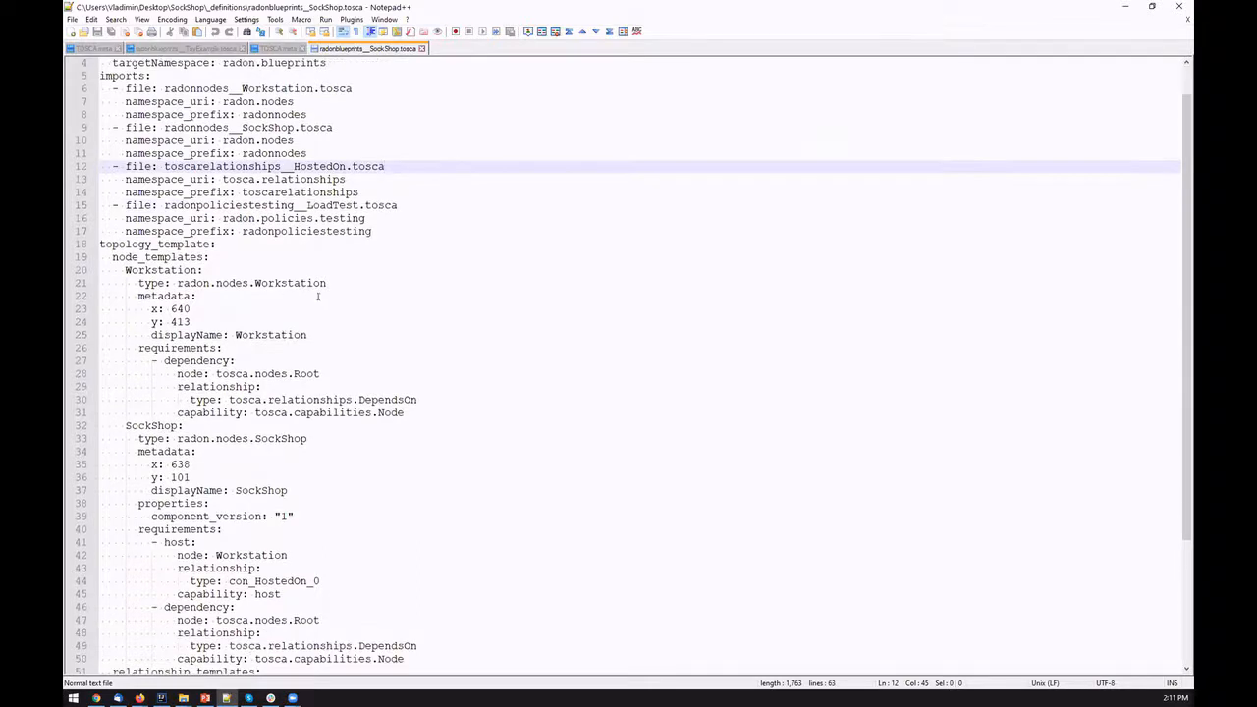
pyautogui.scroll(-3)
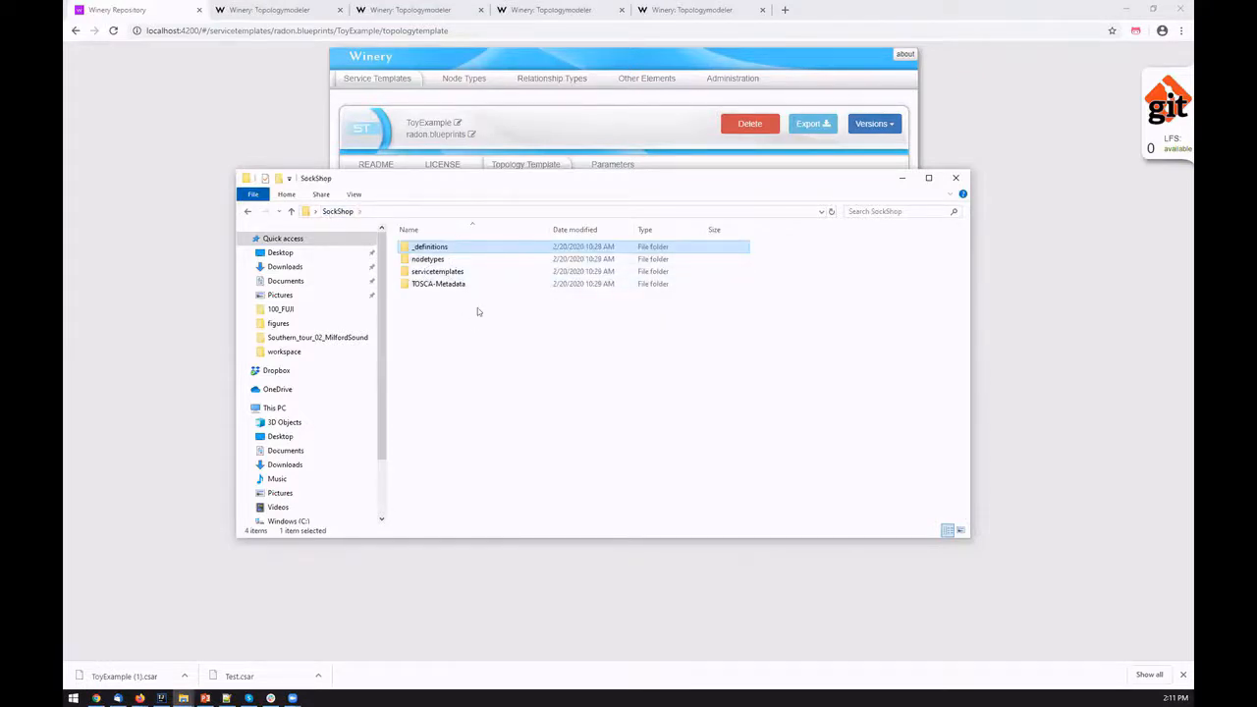
# Step: Browse the export's nodetypes folder down to the Compute, Root and SoftwareComponent node type folders
pyautogui.click(429, 259)
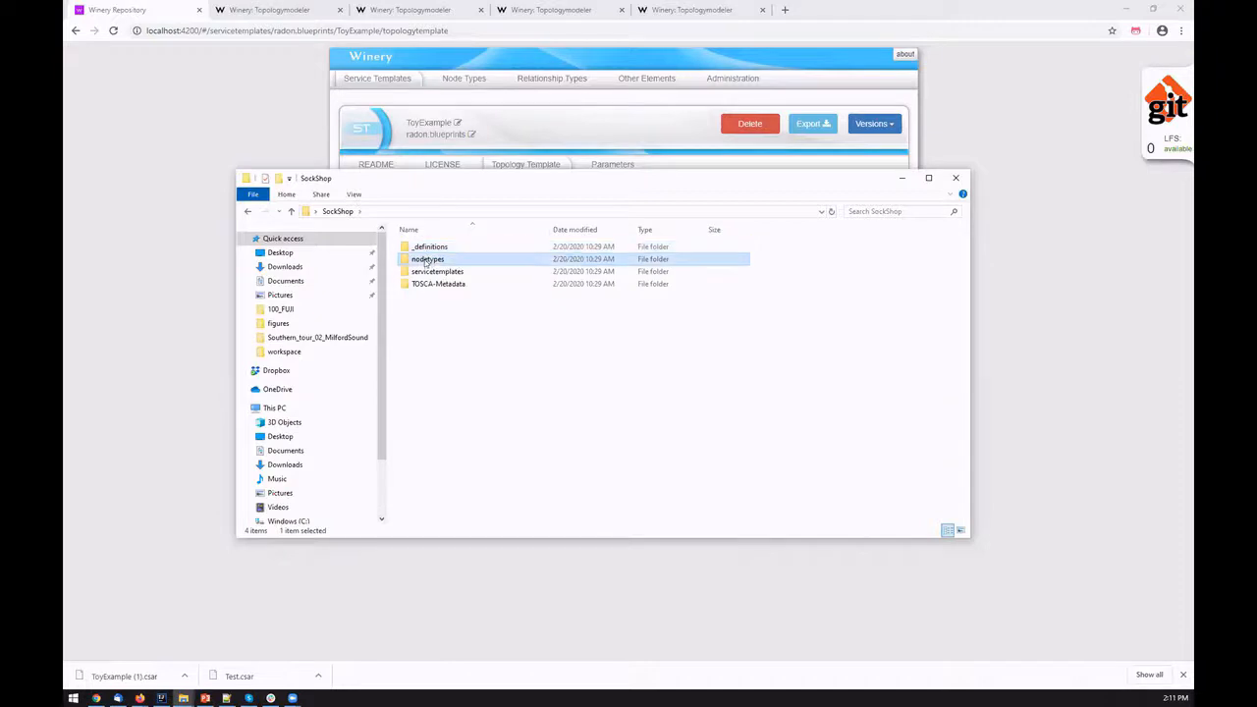
pyautogui.doubleClick(428, 259)
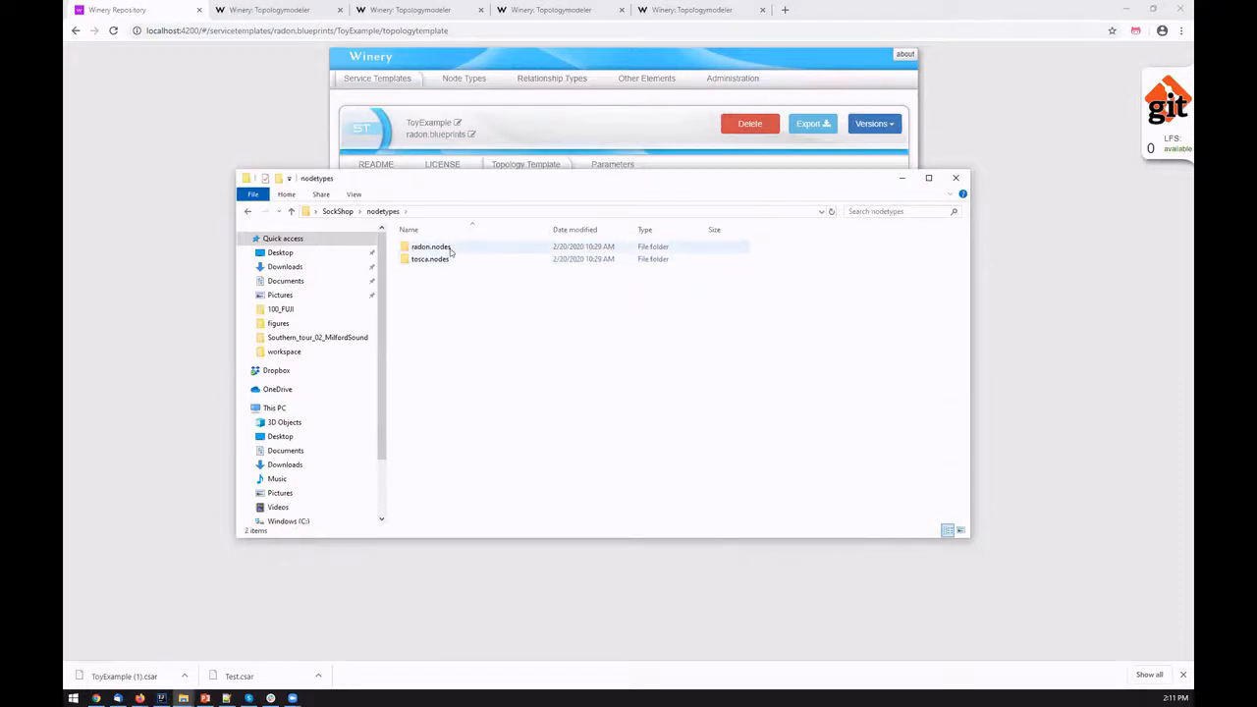
pyautogui.moveTo(452, 259)
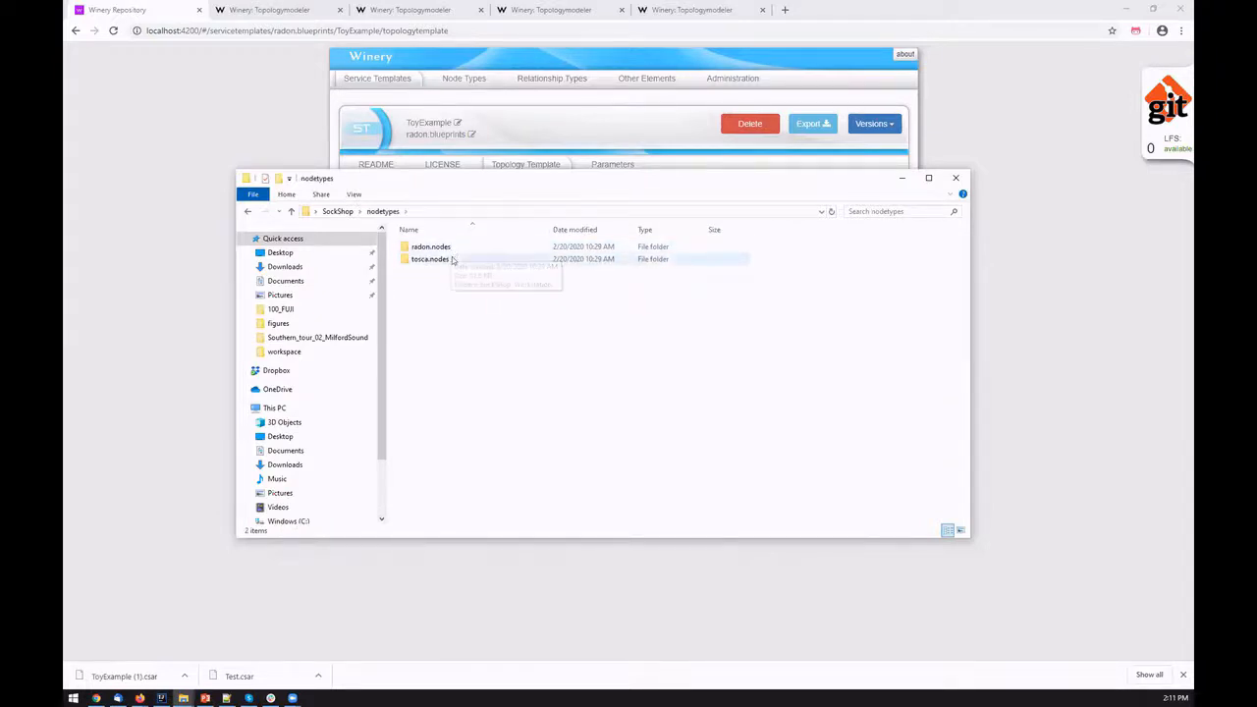
pyautogui.doubleClick(428, 259)
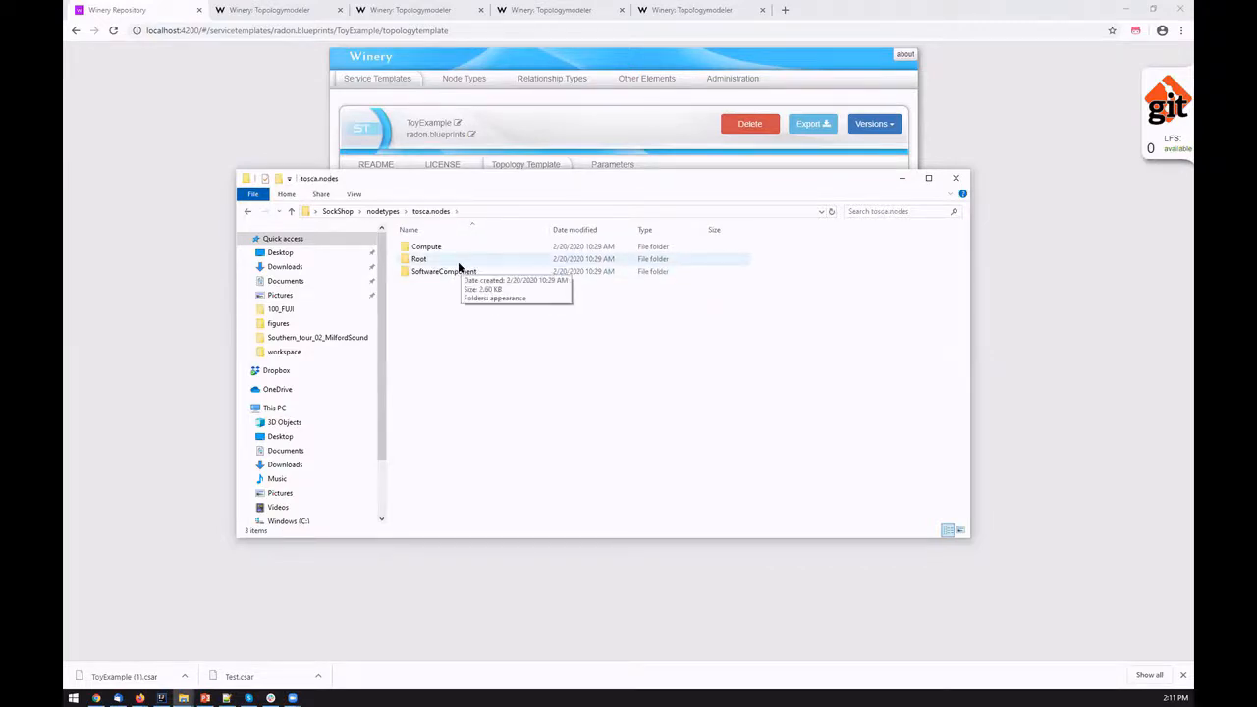
pyautogui.moveTo(491, 263)
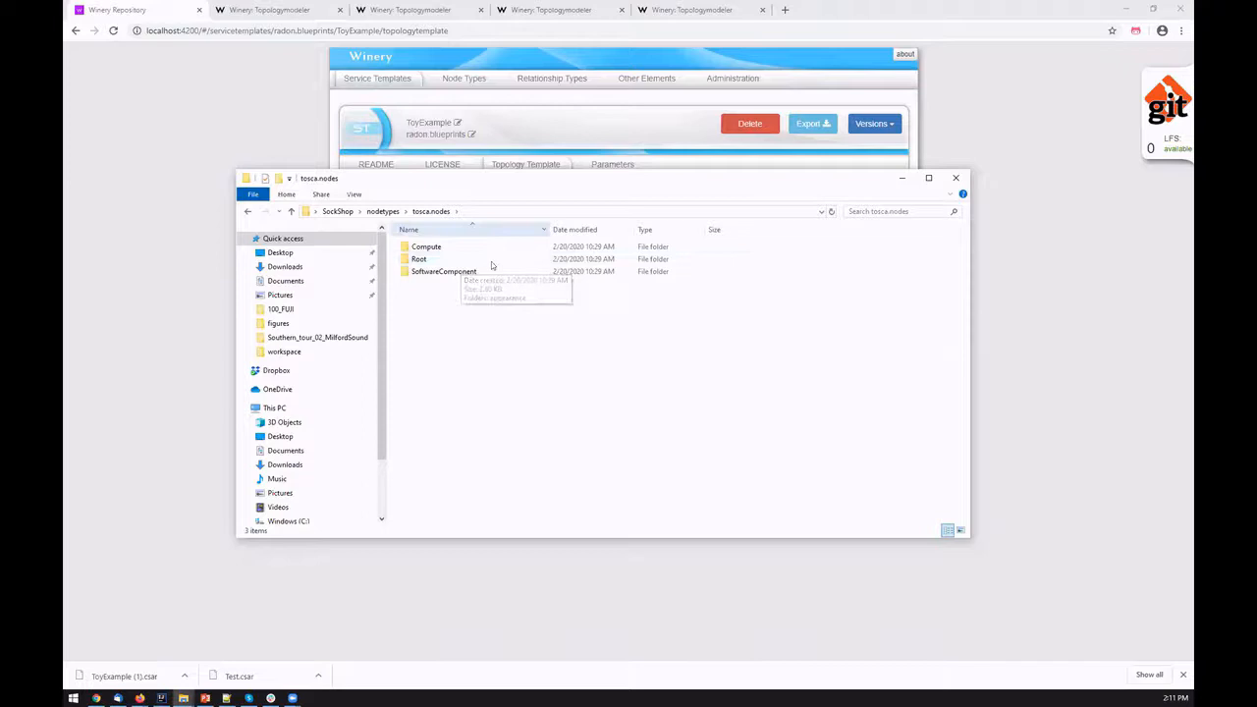
pyautogui.moveTo(483, 287)
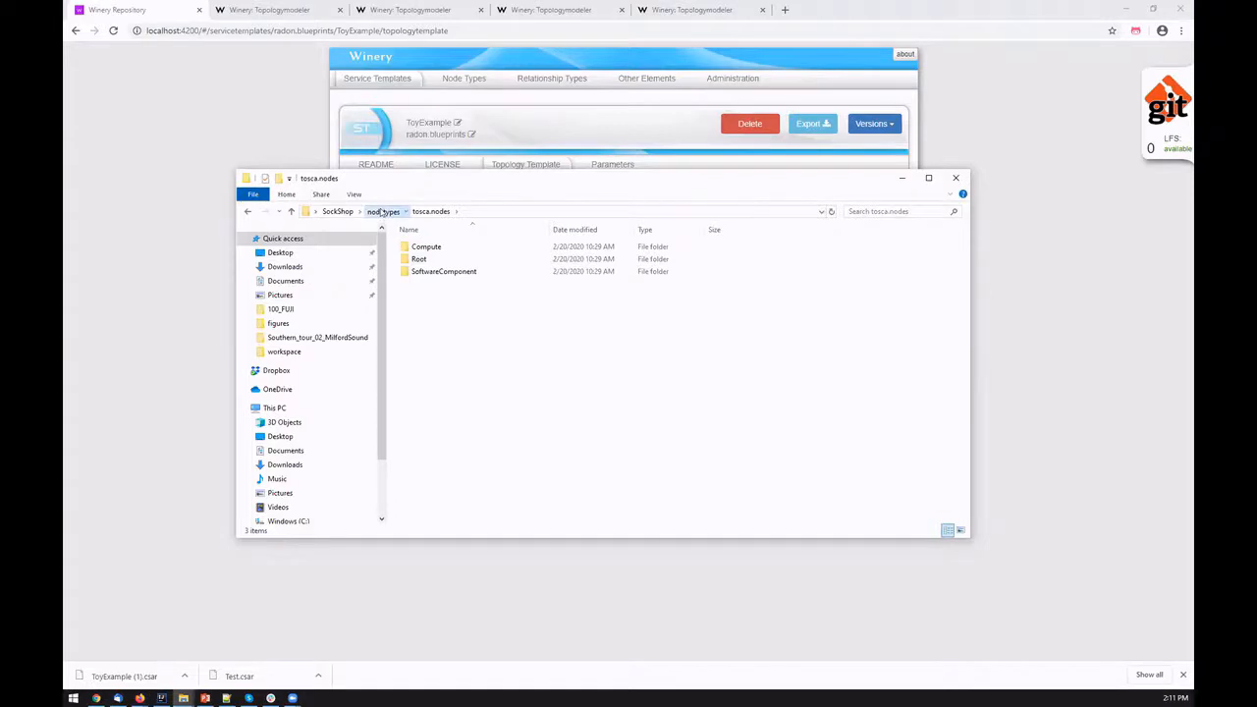
# Step: Back in the modeler, move the middle AWS lambda node up slightly and expand its deployment artifacts list
pyautogui.click(338, 212)
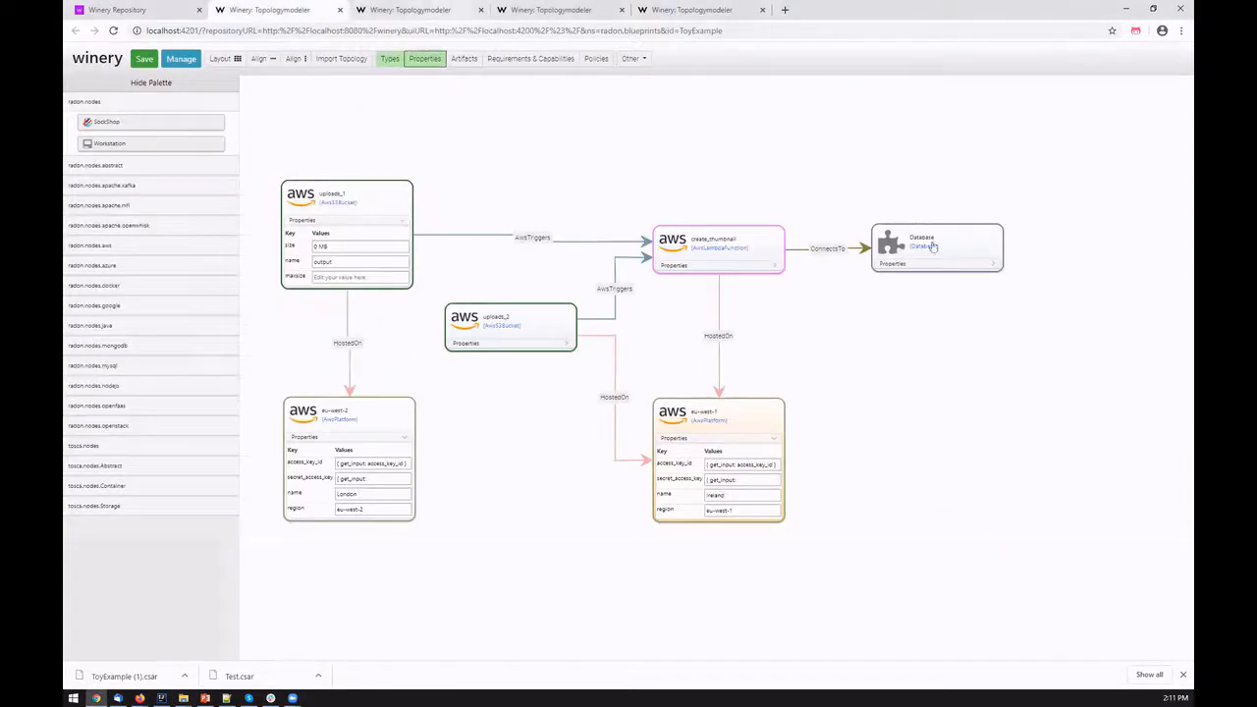
pyautogui.moveTo(717, 247); pyautogui.dragTo(688, 188)
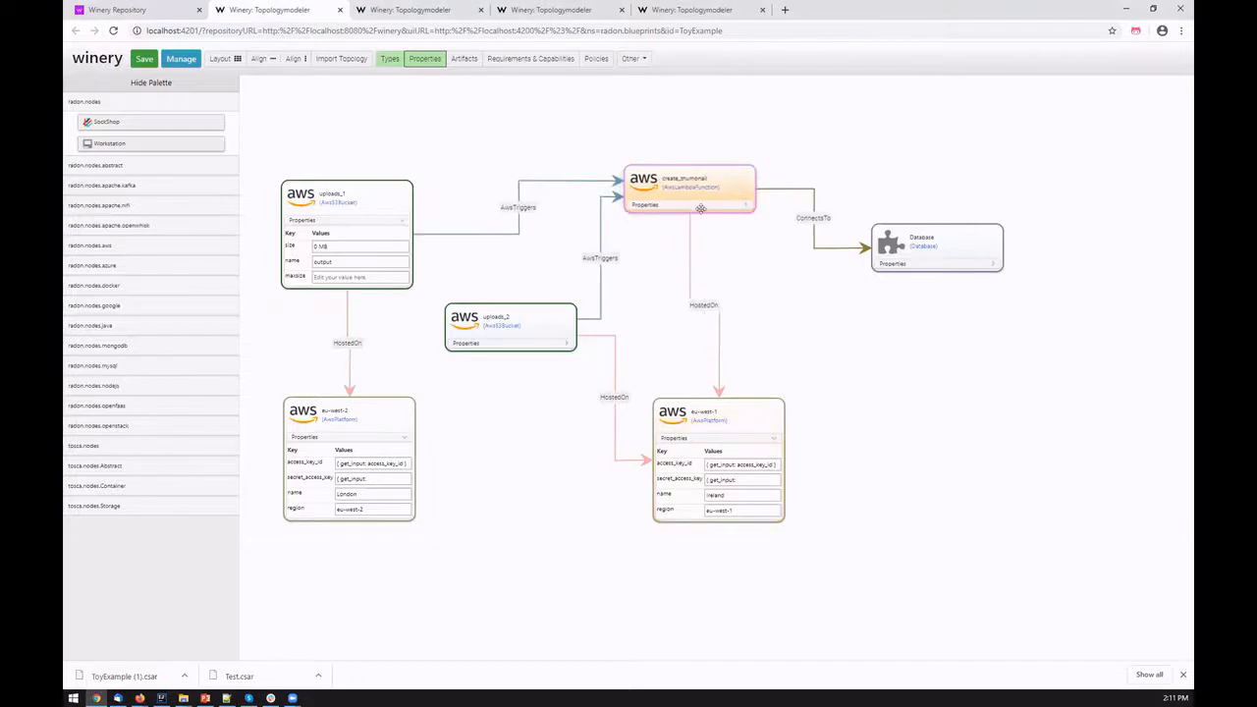
pyautogui.click(463, 59)
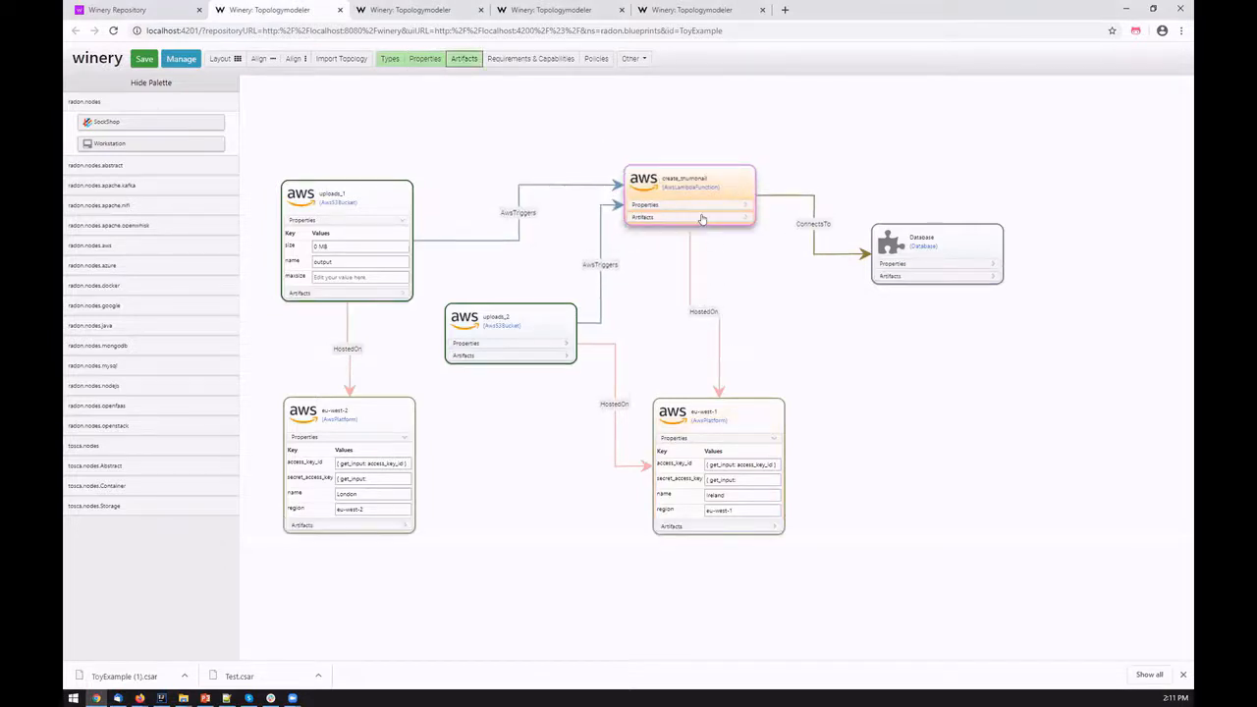
pyautogui.click(642, 217)
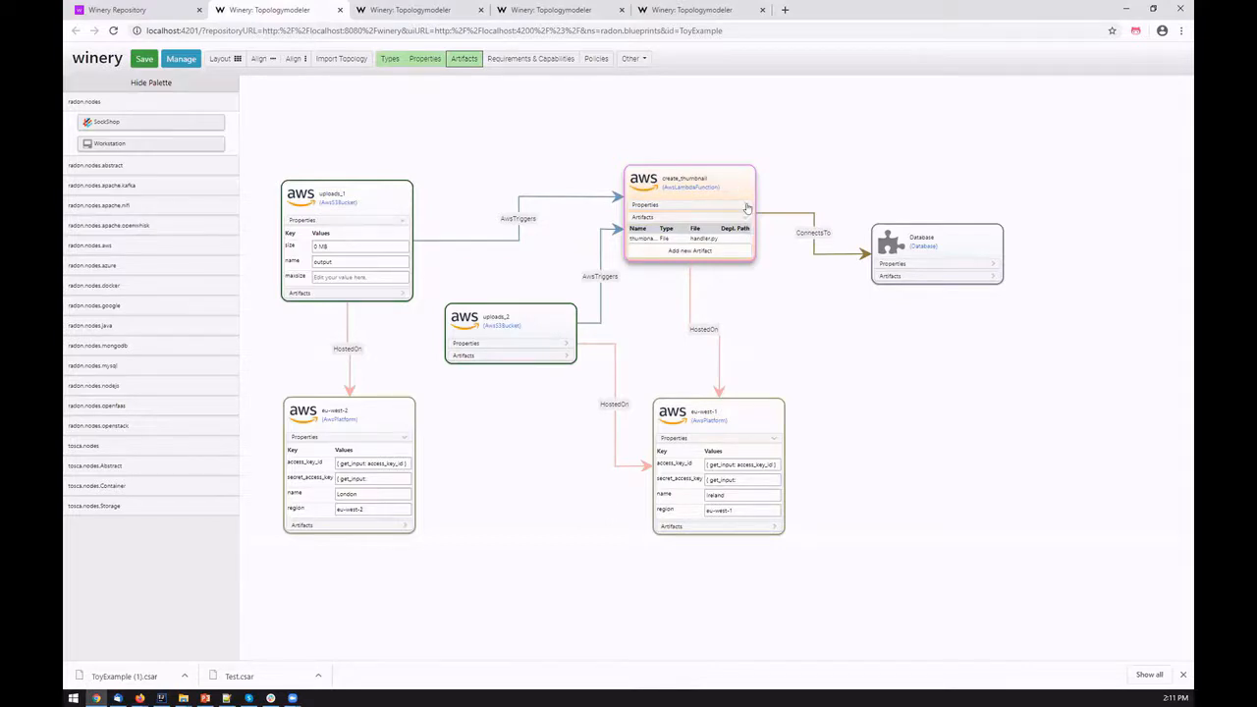
pyautogui.moveTo(717, 234)
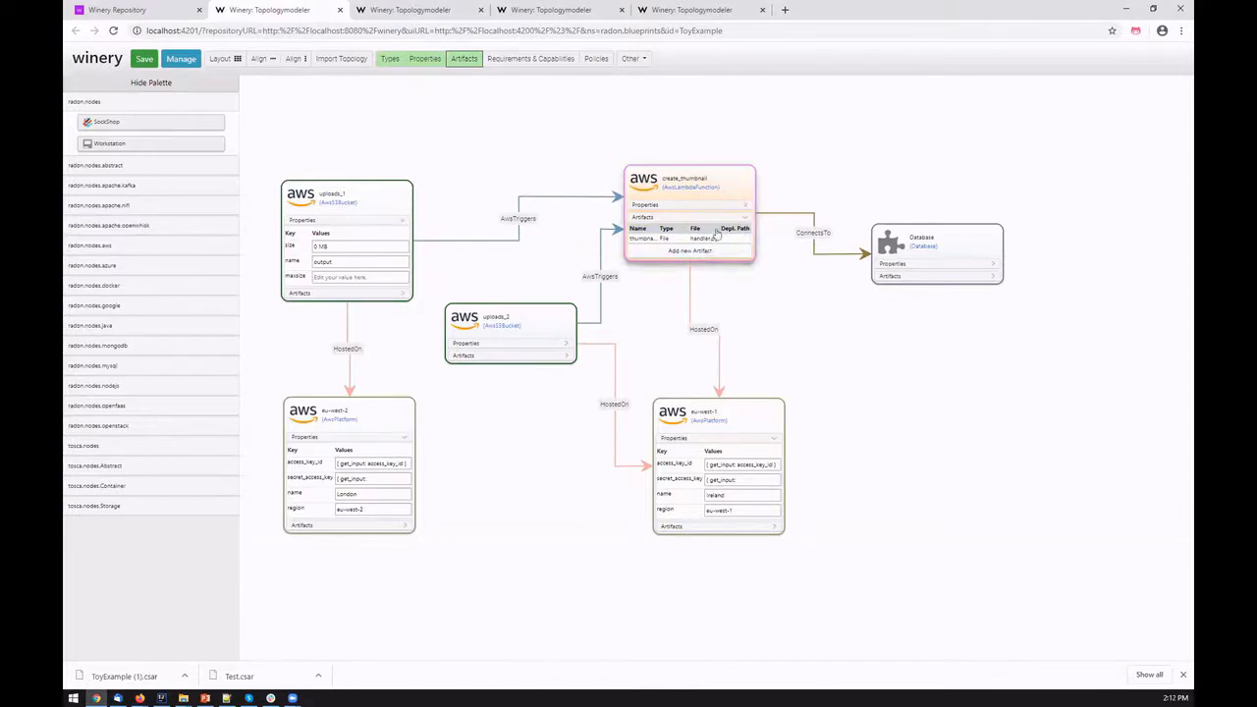
pyautogui.moveTo(725, 283)
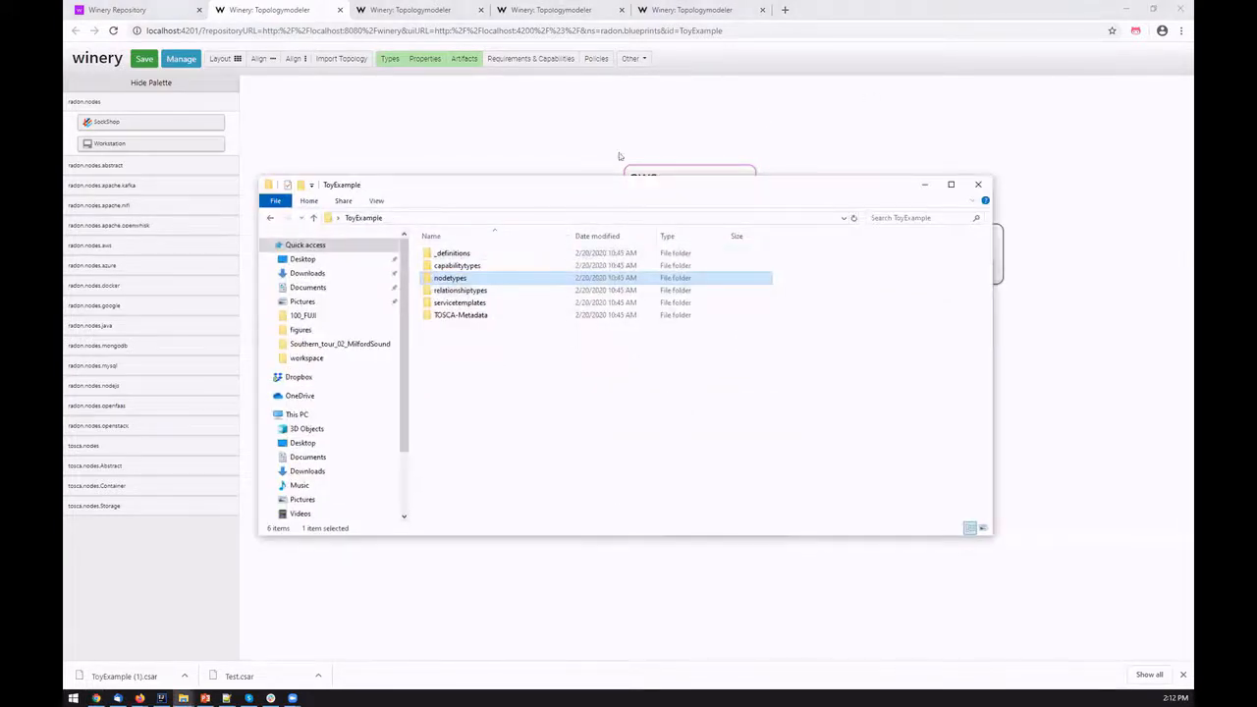
# Step: Browse servicetemplates > ToyExample blueprint > files down to the packaged lambda handler, then leave the folder
pyautogui.doubleClick(460, 302)
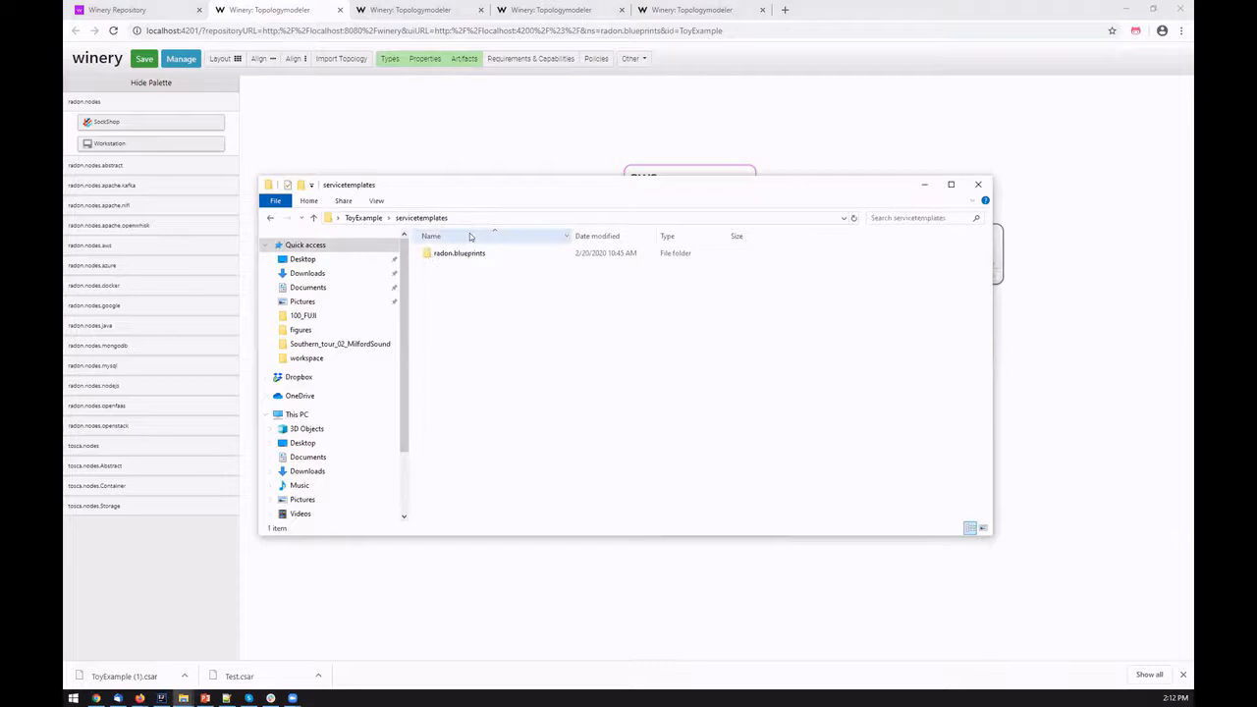
pyautogui.doubleClick(460, 253)
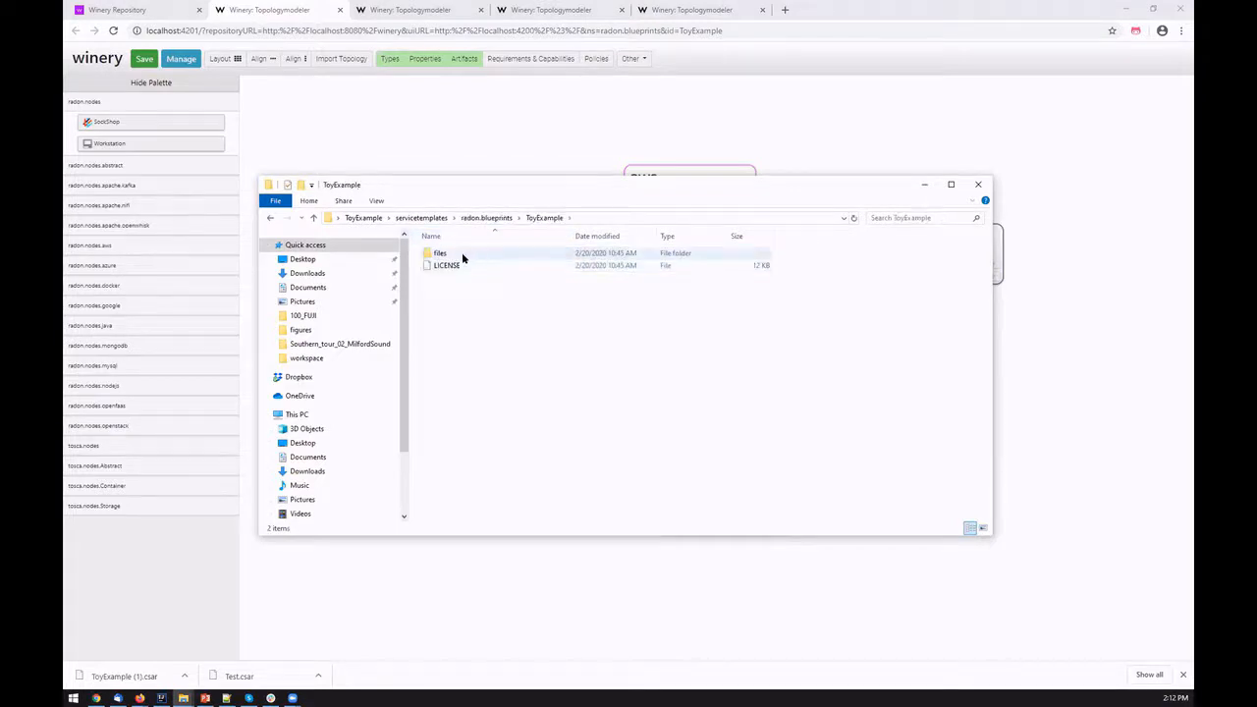
pyautogui.doubleClick(440, 253)
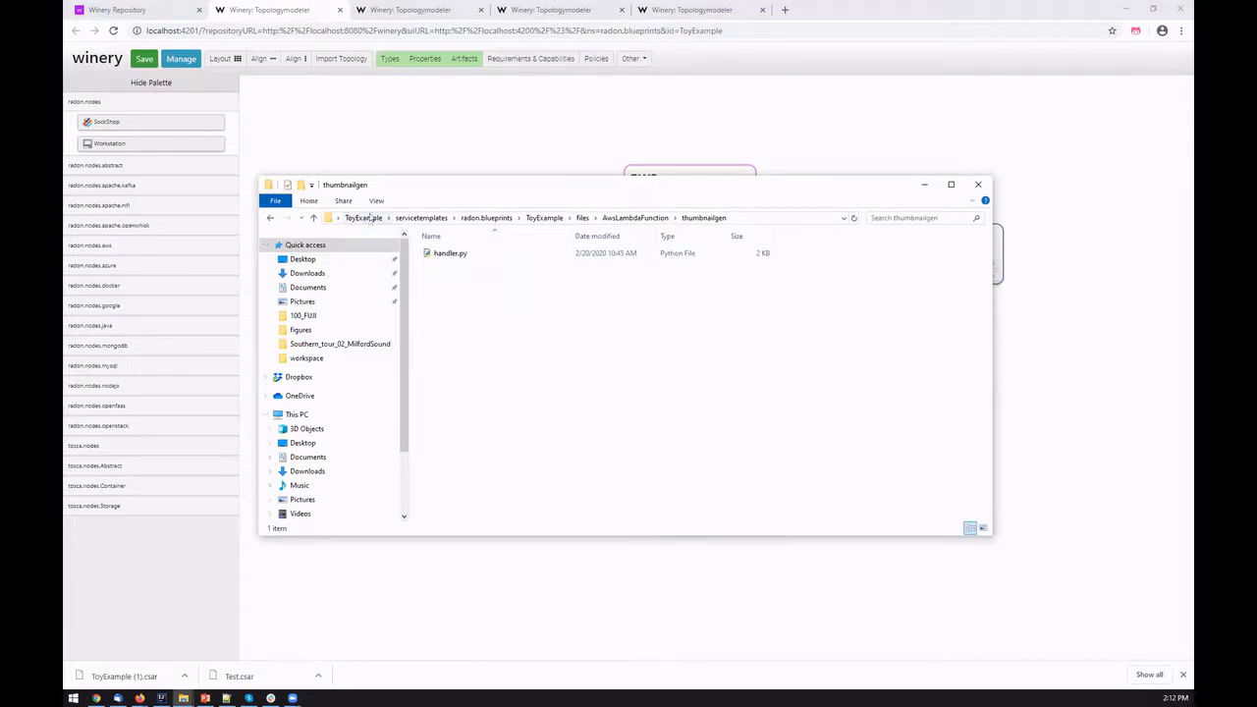
pyautogui.click(363, 216)
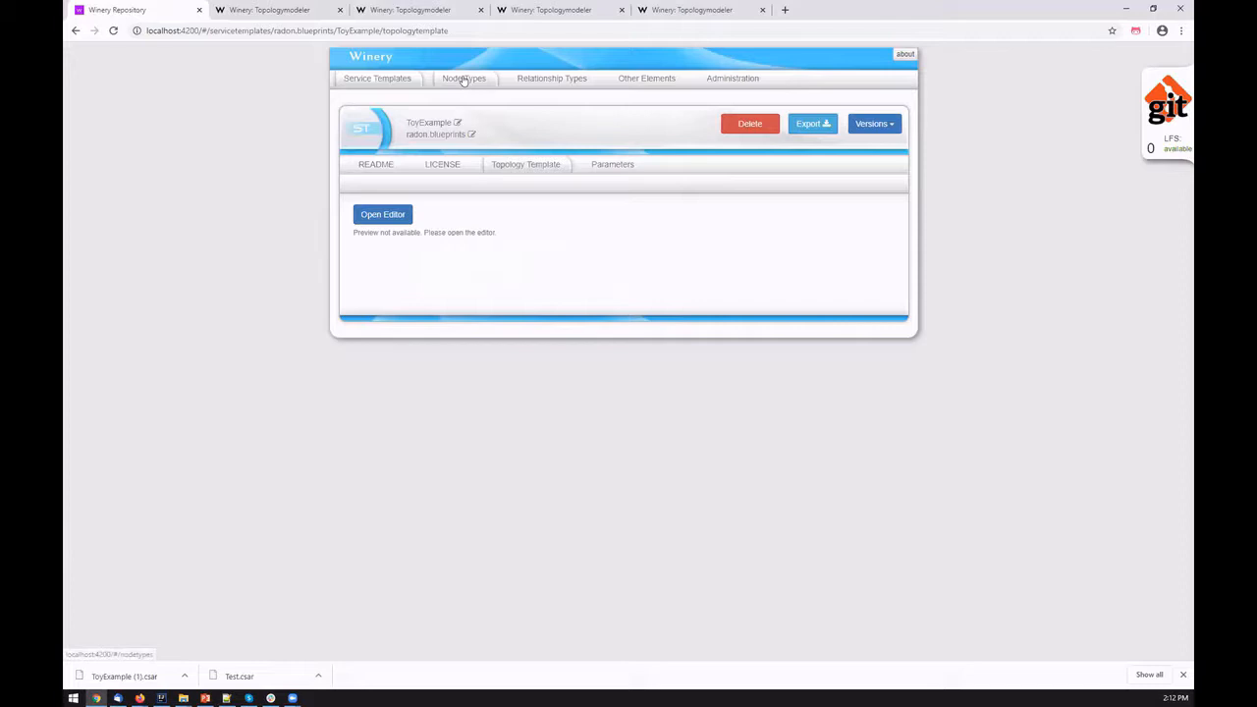
# Step: Add a service template named Test2 with versioning disabled and open its empty topology in the modeler
pyautogui.click(377, 78)
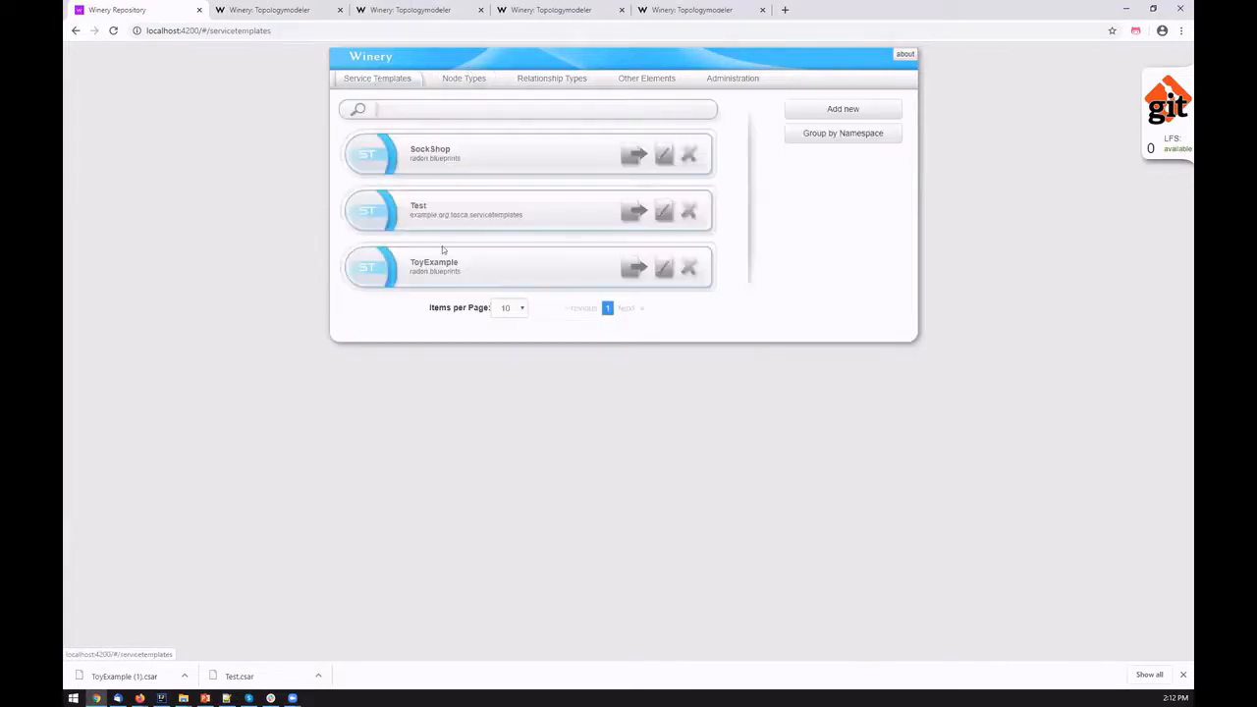
pyautogui.click(841, 110)
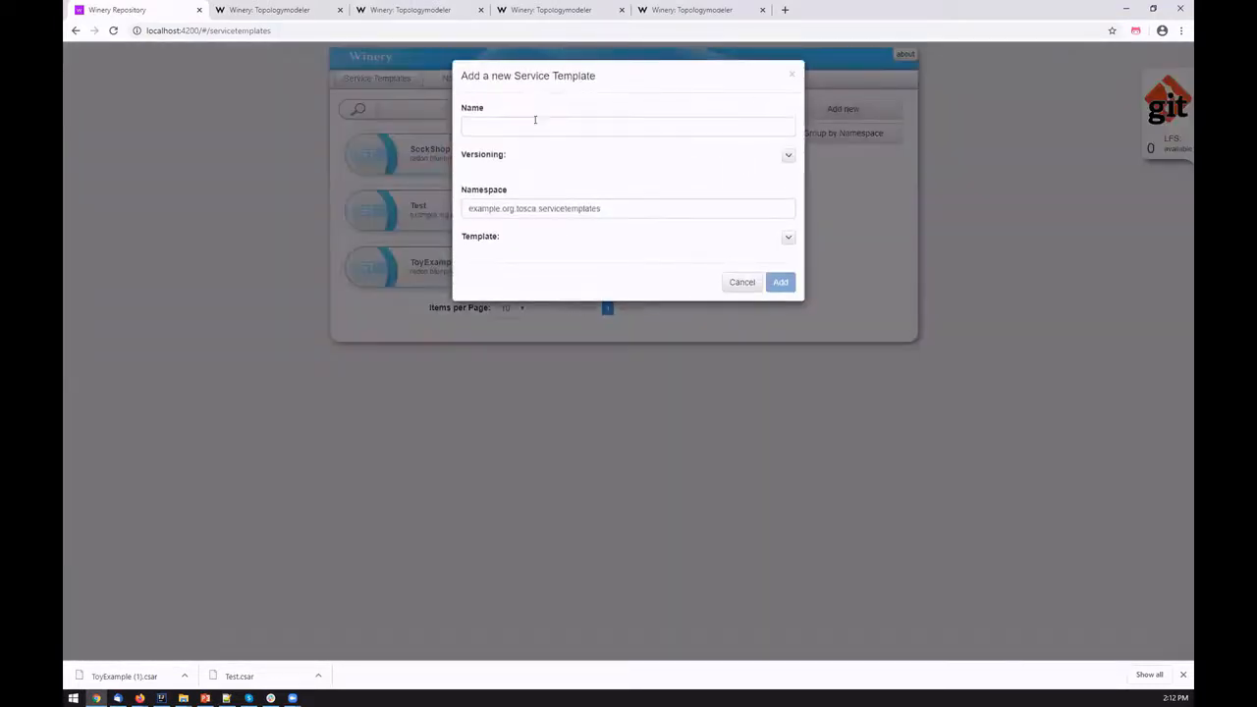
pyautogui.write('Test2')
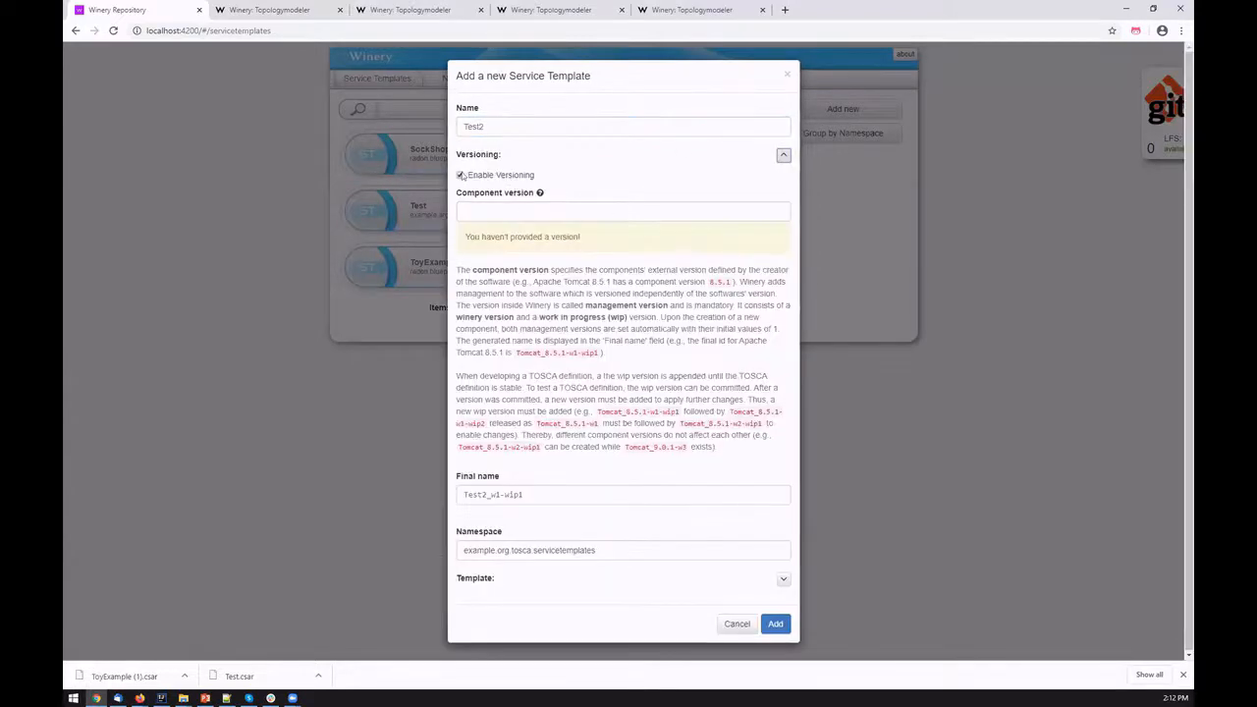
pyautogui.click(463, 175)
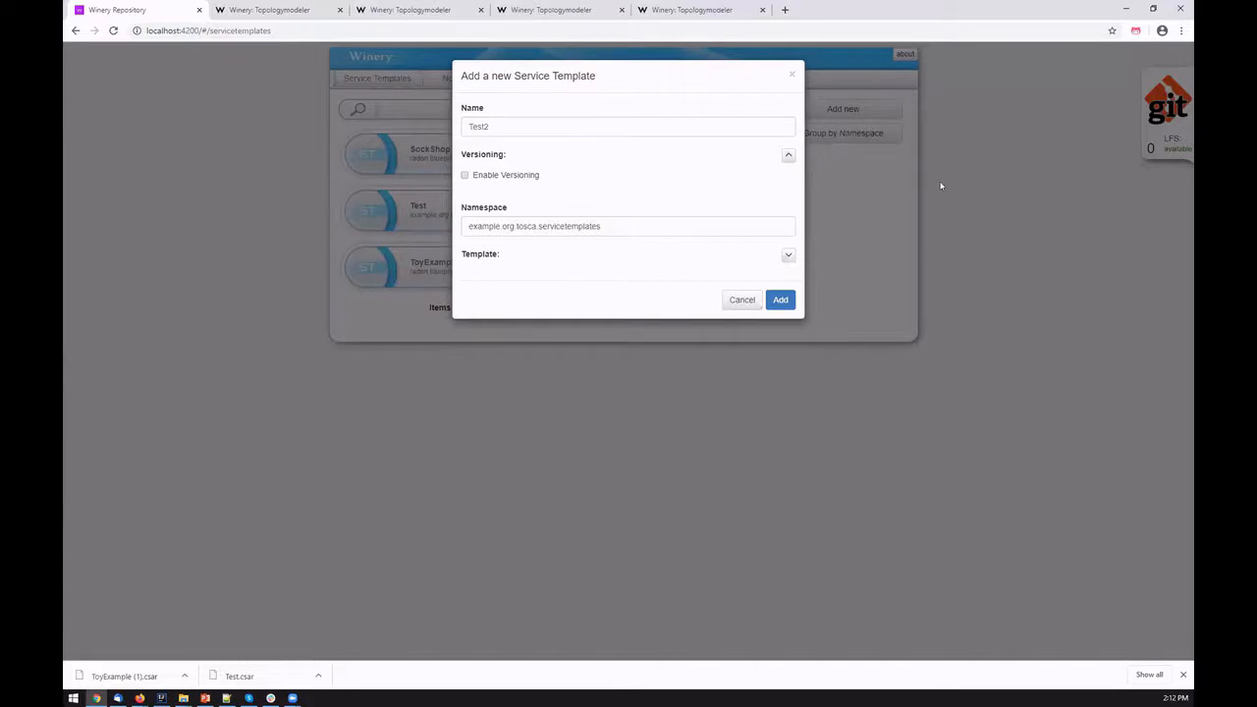
pyautogui.click(780, 299)
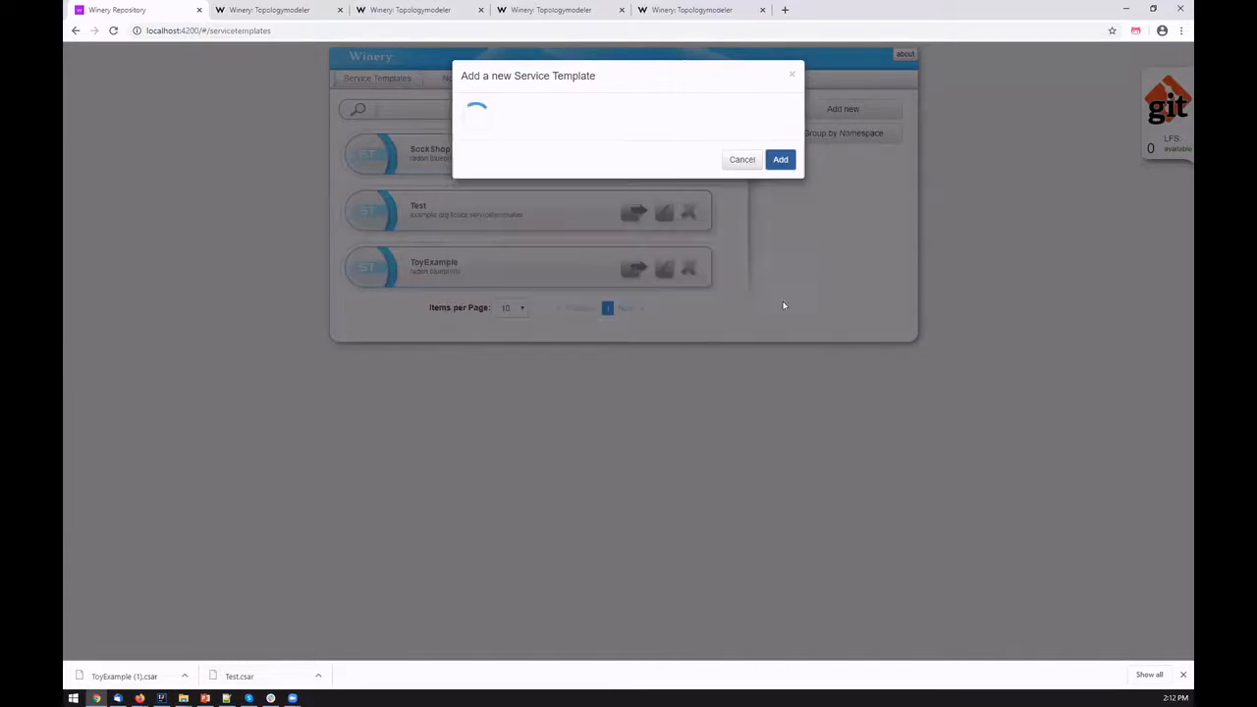
pyautogui.click(779, 159)
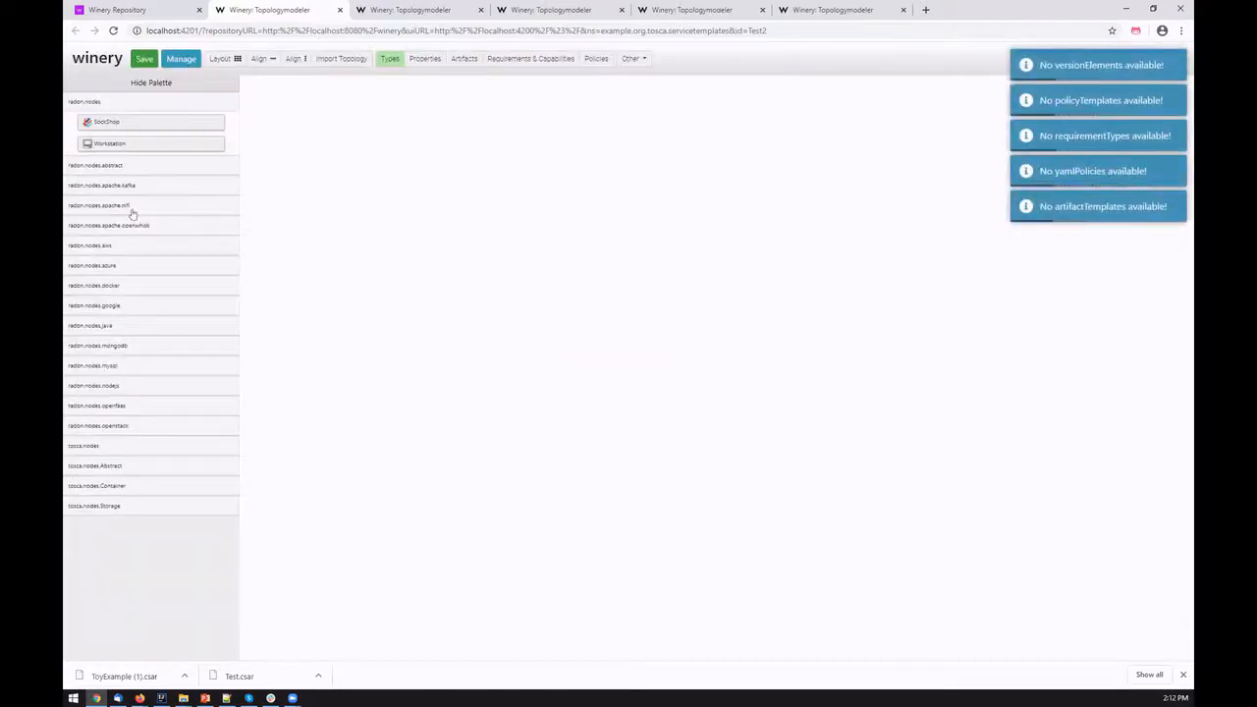
# Step: Place the NiFi nodes and connect NiFiPipeline to NiFiRuntime with a hostedOn relation via their requirements
pyautogui.click(110, 204)
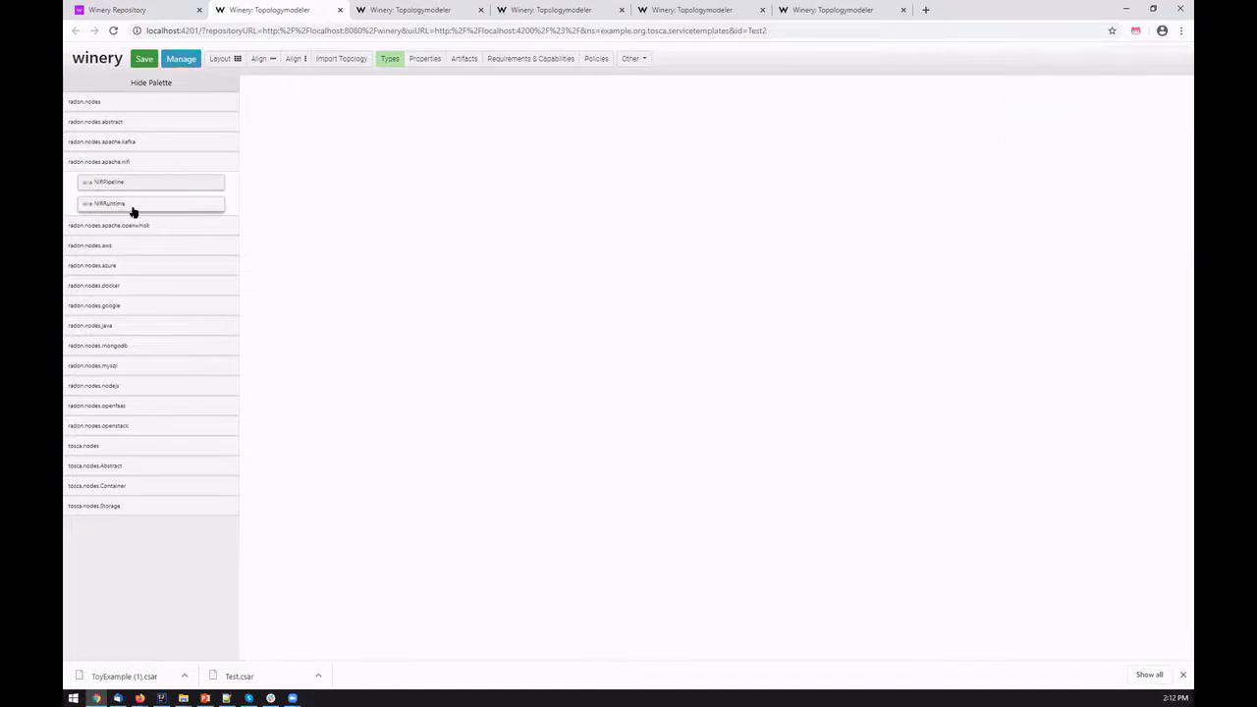
pyautogui.moveTo(147, 203); pyautogui.dragTo(678, 294)
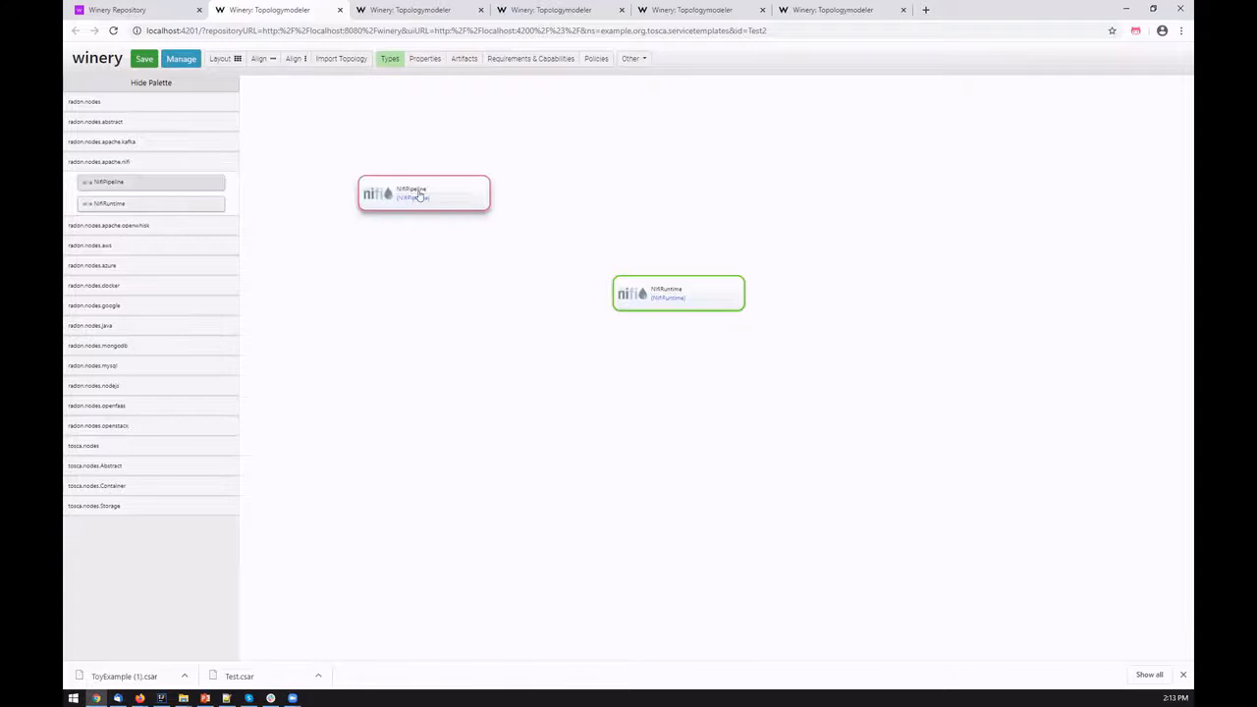
pyautogui.click(530, 59)
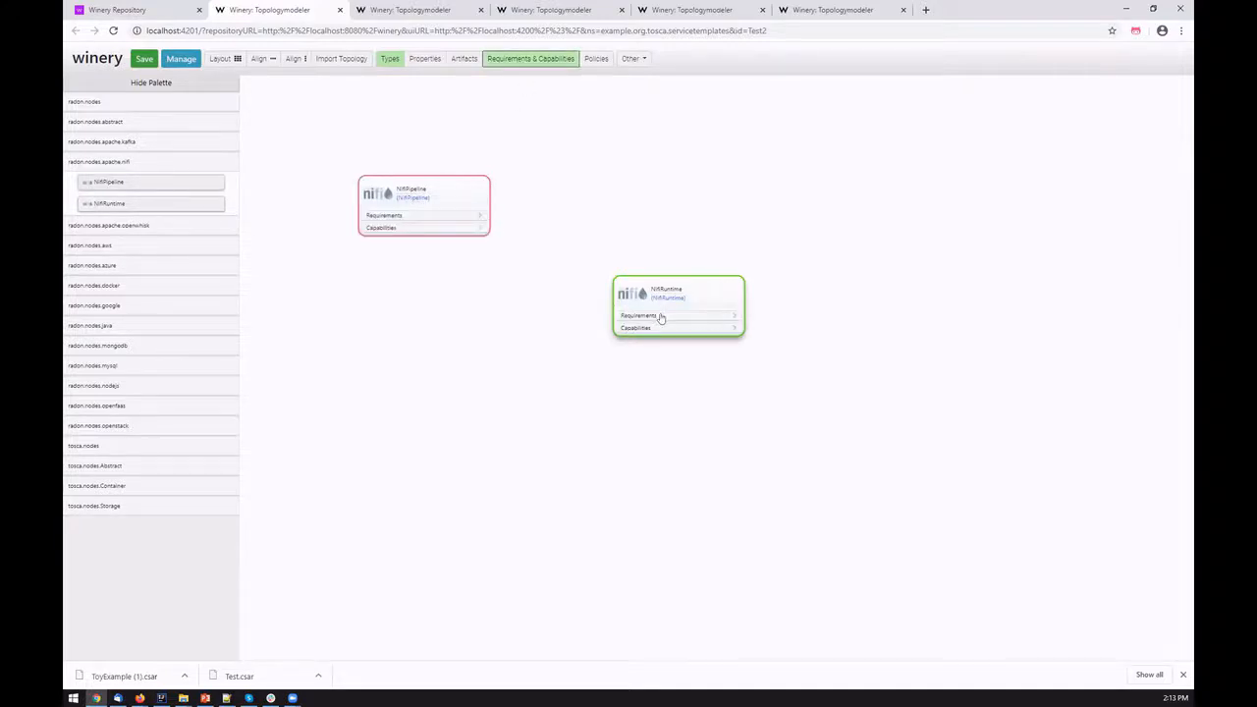
pyautogui.click(660, 314)
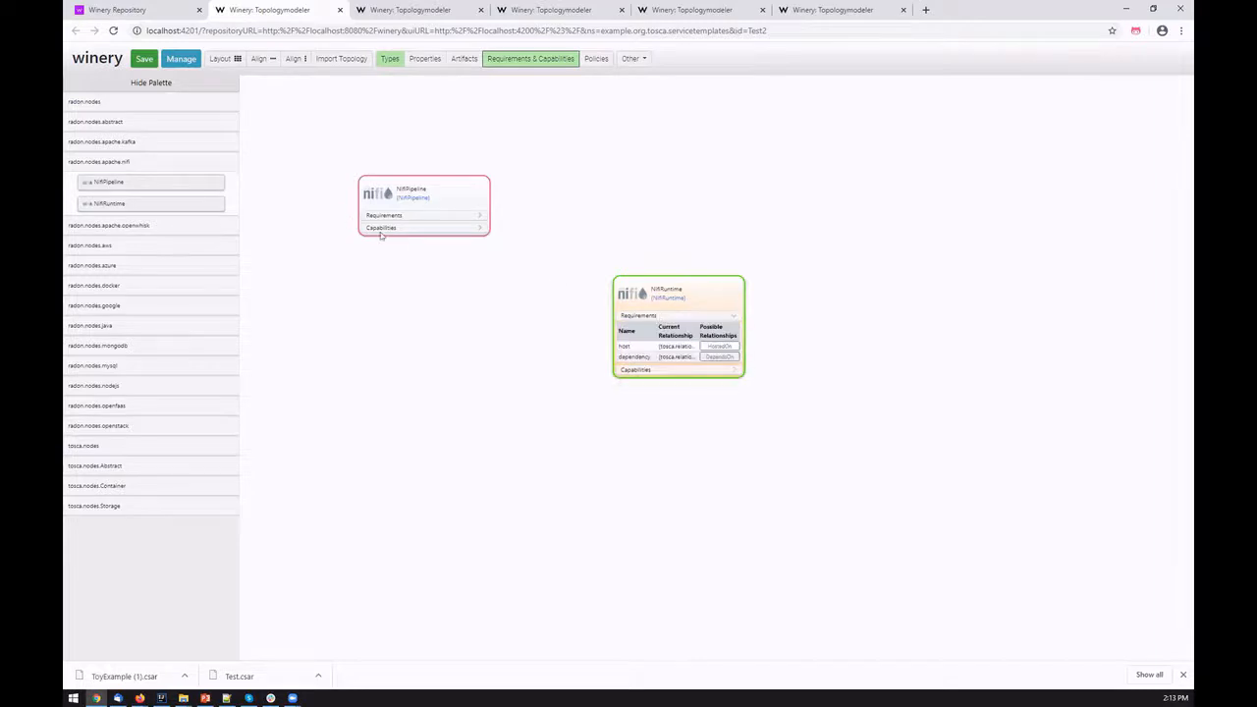
pyautogui.moveTo(594, 220)
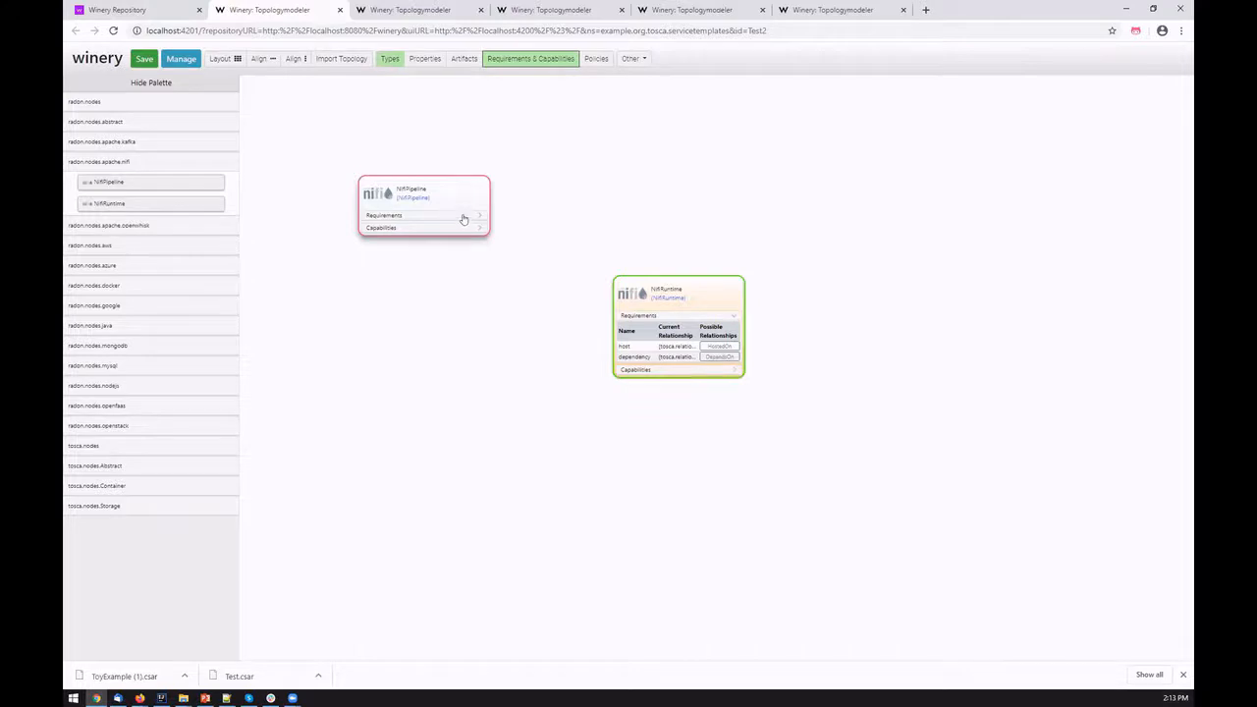
pyautogui.click(464, 216)
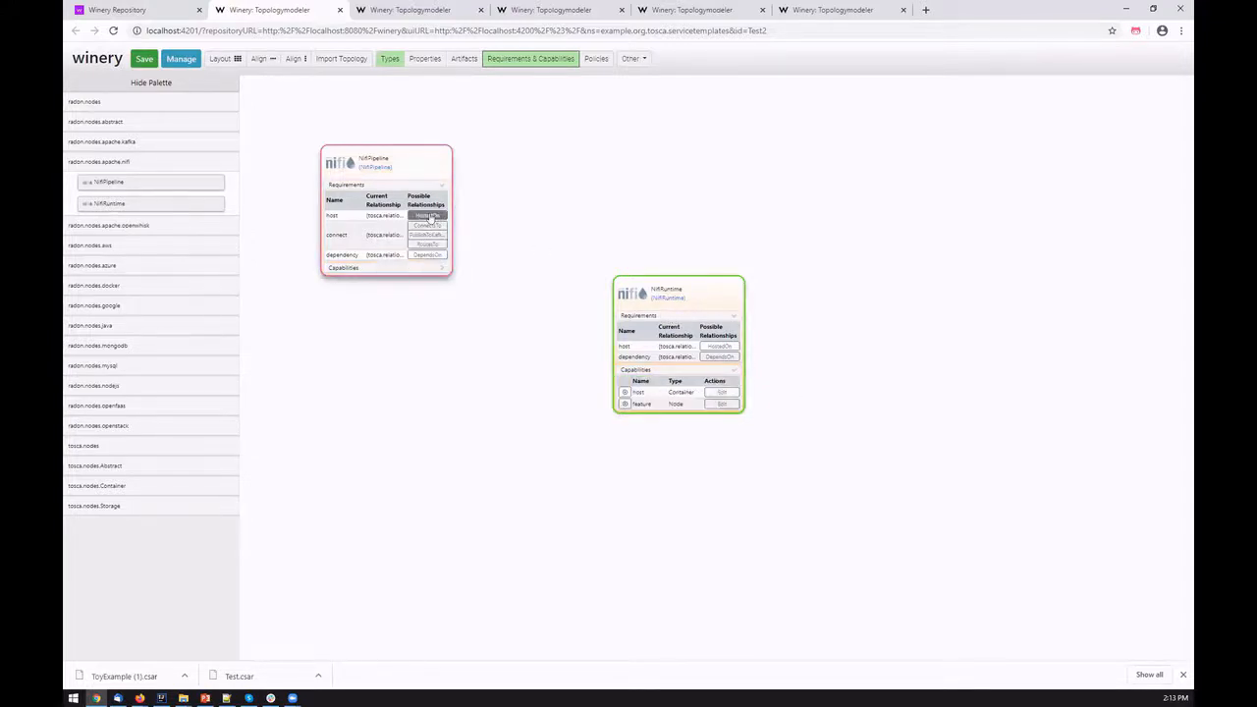
pyautogui.moveTo(428, 214); pyautogui.dragTo(625, 391)
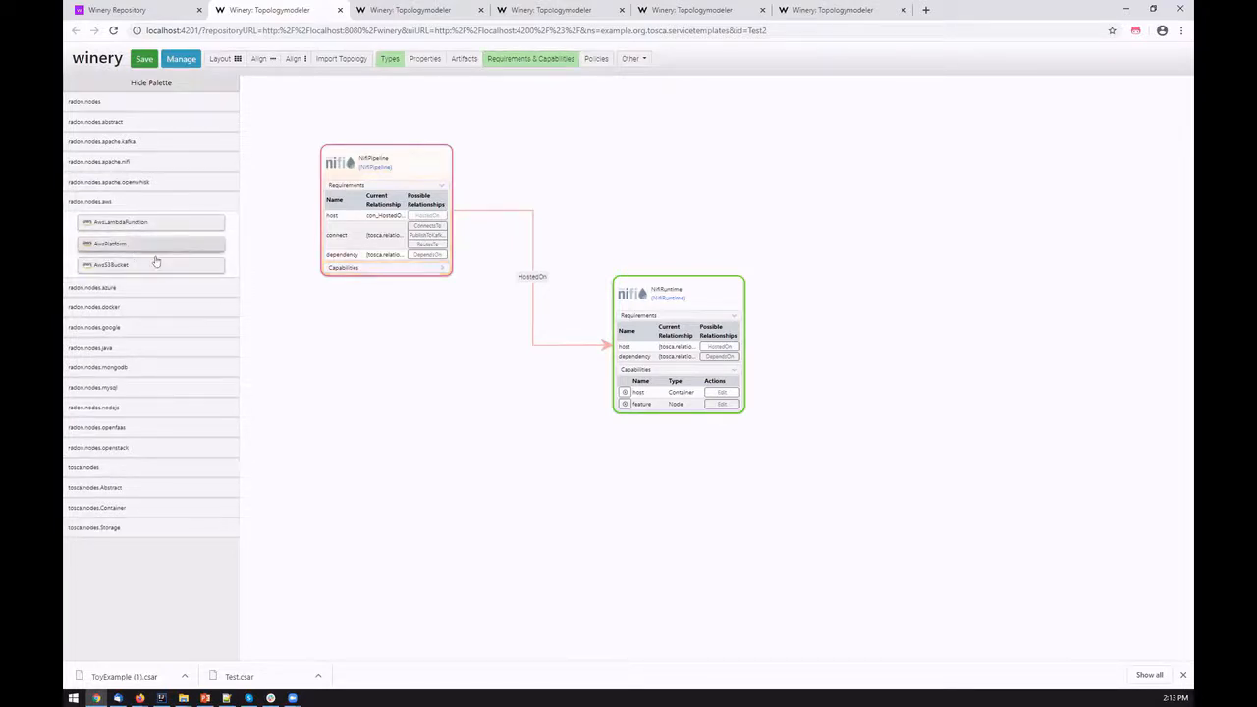
# Step: Place the AwsLambdaFunction and AwsPlatform nodes on the right of the canvas
pyautogui.moveTo(110, 244); pyautogui.dragTo(884, 235)
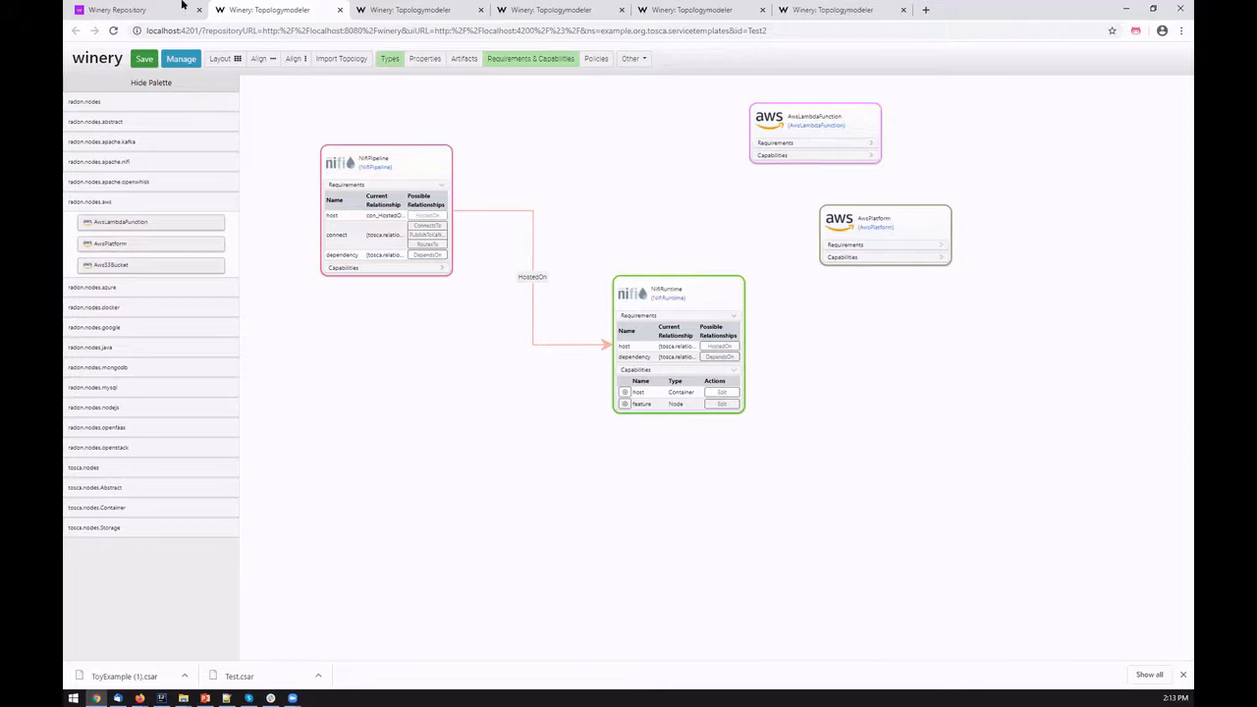
# Step: Export the Test2 service template as a CSAR saved to the Desktop
pyautogui.click(144, 59)
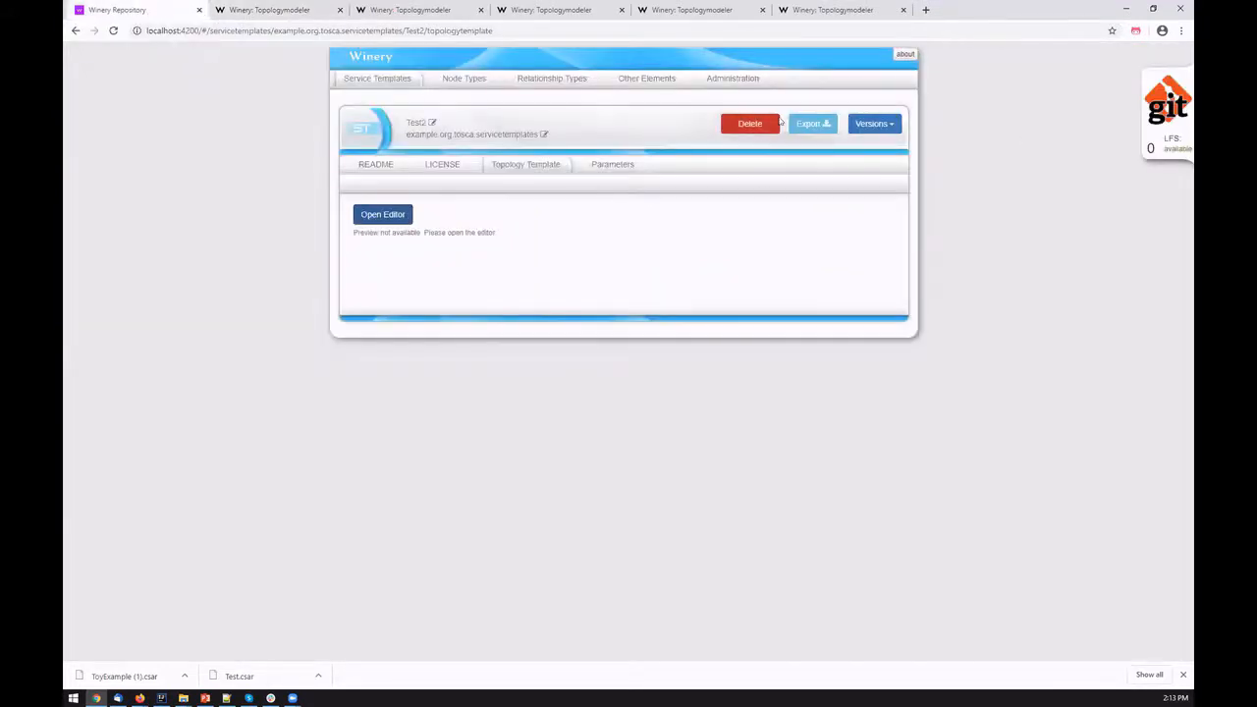
pyautogui.click(809, 122)
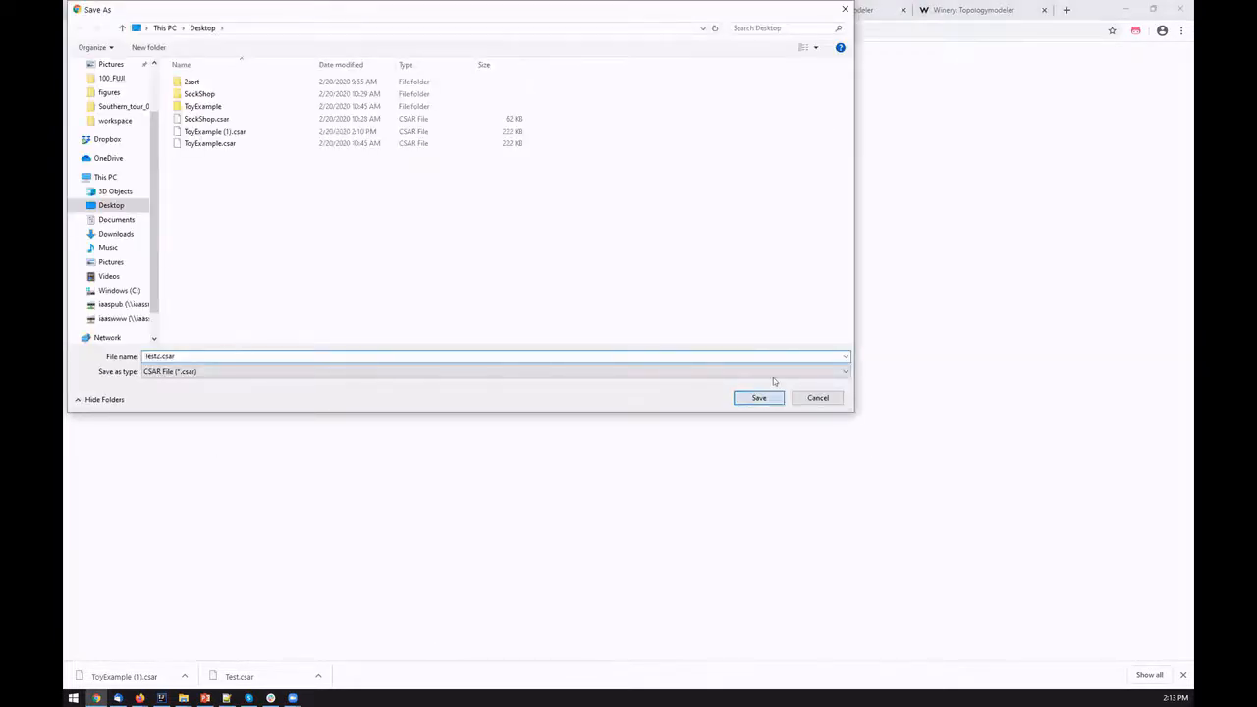
pyautogui.click(759, 396)
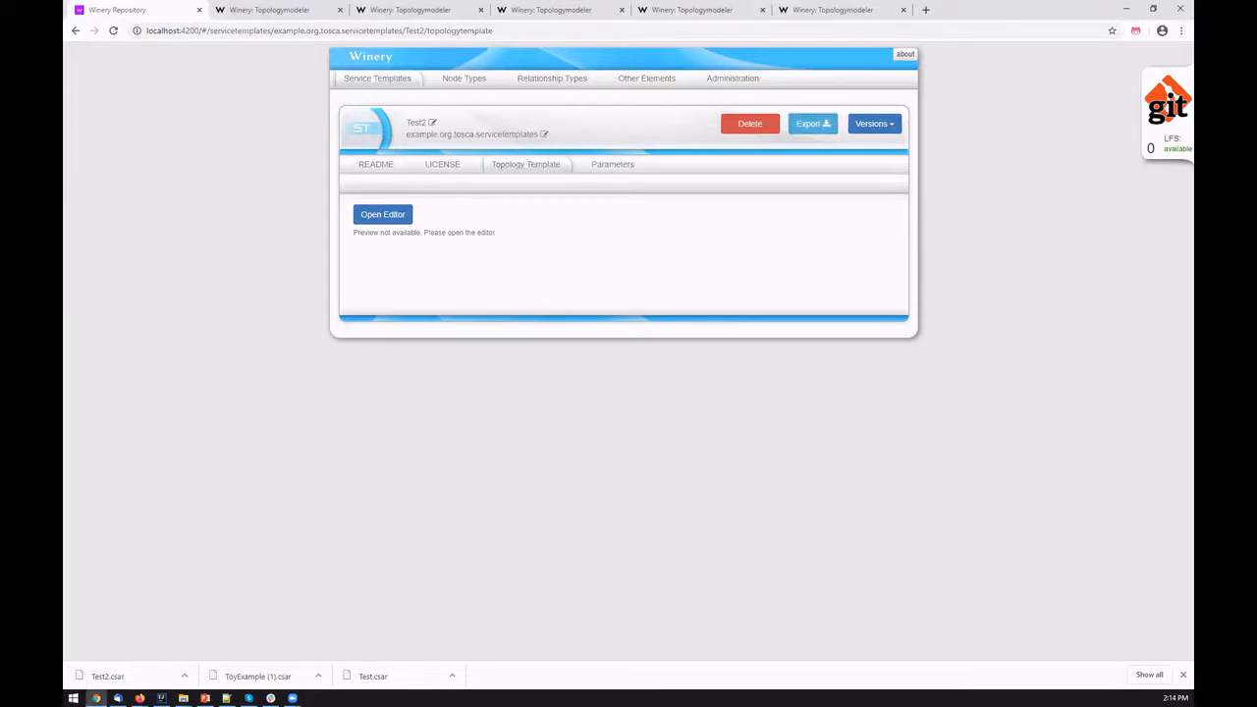
# Step: In the extracted Test2 folder, open TOSCA-Metadata/TOSCA.meta with Notepad++
pyautogui.click(813, 121)
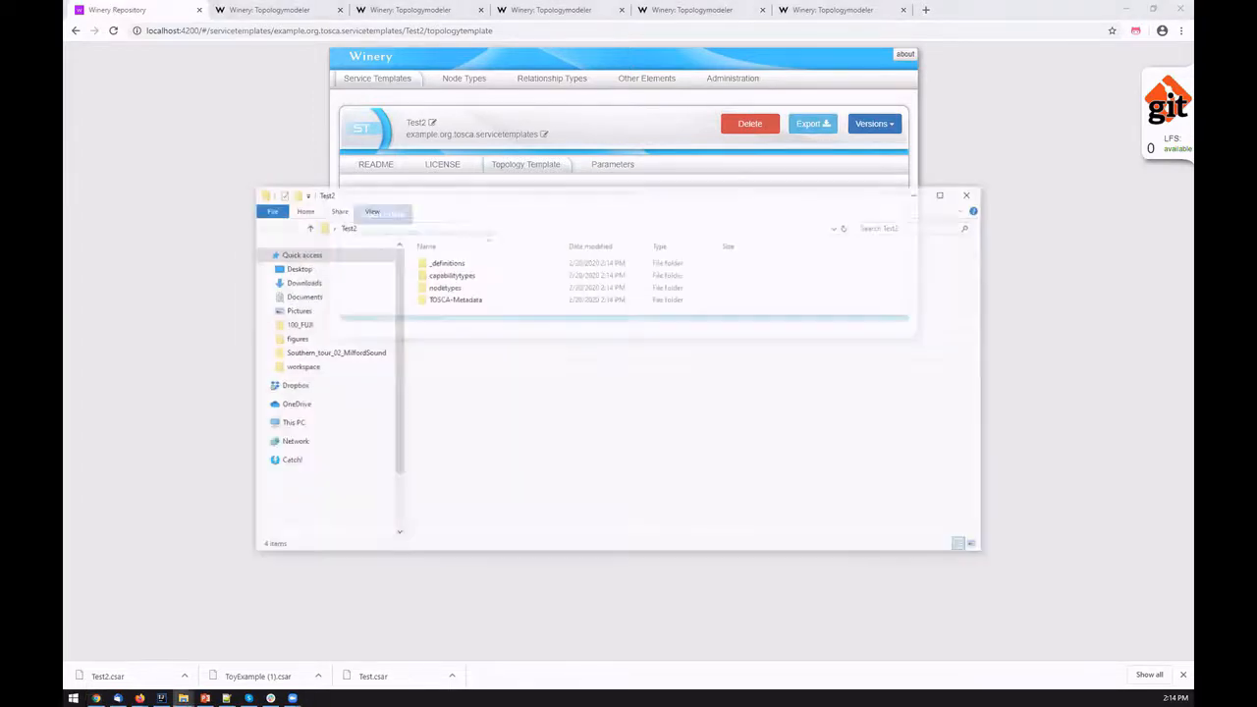
pyautogui.doubleClick(455, 298)
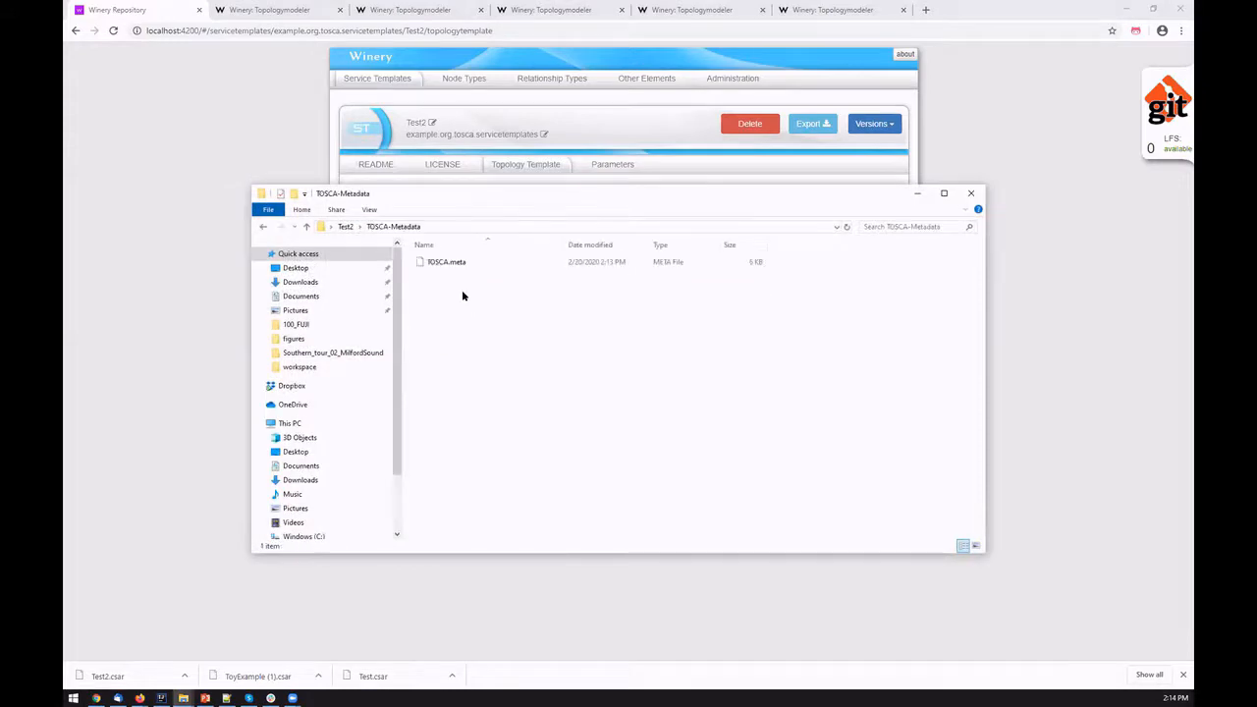
pyautogui.rightClick(445, 261)
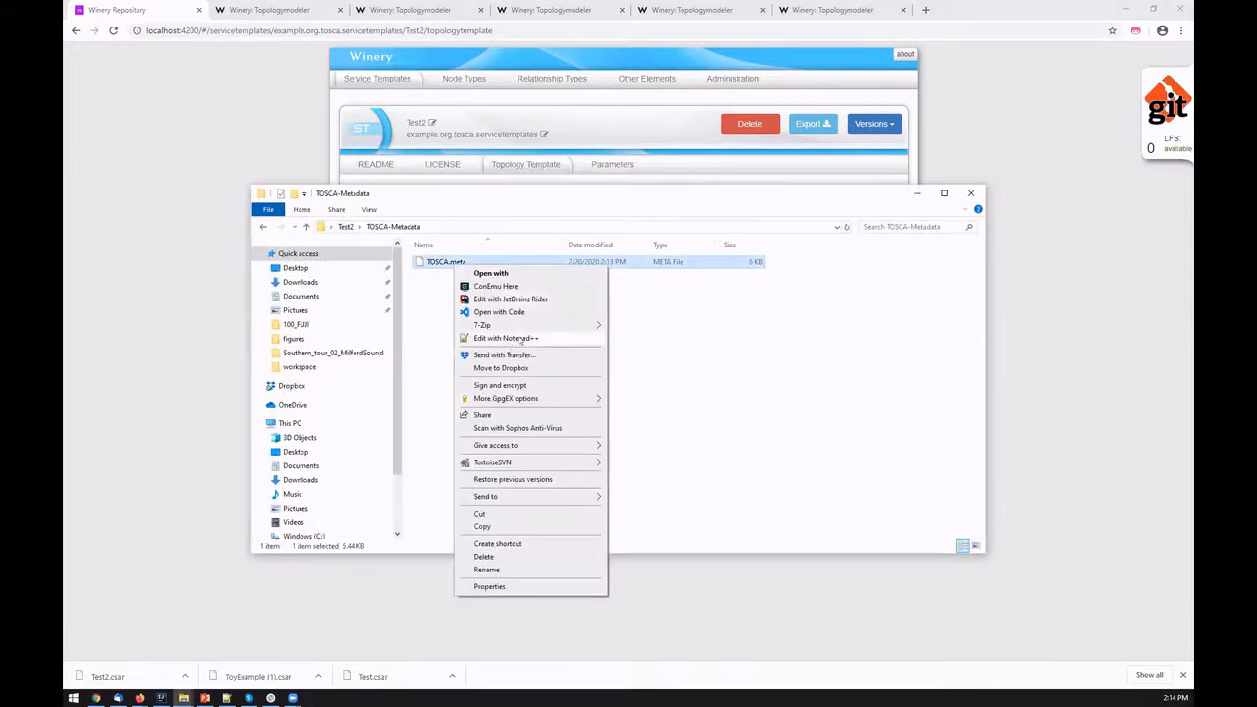
pyautogui.click(507, 338)
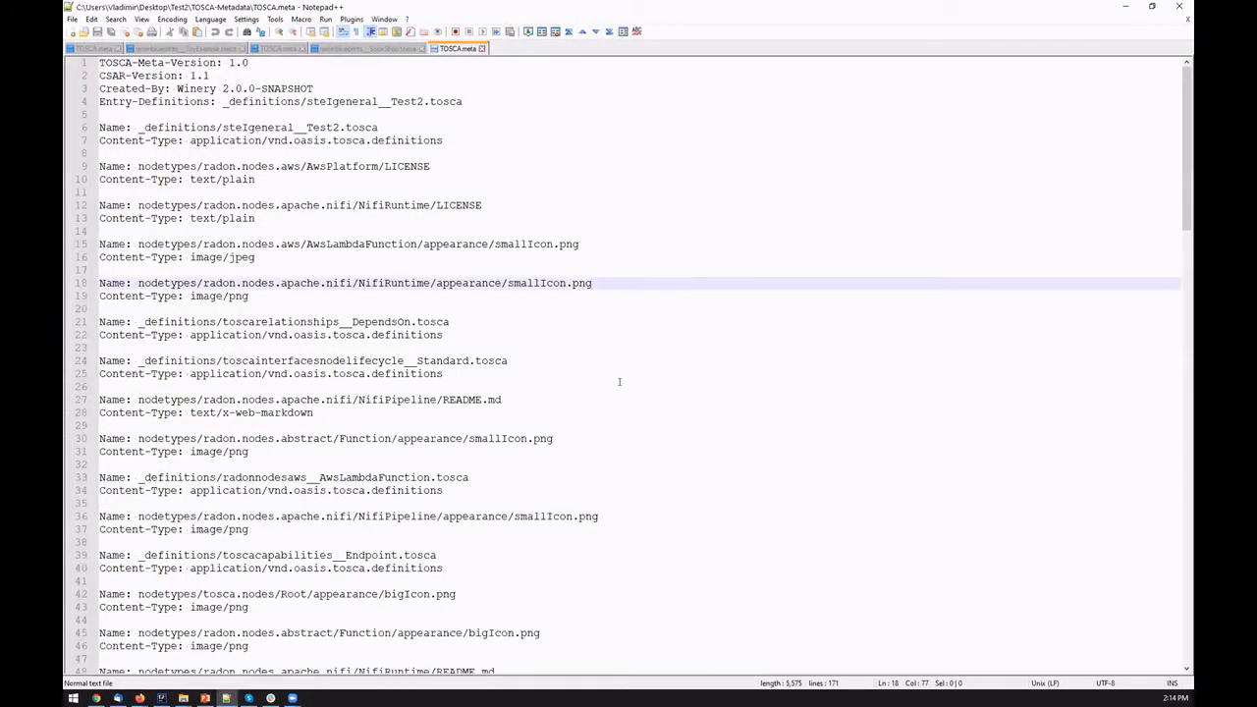
# Step: Scroll through the TOSCA.meta entries for NiFi, AwsLambdaFunction and other node type and definition files
pyautogui.scroll(-3)
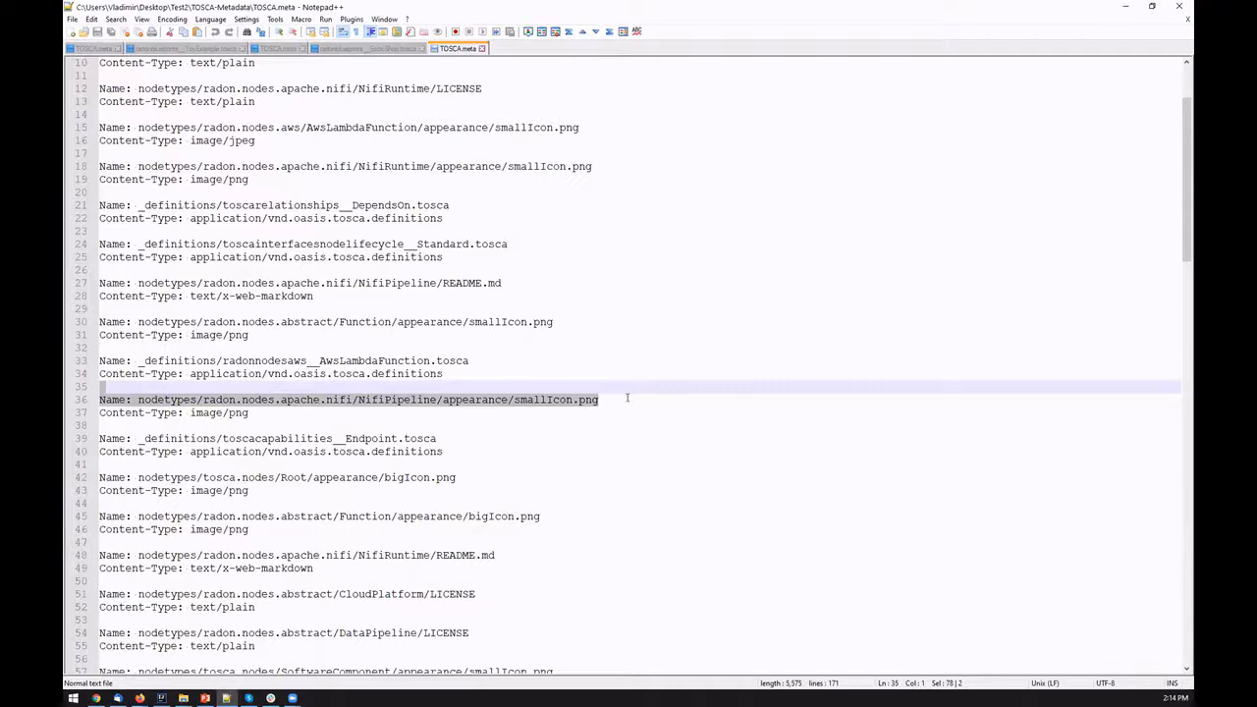
pyautogui.scroll(-3)
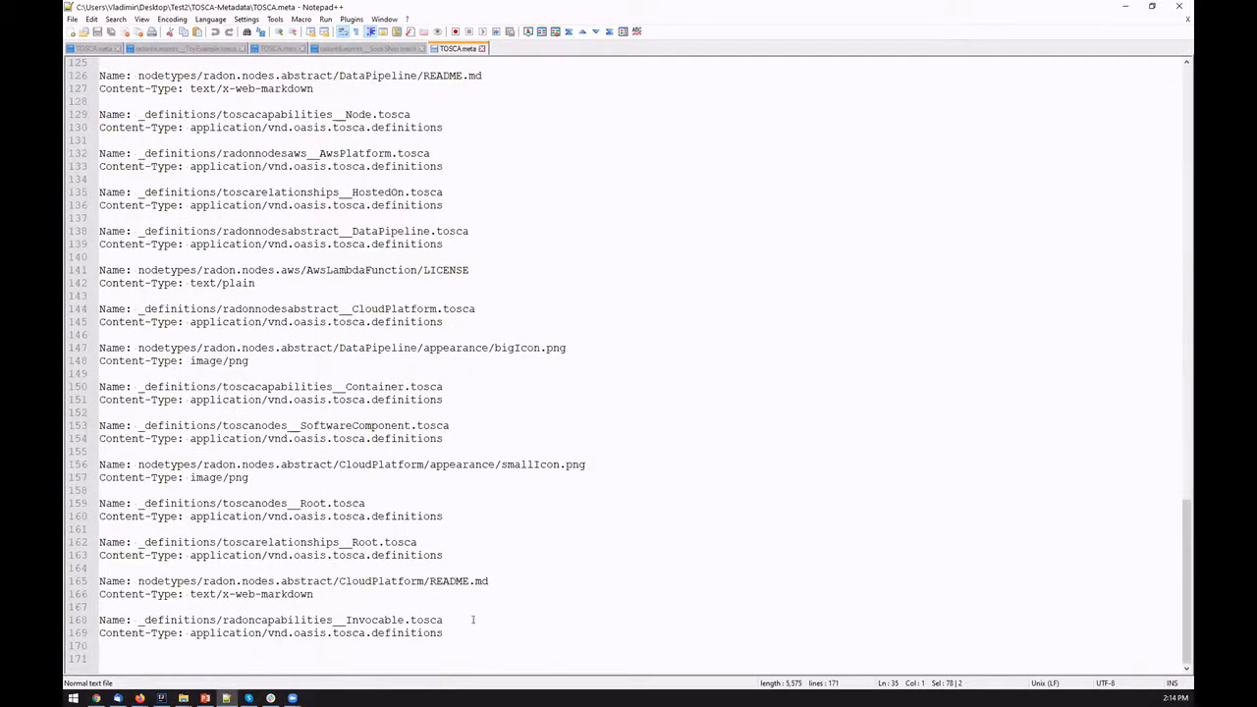
pyautogui.scroll(3)
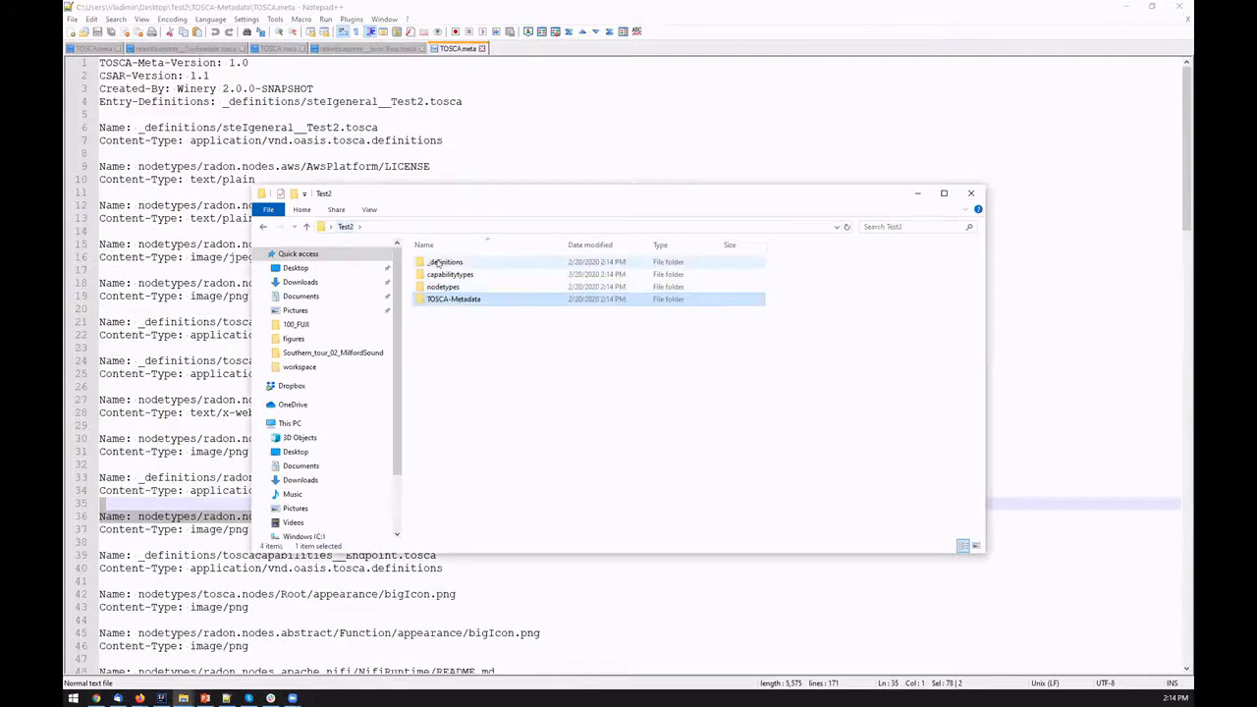
# Step: List the _definitions folder of the export, then switch back to the Winery repository tab
pyautogui.doubleClick(444, 263)
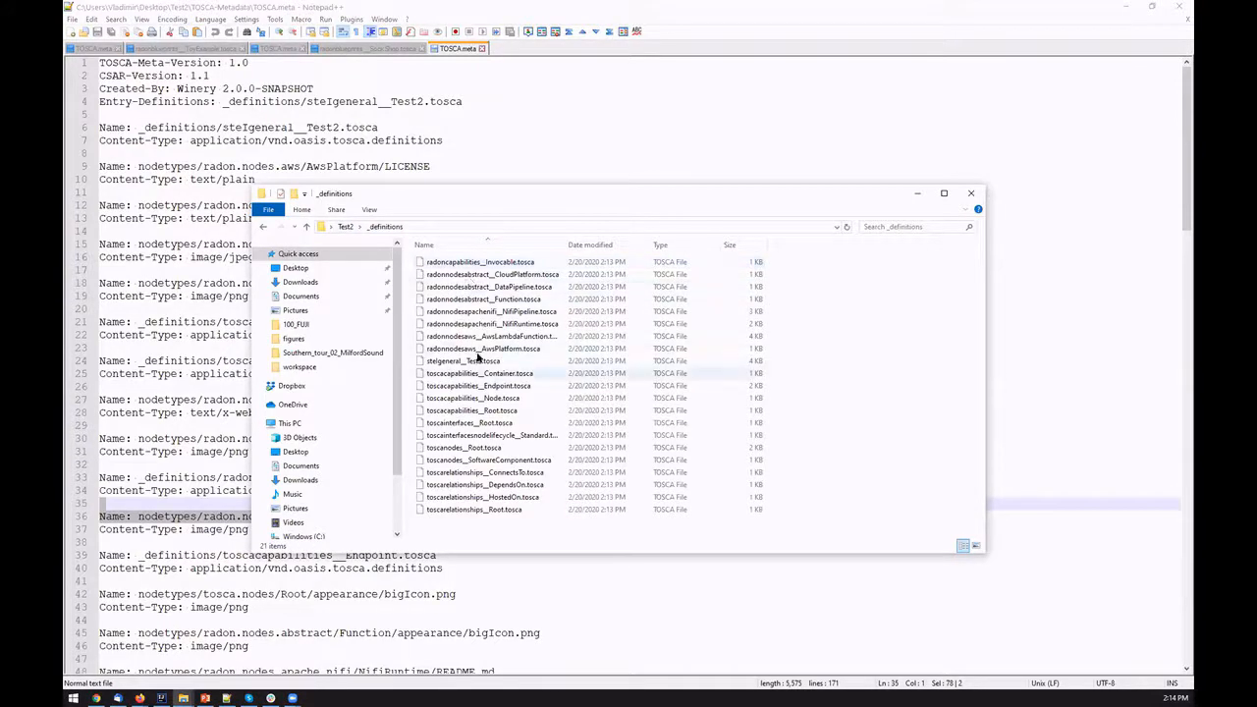
pyautogui.click(463, 362)
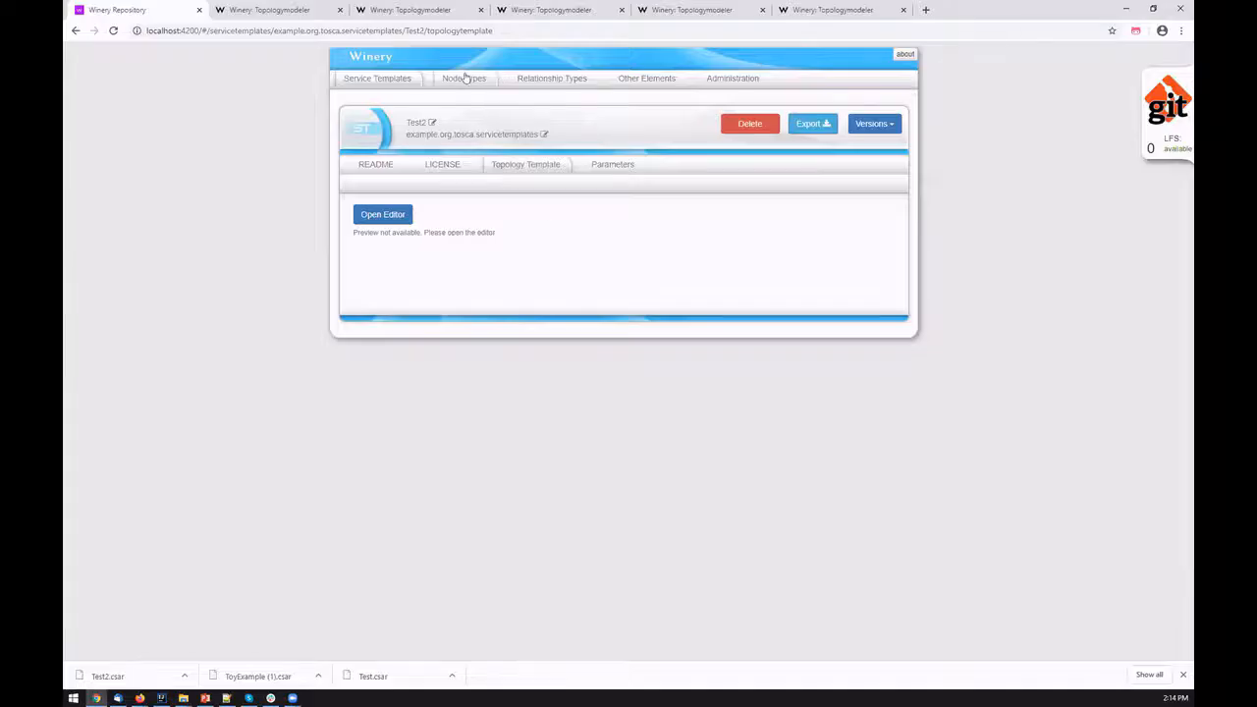
# Step: From Node Types open AwsPlatform's readme, then its Inheritance showing derivation from CloudPlatform
pyautogui.click(460, 79)
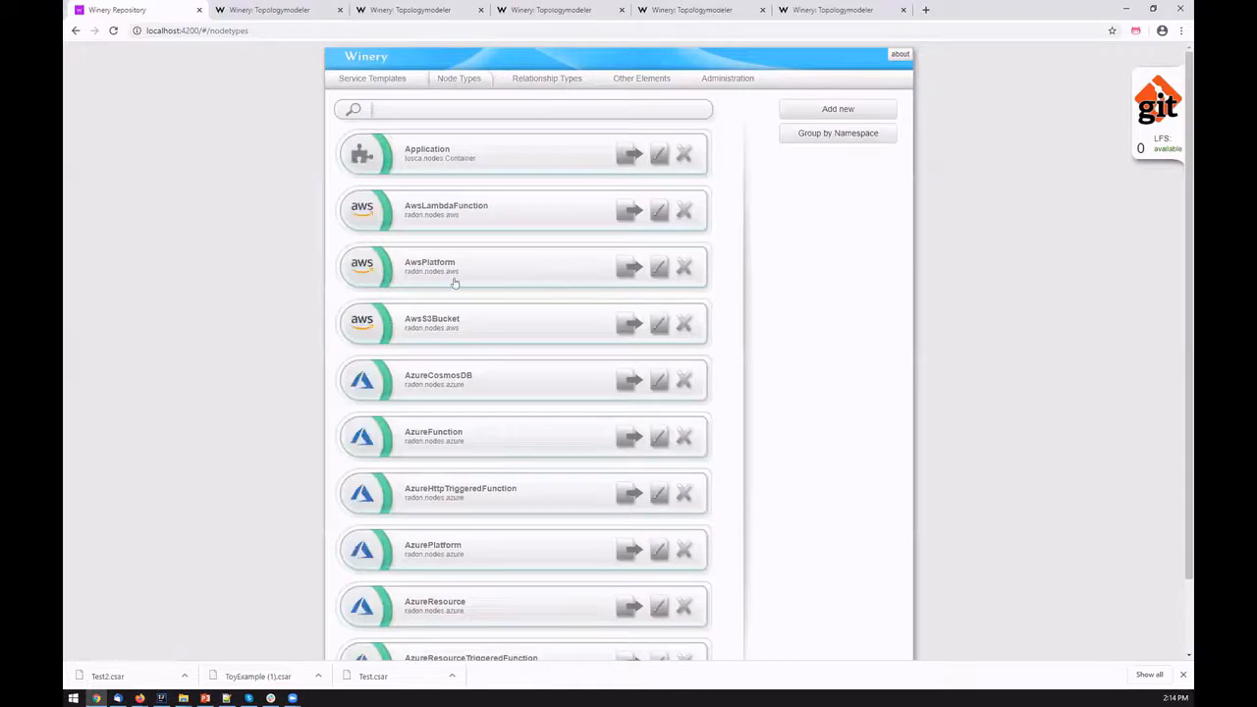
pyautogui.click(430, 267)
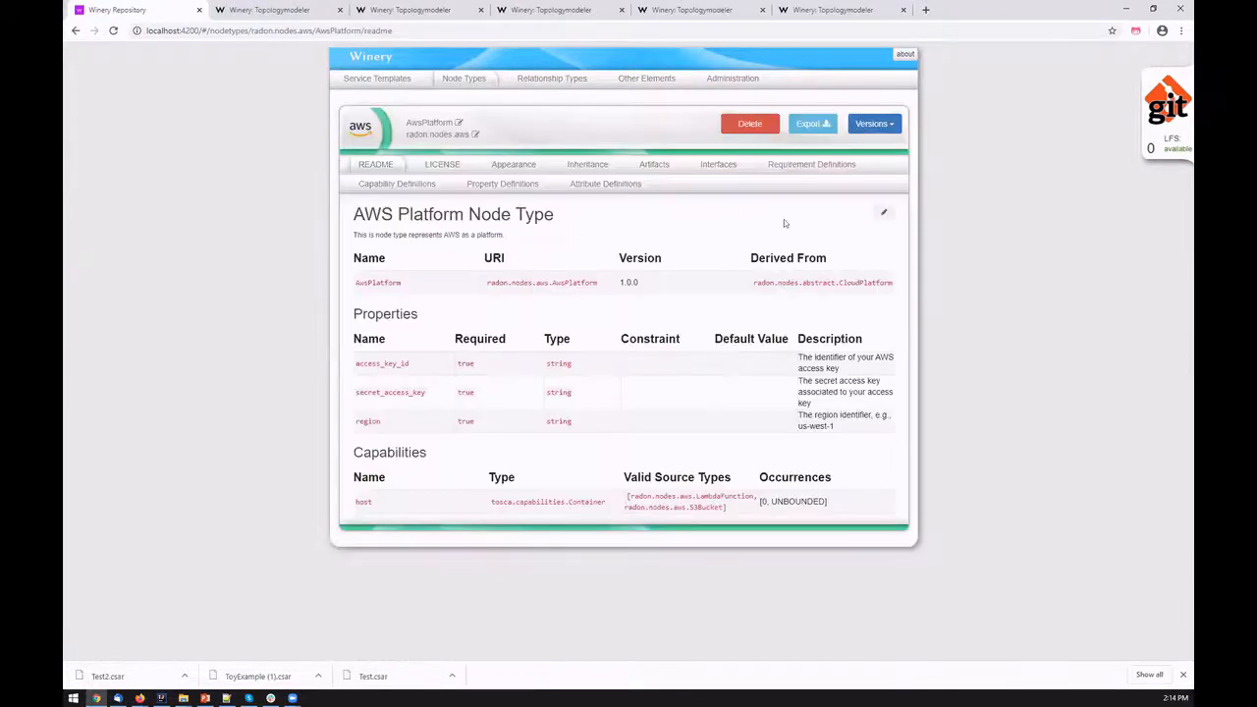
pyautogui.moveTo(726, 185)
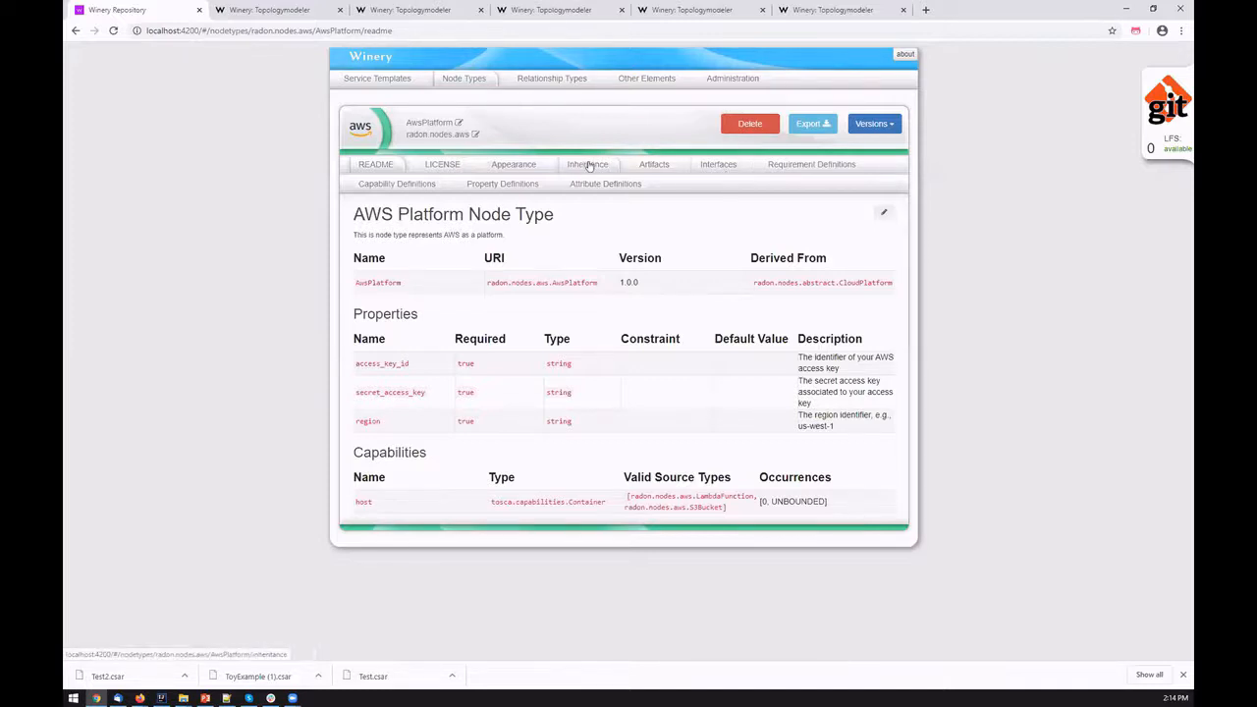
pyautogui.click(587, 165)
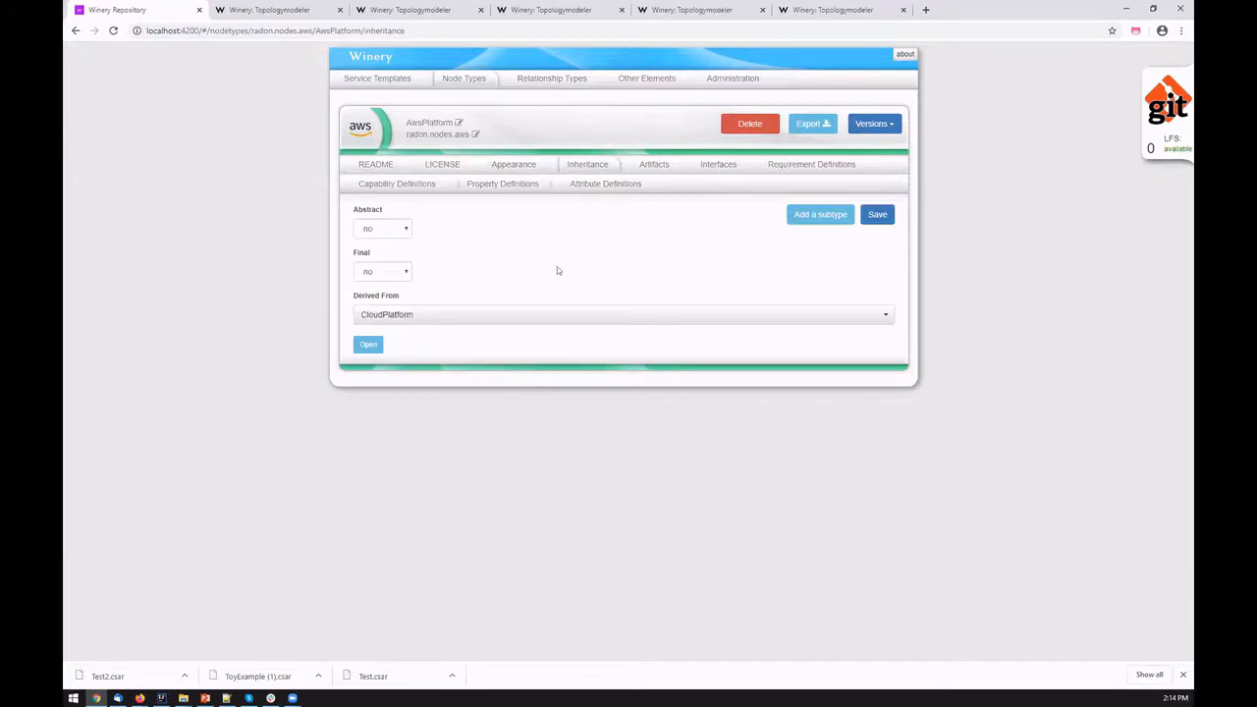
pyautogui.moveTo(471, 326)
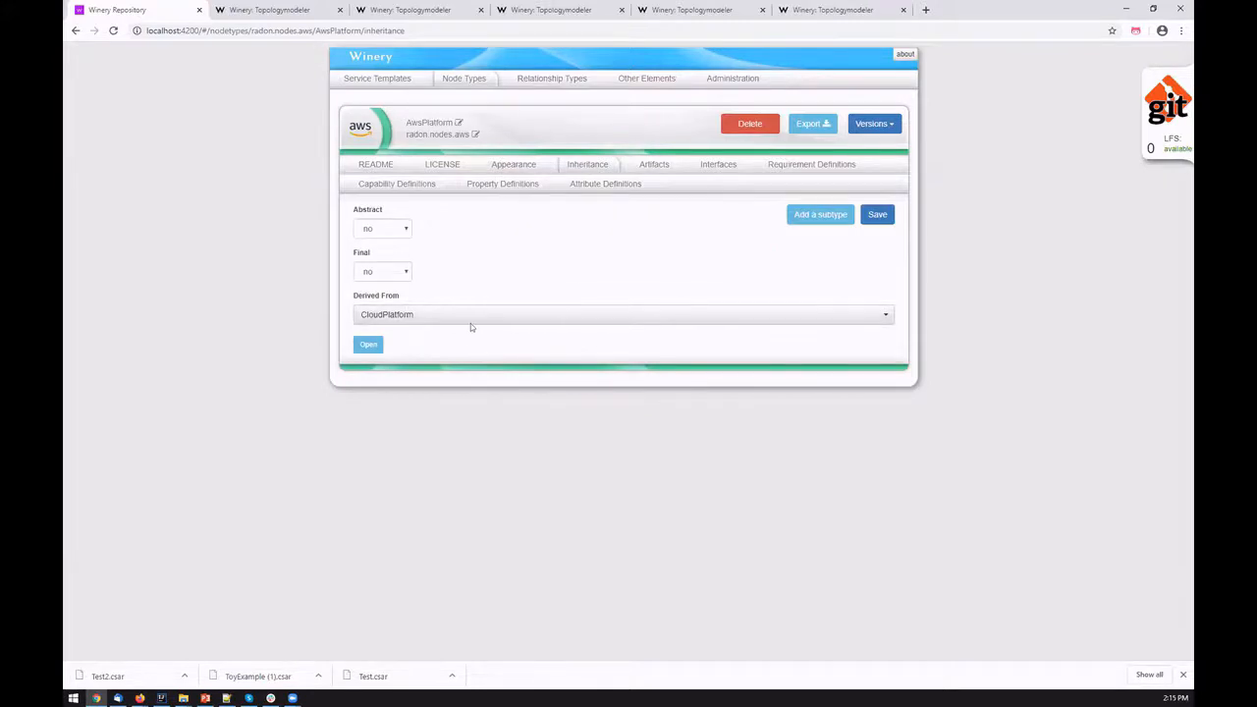
pyautogui.moveTo(674, 330)
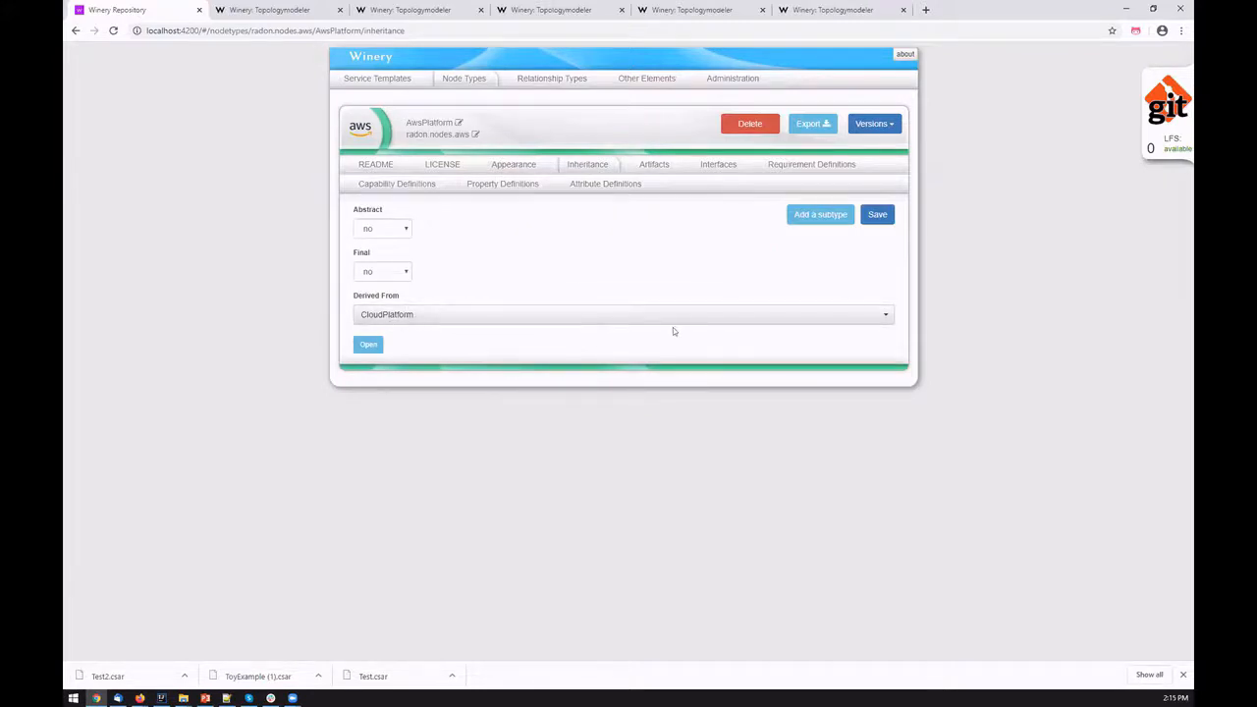
pyautogui.moveTo(719, 244)
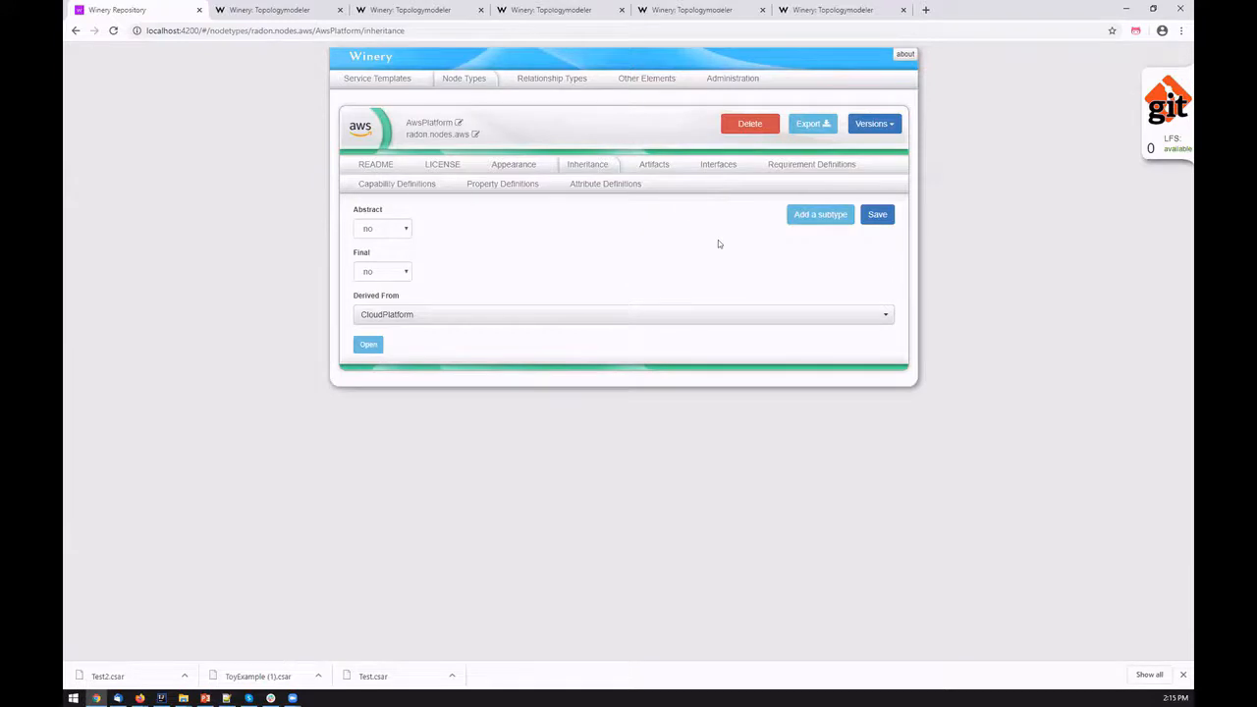
pyautogui.moveTo(279, 10)
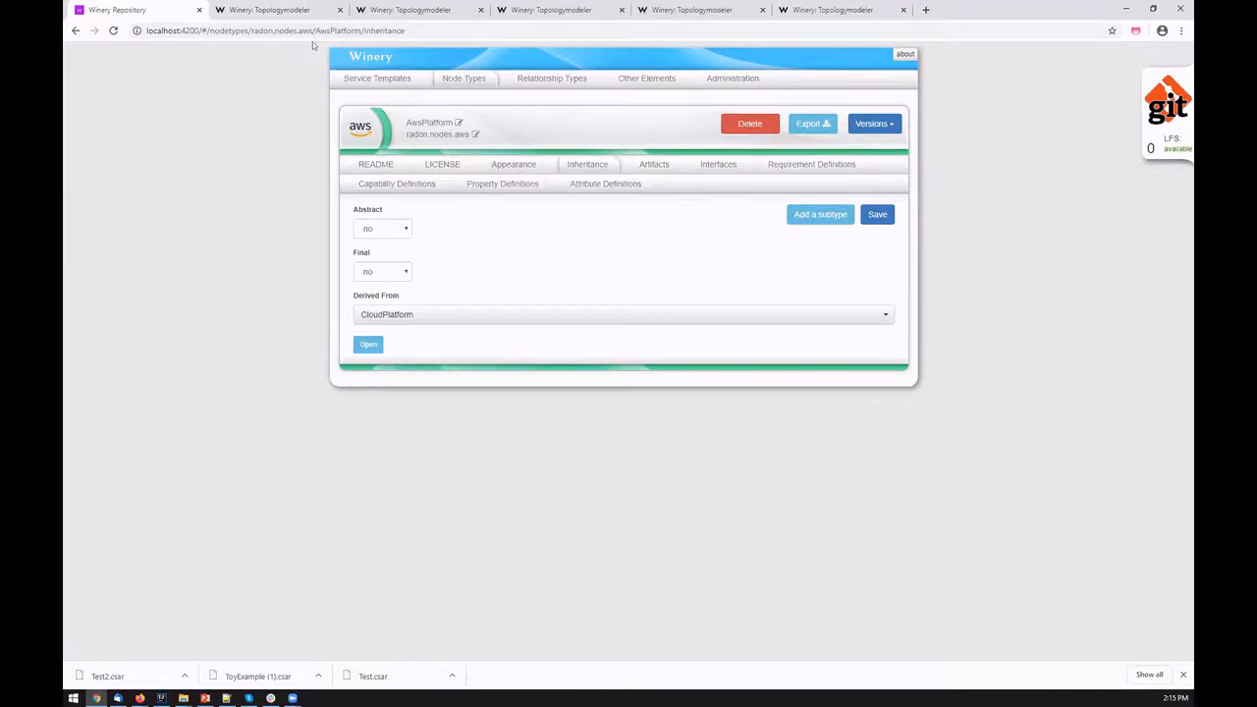
pyautogui.moveTo(711, 137)
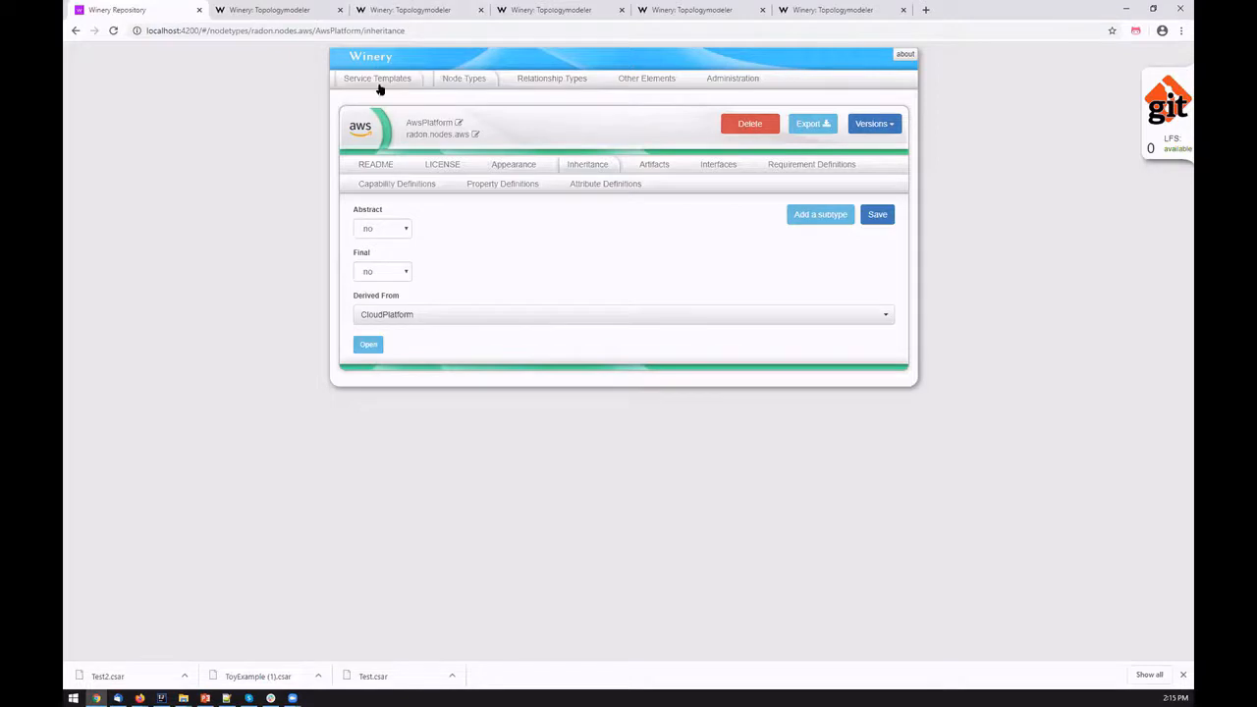
# Step: In the Test2 topology set the NiFiRuntime port property to 8080 and save the topology
pyautogui.click(377, 79)
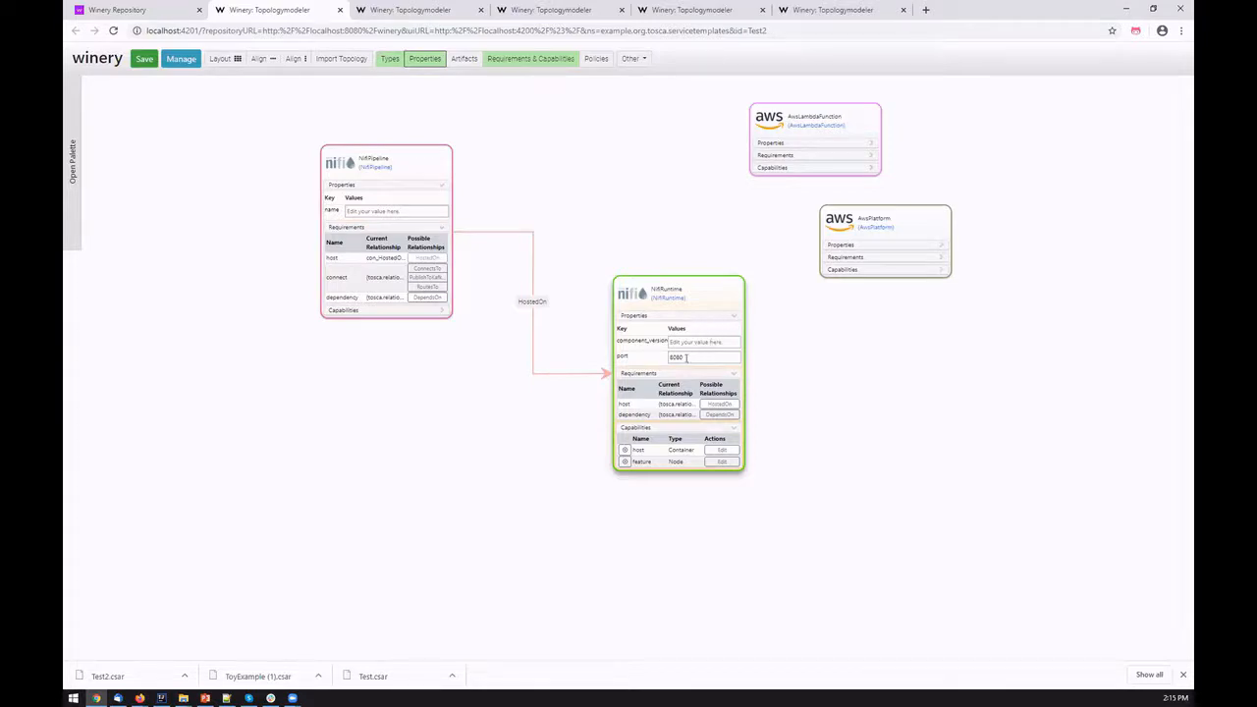
pyautogui.doubleClick(676, 358)
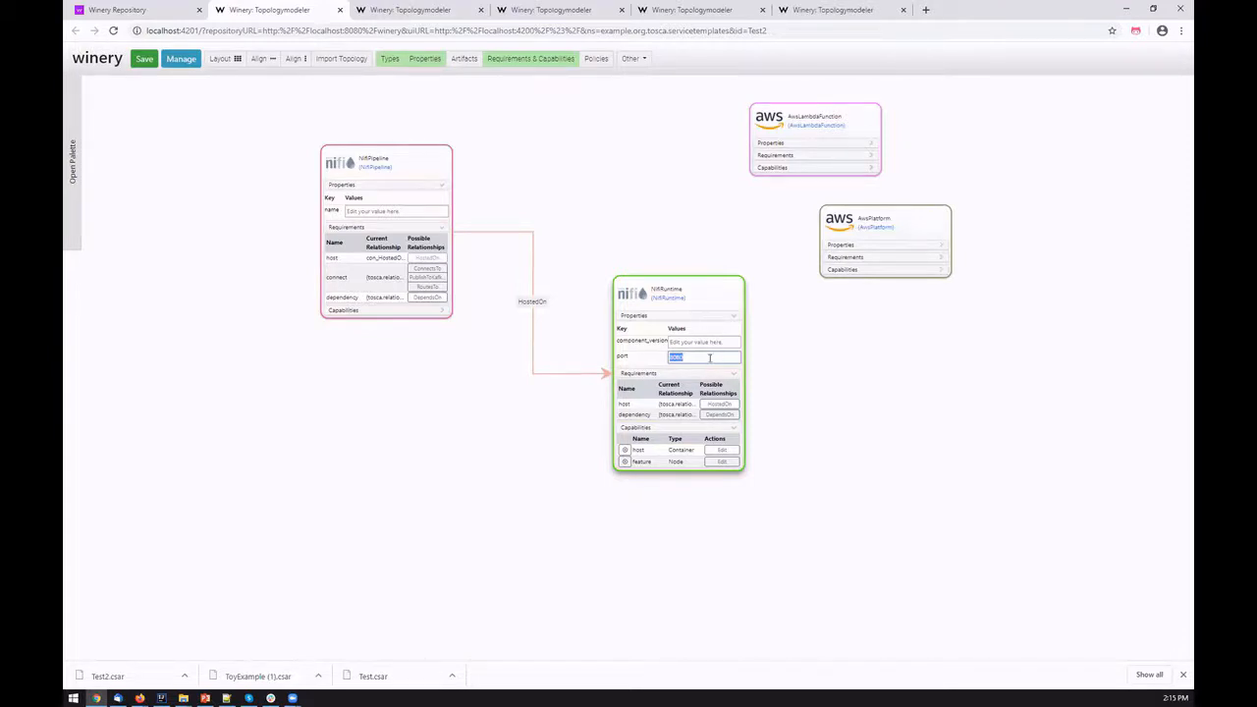
pyautogui.write('8080')
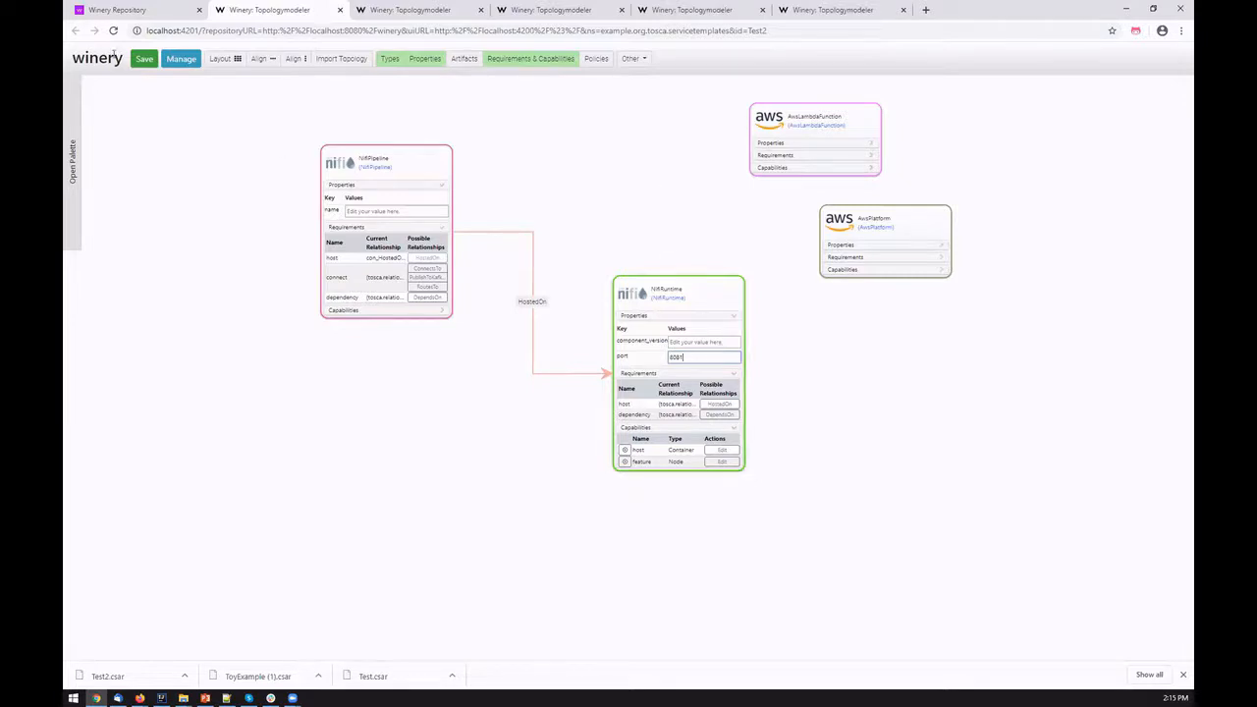
pyautogui.click(143, 59)
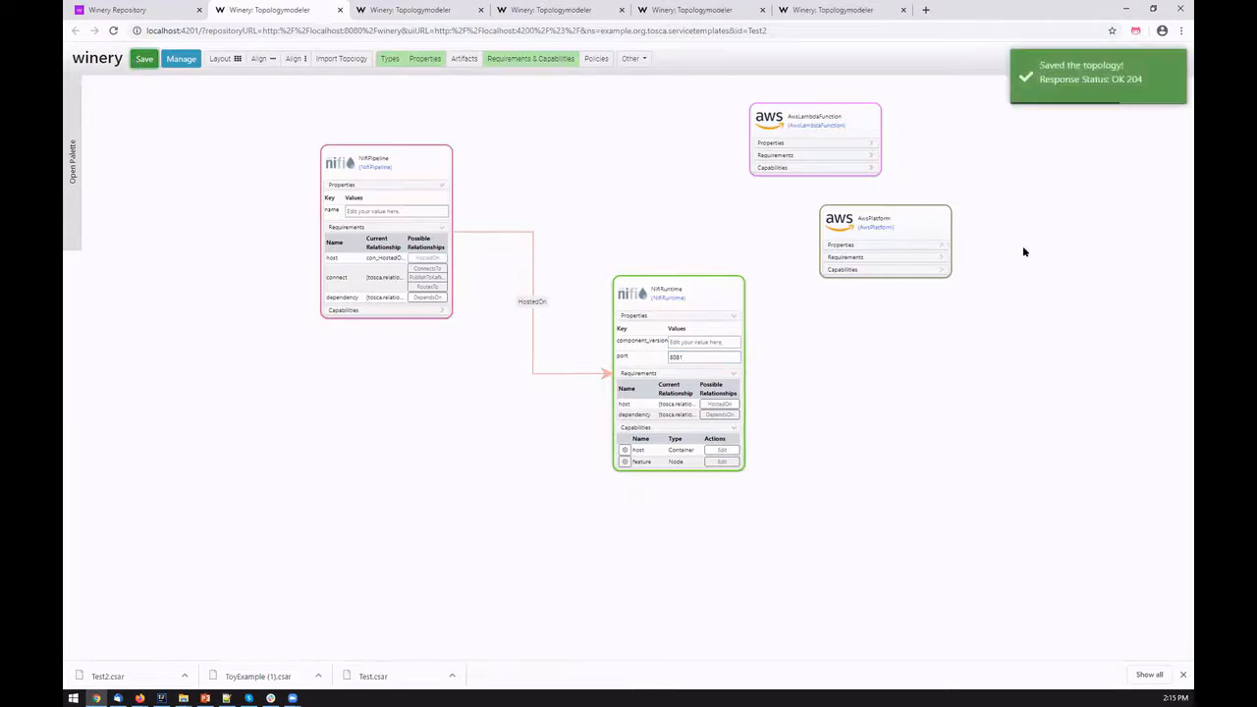